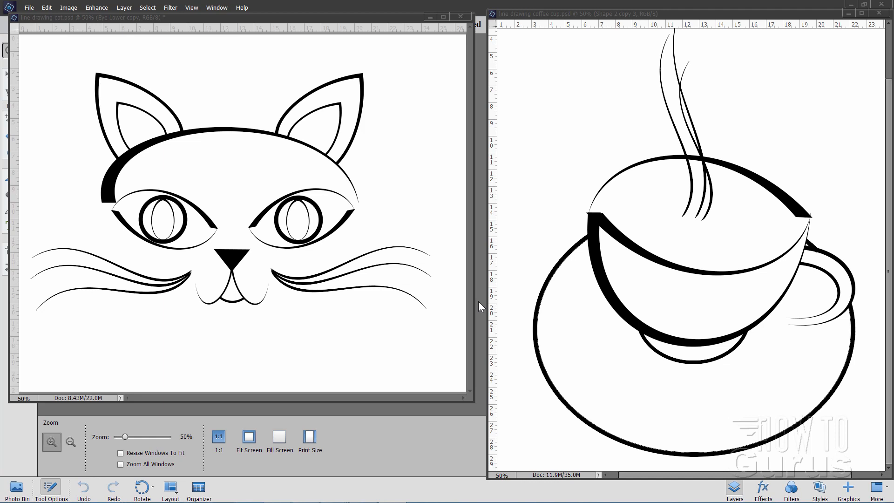
pyautogui.moveTo(648, 179)
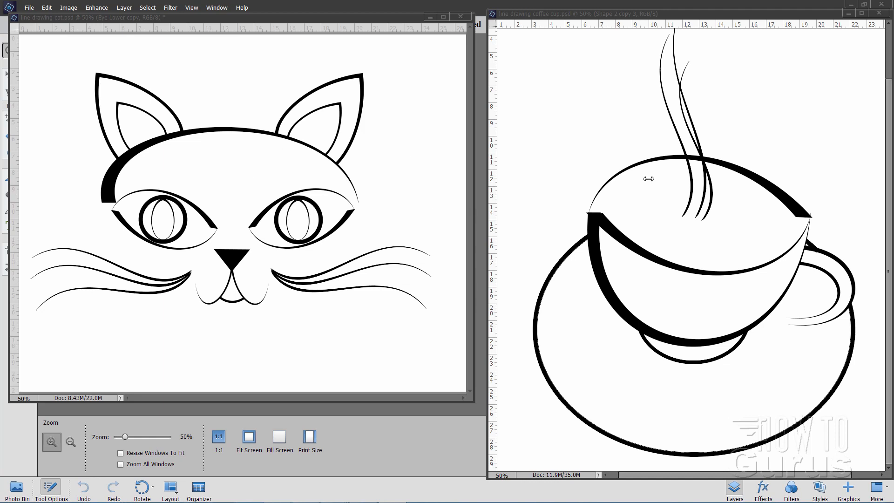
pyautogui.moveTo(782, 229)
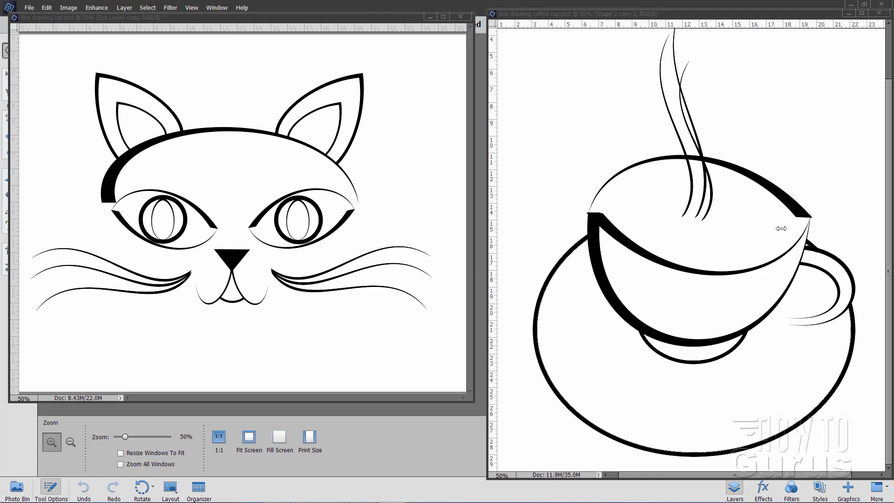
pyautogui.moveTo(130, 148)
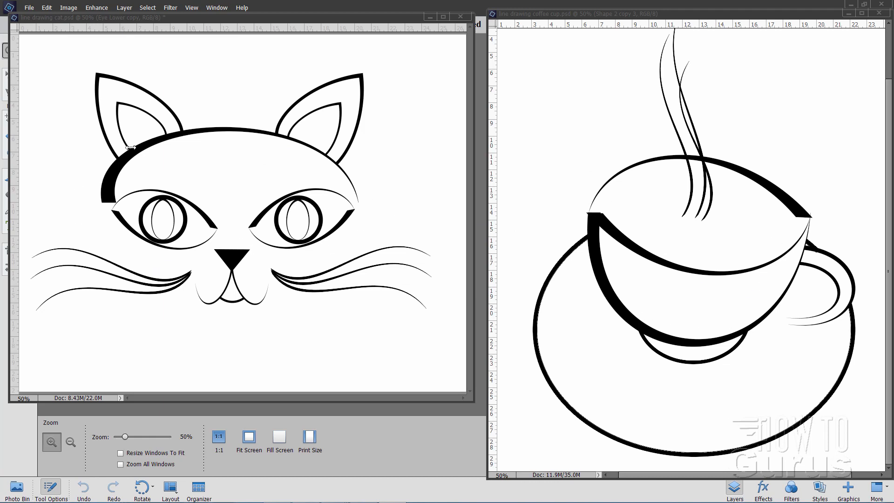
pyautogui.moveTo(393, 235)
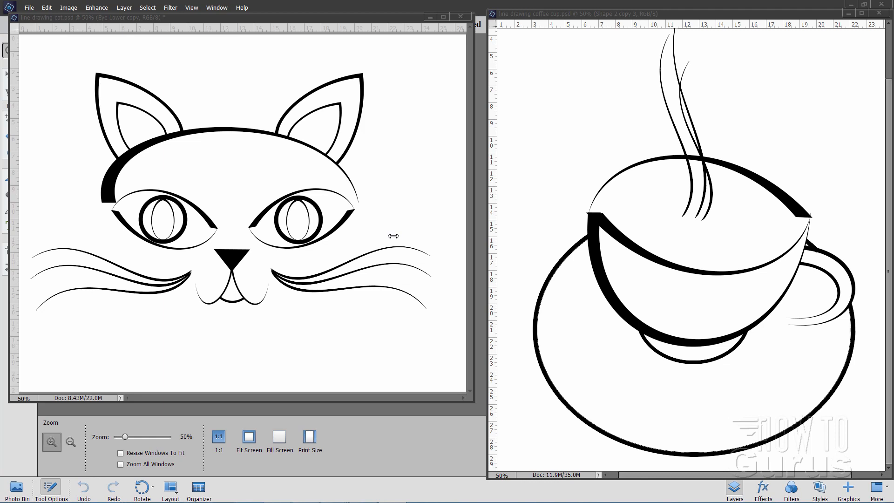
pyautogui.moveTo(144, 151)
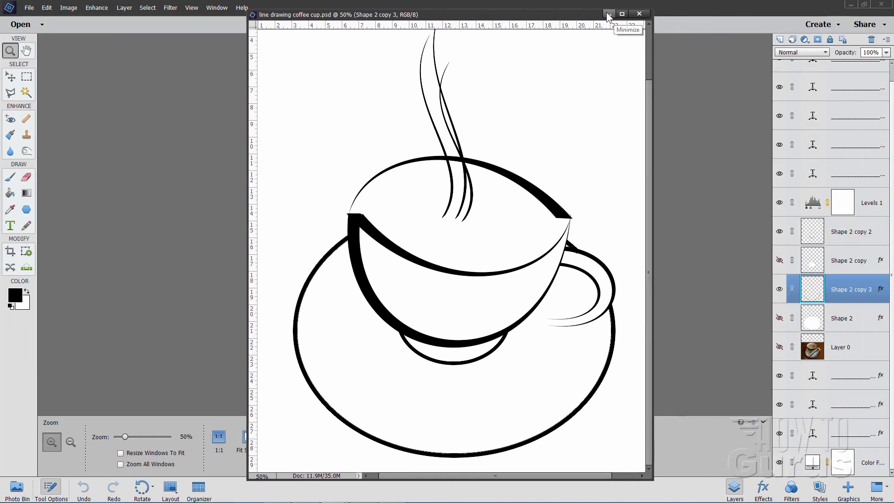
# Step: Minimize the coffee cup window and create a new blank file at Default Photoshop Elements Size, maximized
pyautogui.click(608, 14)
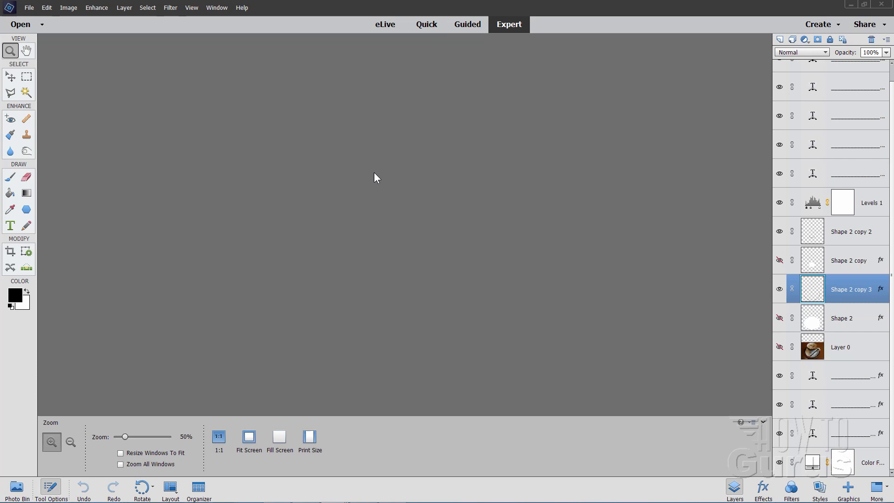
pyautogui.moveTo(112, 166)
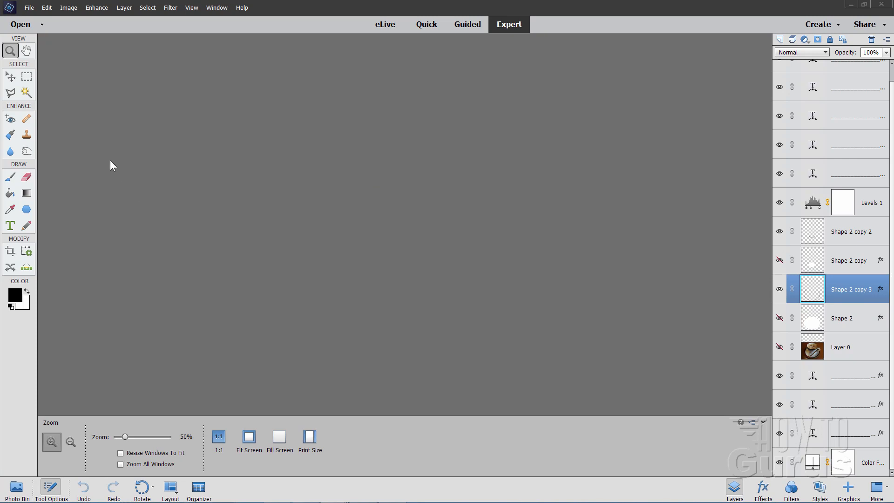
pyautogui.click(29, 7)
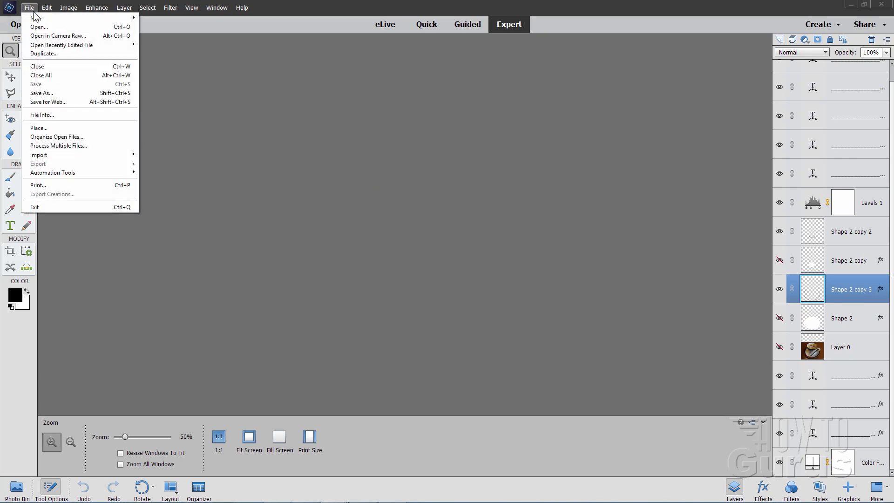
pyautogui.click(36, 18)
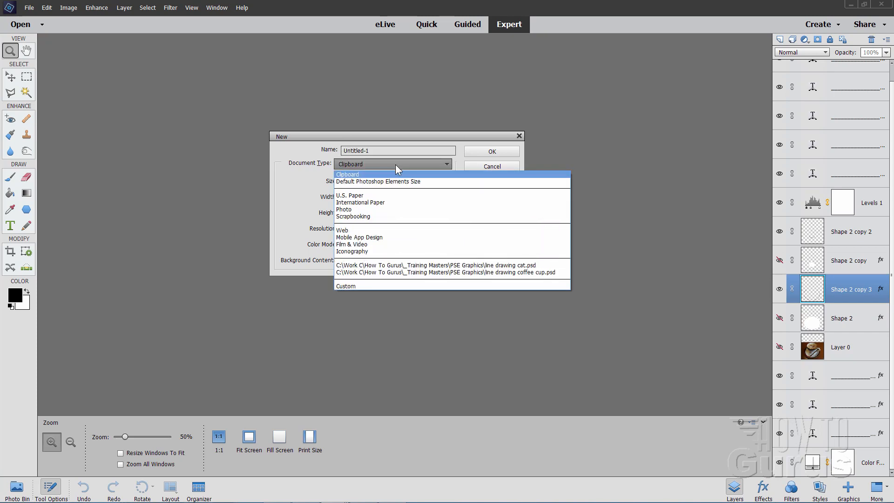
pyautogui.click(377, 182)
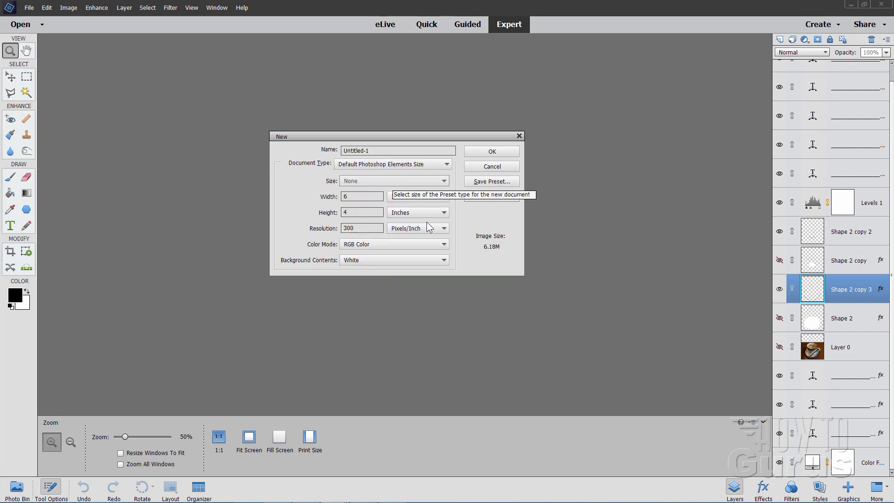
pyautogui.click(490, 151)
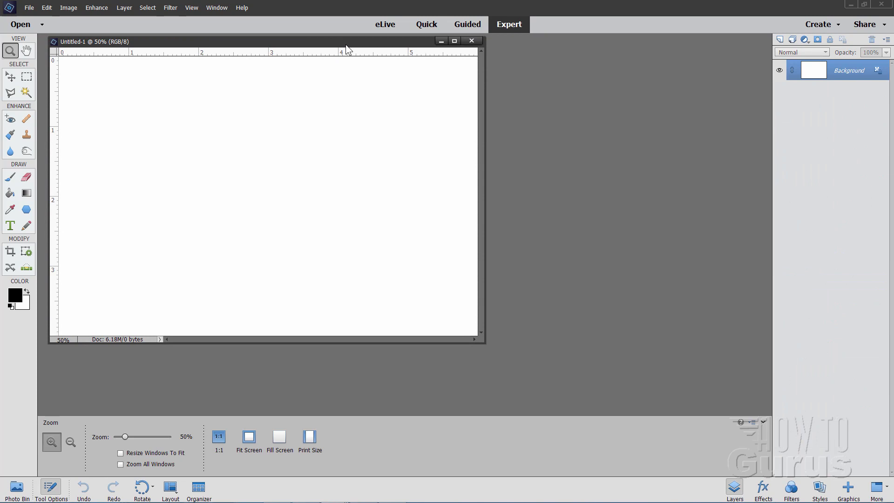
pyautogui.click(454, 40)
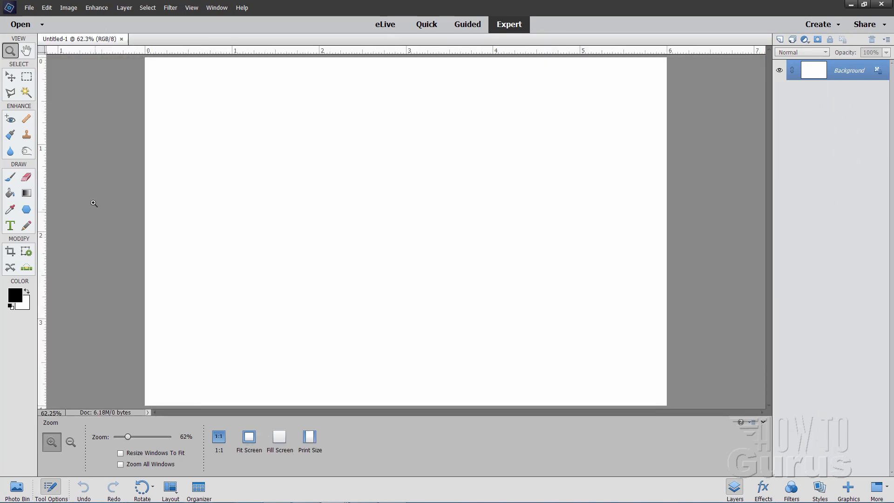
pyautogui.moveTo(81, 209)
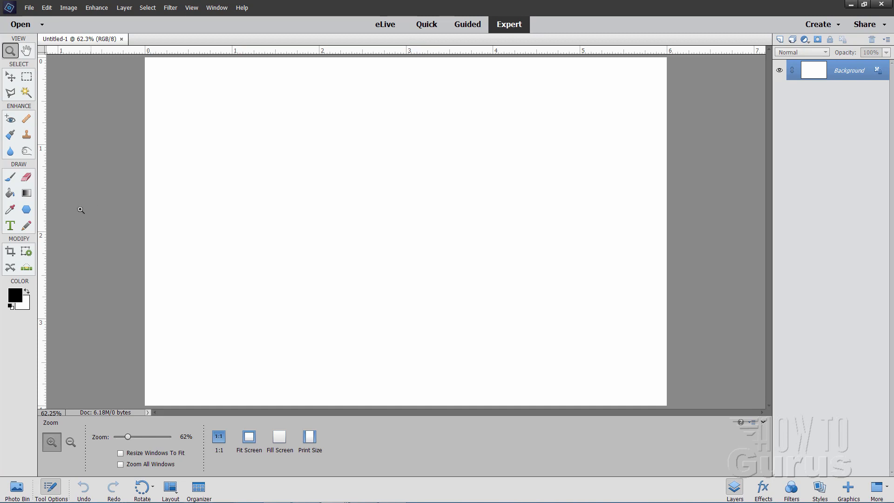
# Step: Place a 36 pt bold black type layer reading 'This is some text' near the page centre
pyautogui.click(9, 226)
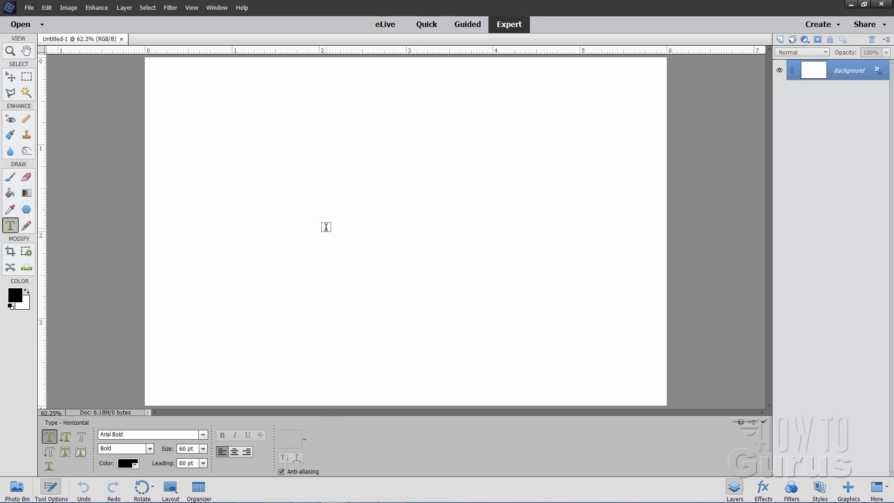
pyautogui.click(326, 228)
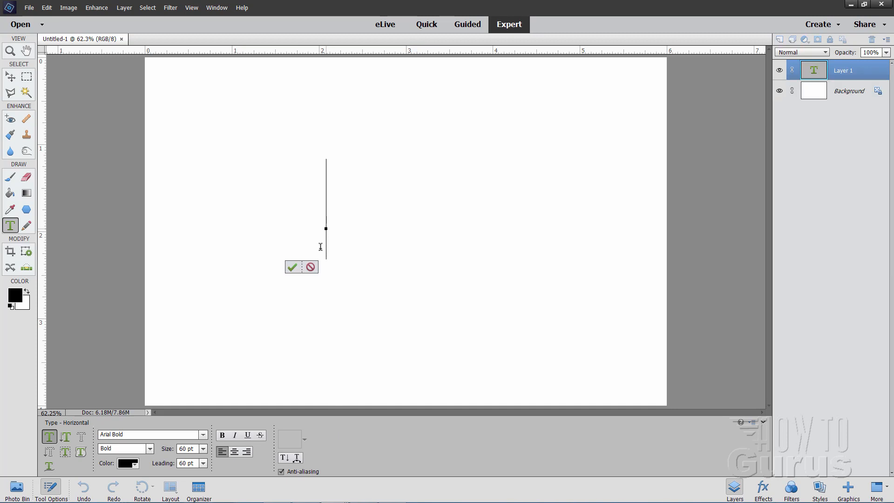
pyautogui.click(202, 449)
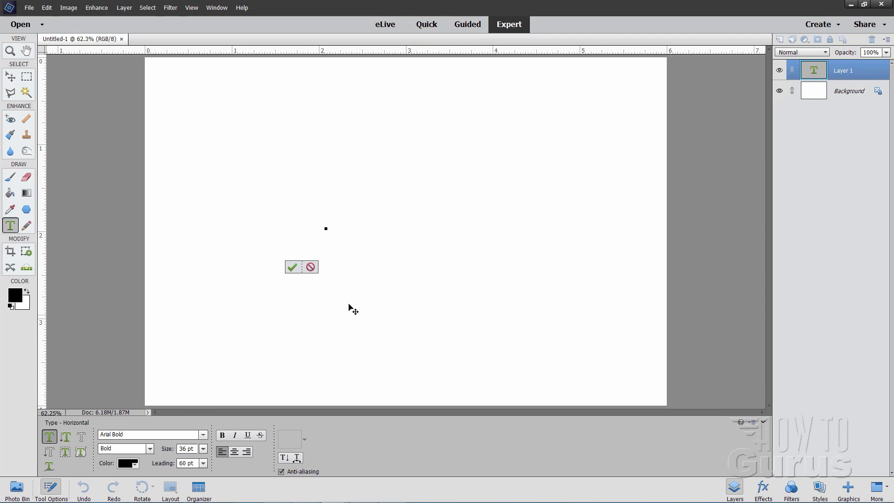
pyautogui.write('This is some text')
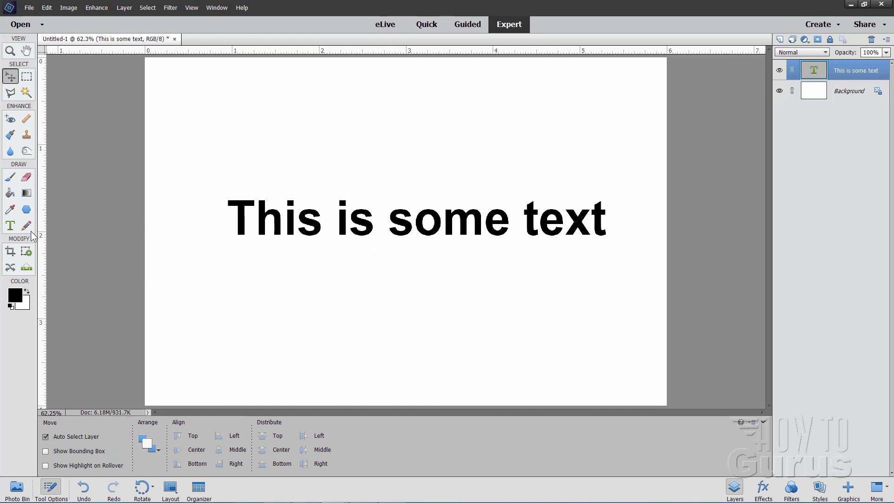
pyautogui.click(9, 225)
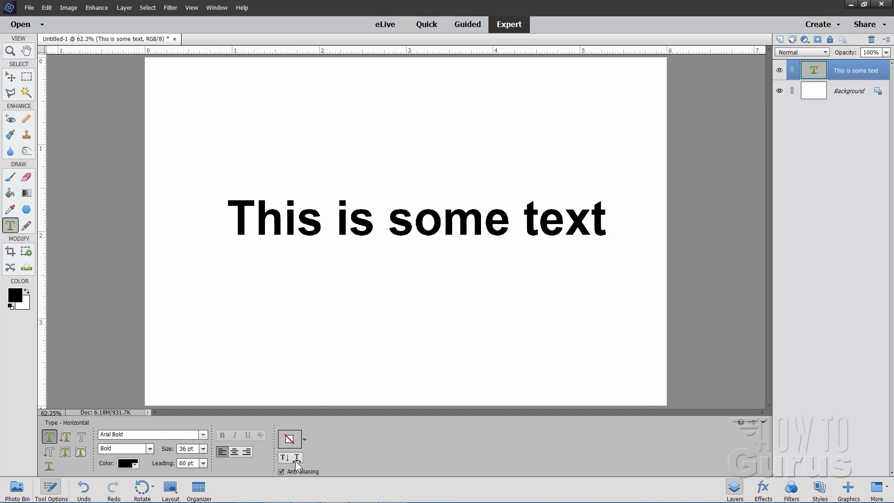
# Step: Preview an Arc warp on the text with a downward bend and added horizontal distortion
pyautogui.click(289, 439)
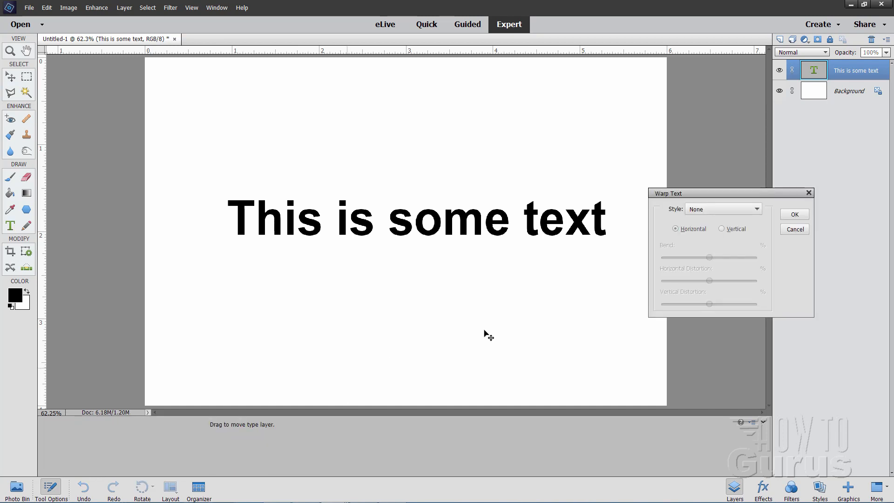
pyautogui.click(723, 208)
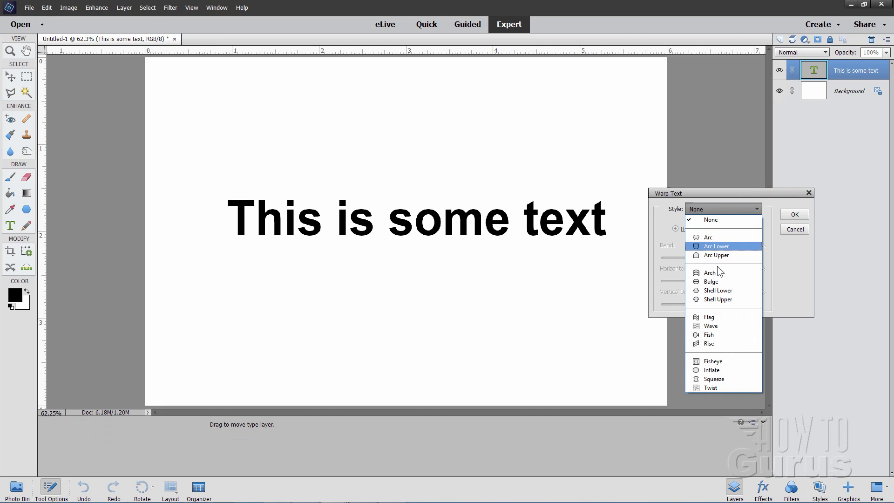
pyautogui.moveTo(708, 238)
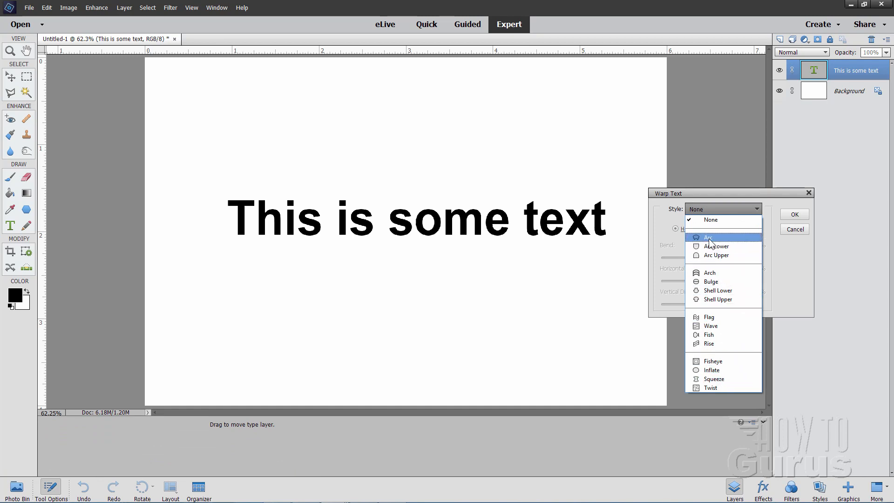
pyautogui.click(708, 238)
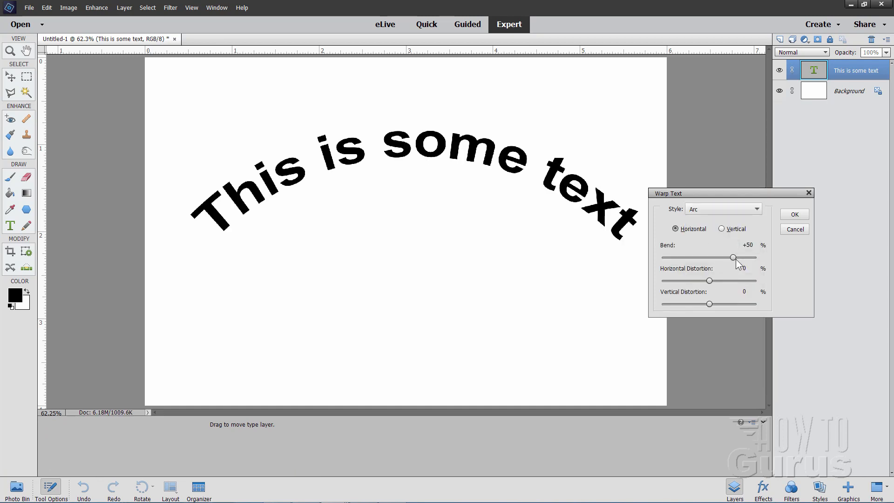
pyautogui.moveTo(733, 258); pyautogui.dragTo(707, 258)
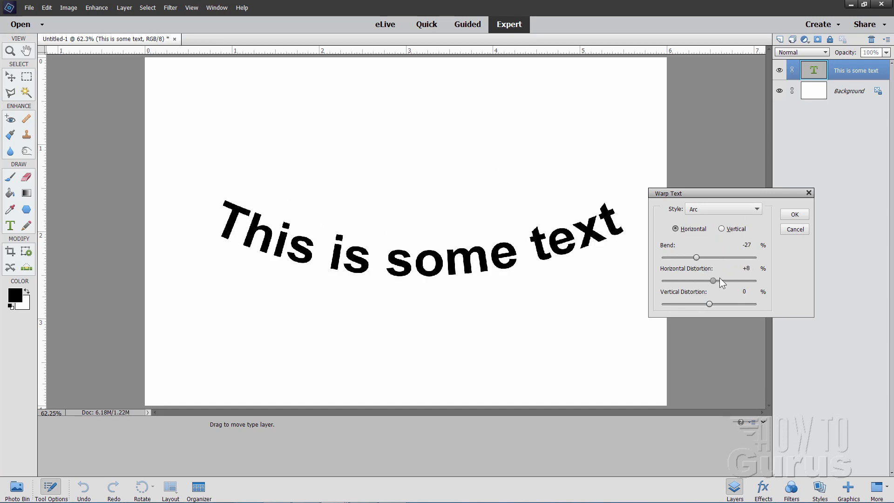
pyautogui.moveTo(712, 280); pyautogui.dragTo(723, 280)
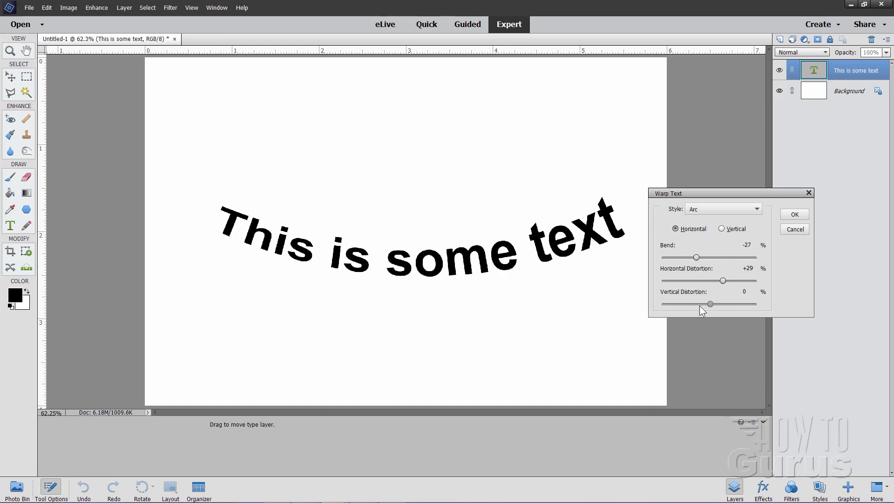
# Step: Try negative and positive vertical distortion on the arc, then discard the warp preview
pyautogui.moveTo(710, 304); pyautogui.dragTo(701, 304)
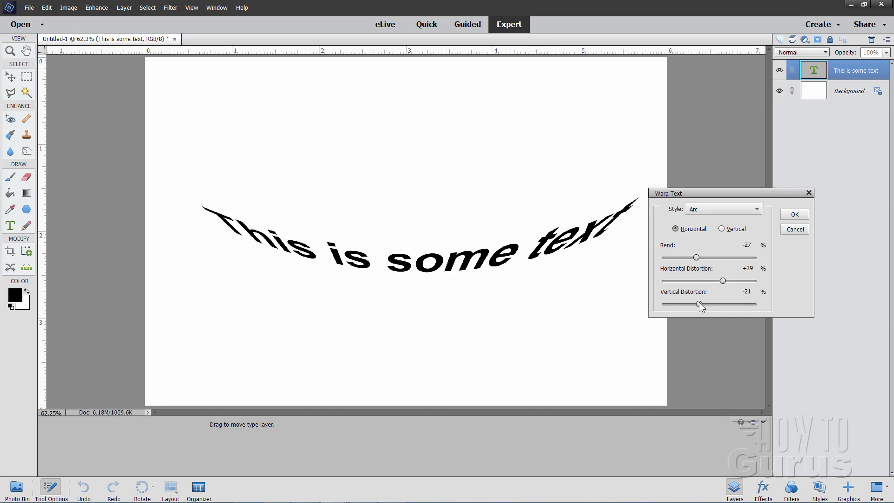
pyautogui.moveTo(700, 304); pyautogui.dragTo(717, 305)
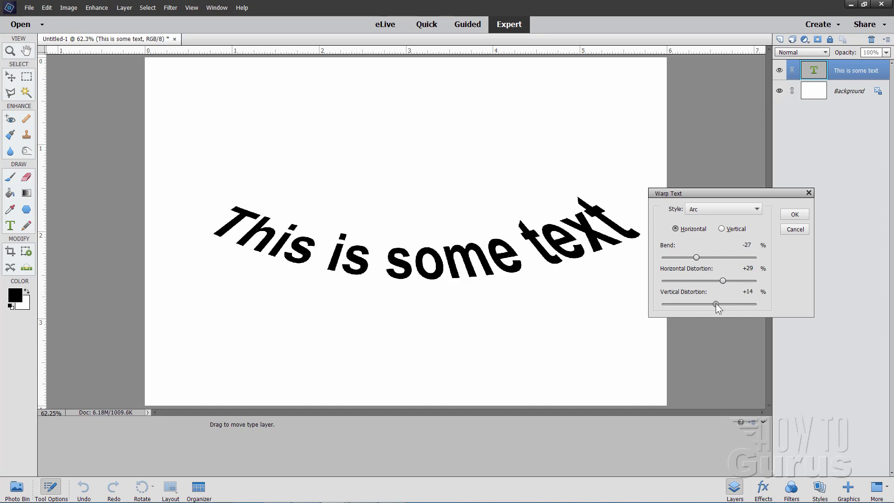
pyautogui.moveTo(717, 305); pyautogui.dragTo(718, 305)
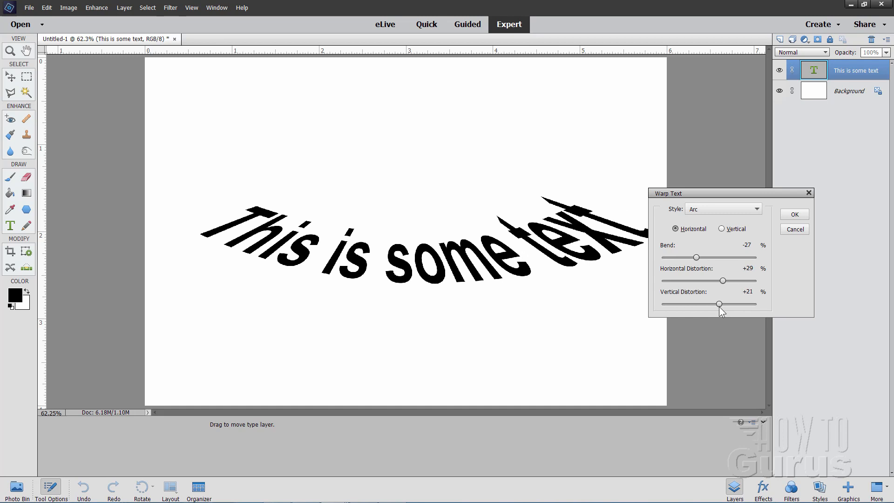
pyautogui.moveTo(718, 305); pyautogui.dragTo(711, 305)
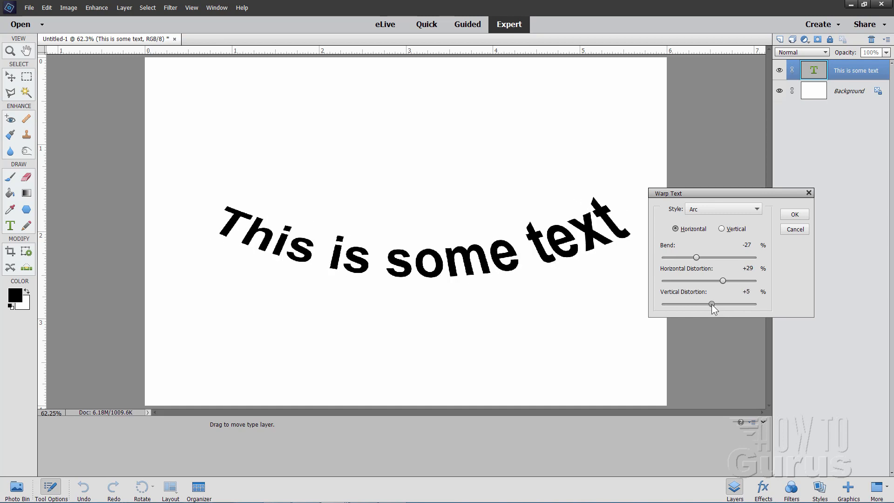
pyautogui.moveTo(801, 243)
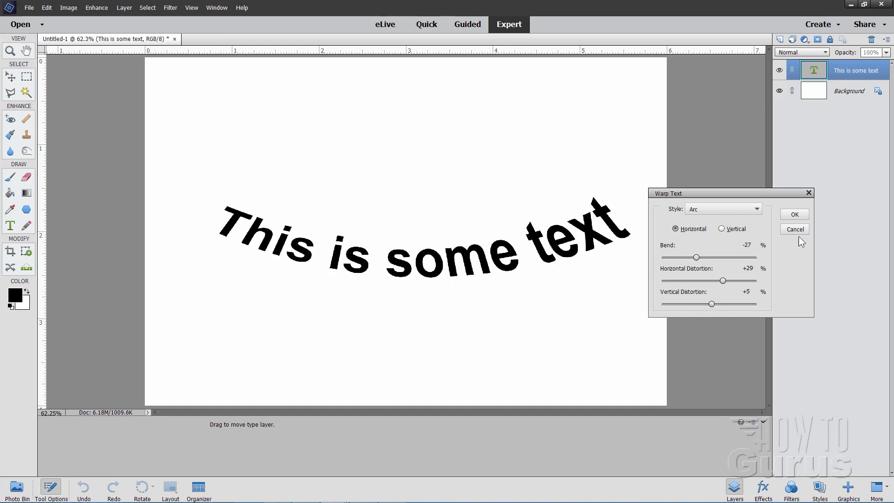
pyautogui.click(794, 229)
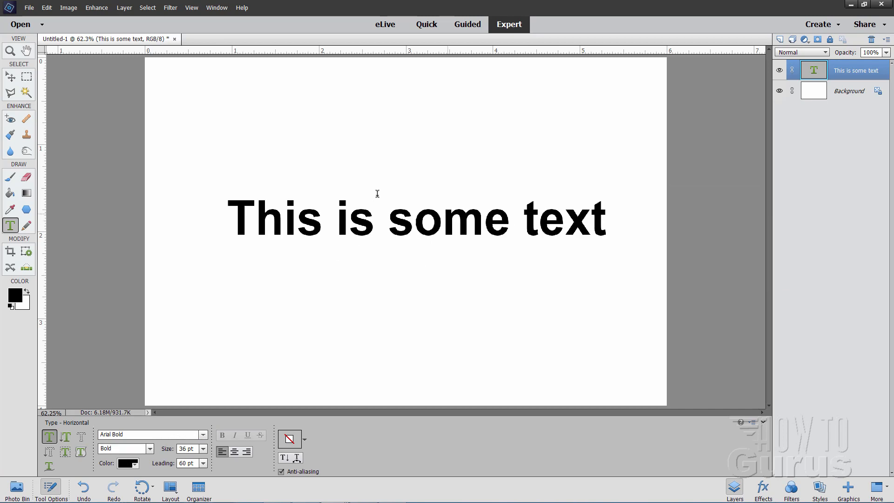
# Step: Hide the sample text layer and set new type to 72 pt, centre-aligned
pyautogui.click(780, 70)
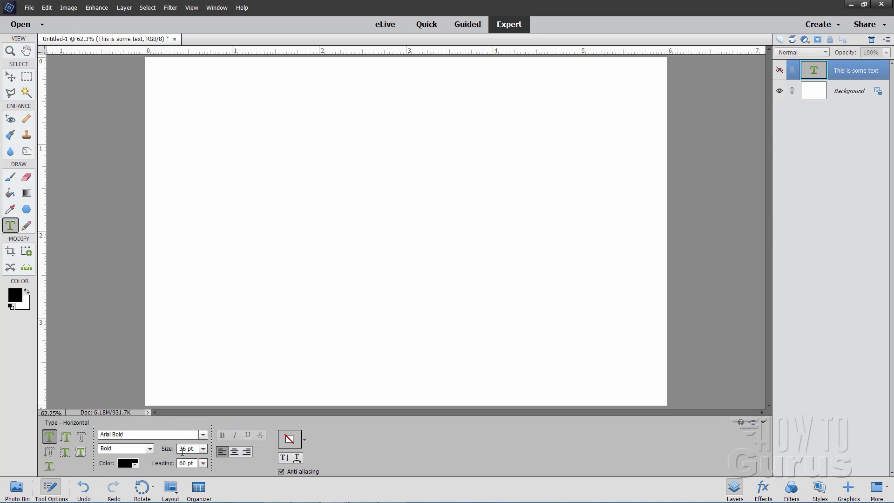
pyautogui.click(203, 449)
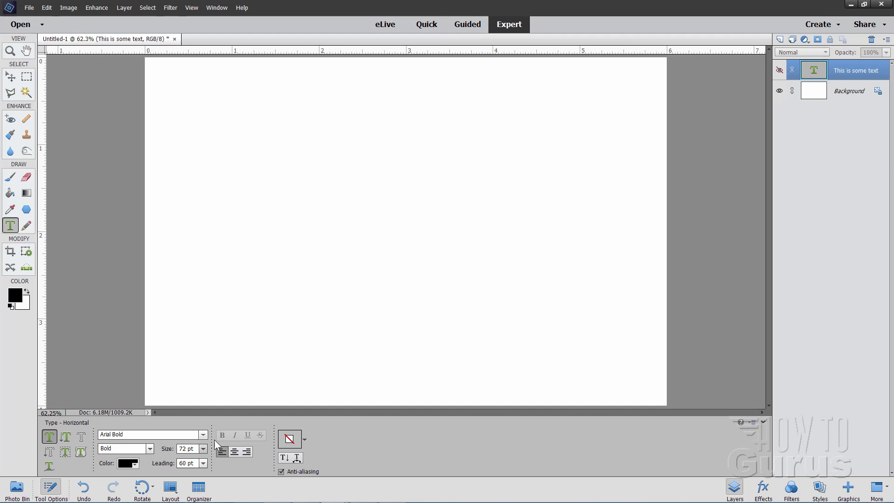
pyautogui.click(234, 452)
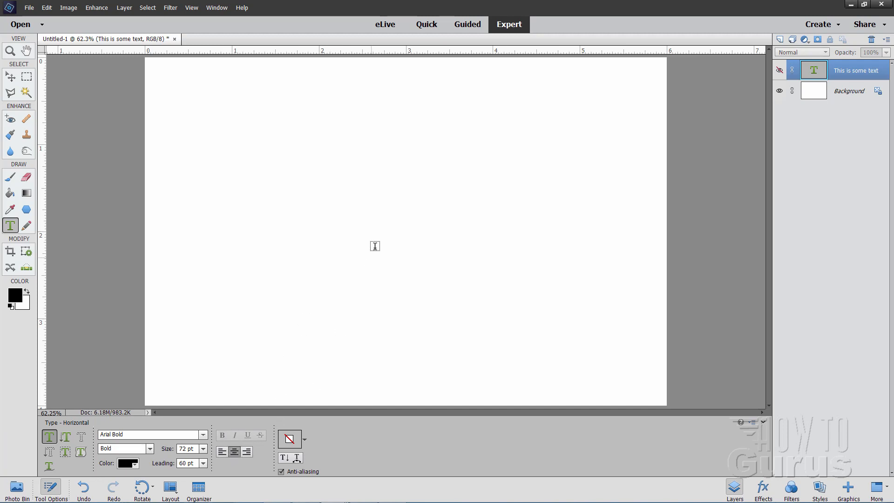
pyautogui.moveTo(139, 392)
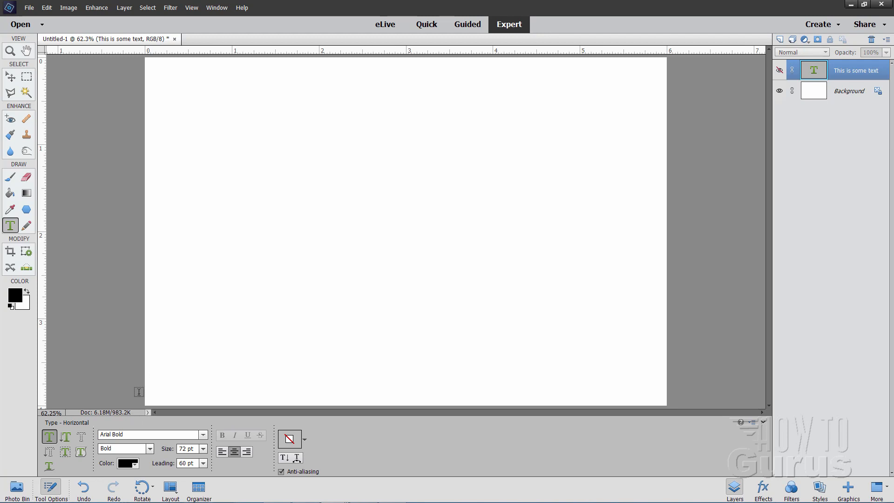
pyautogui.moveTo(388, 217)
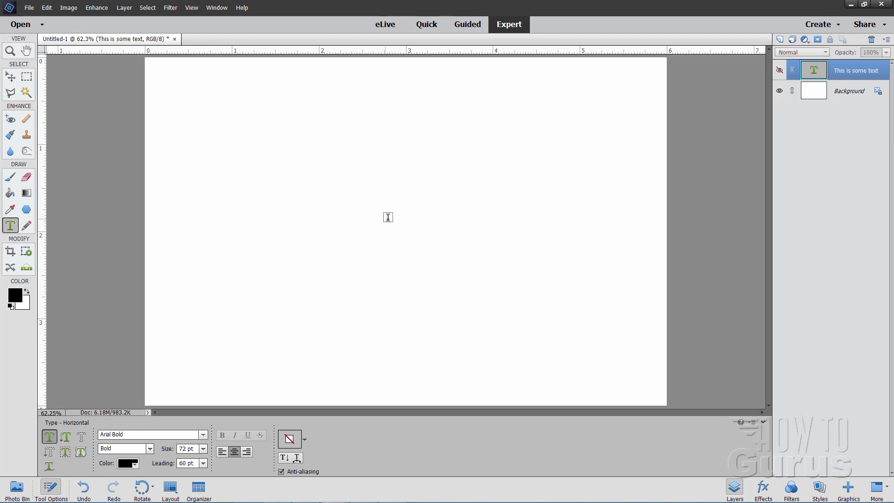
pyautogui.moveTo(400, 229)
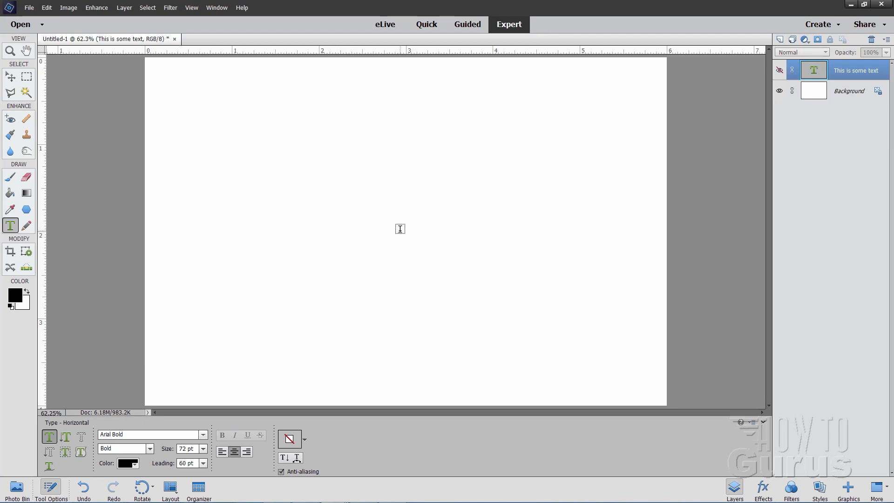
# Step: Start a new 72 pt type layer of underscores forming a thick black line across the canvas
pyautogui.click(400, 230)
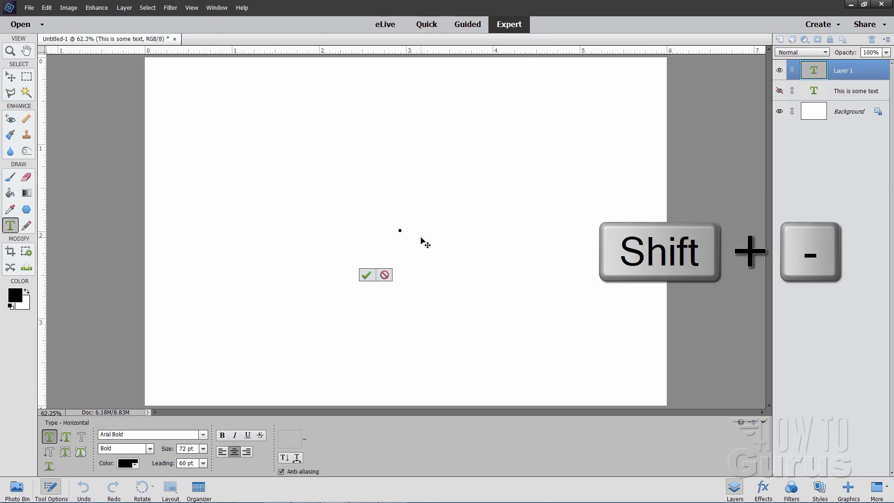
pyautogui.click(399, 230)
pyautogui.write('_________')
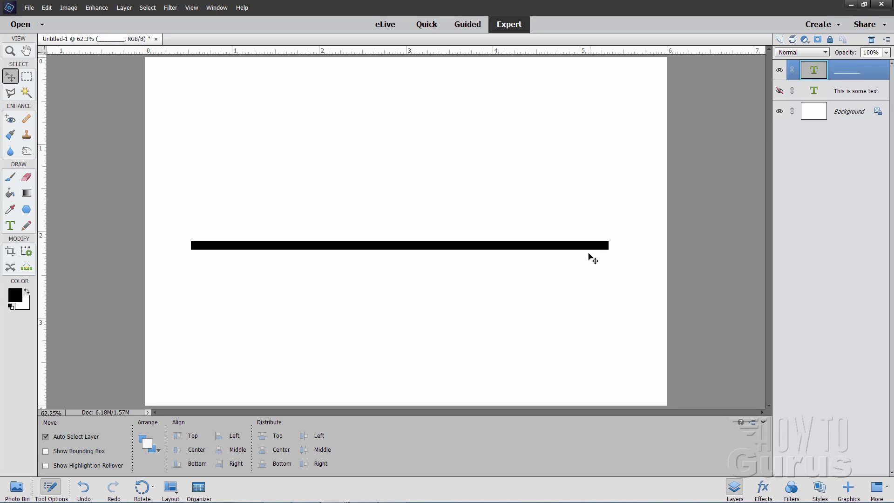
pyautogui.moveTo(542, 257)
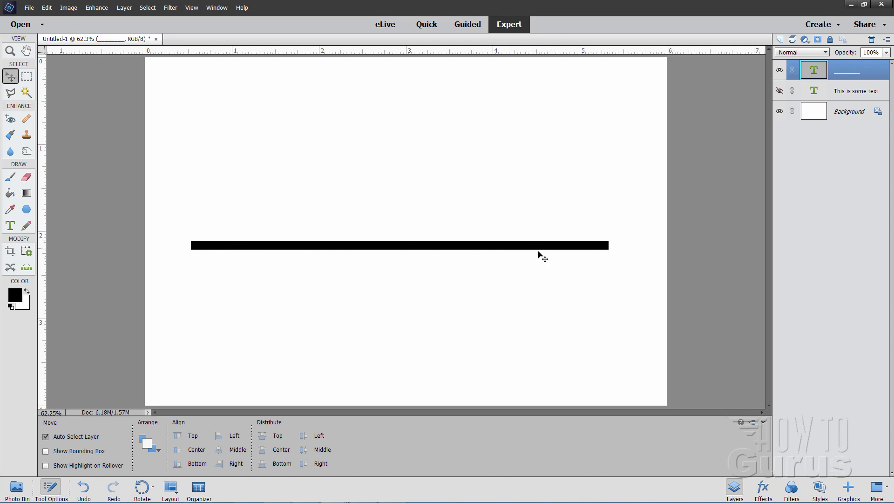
pyautogui.moveTo(387, 250)
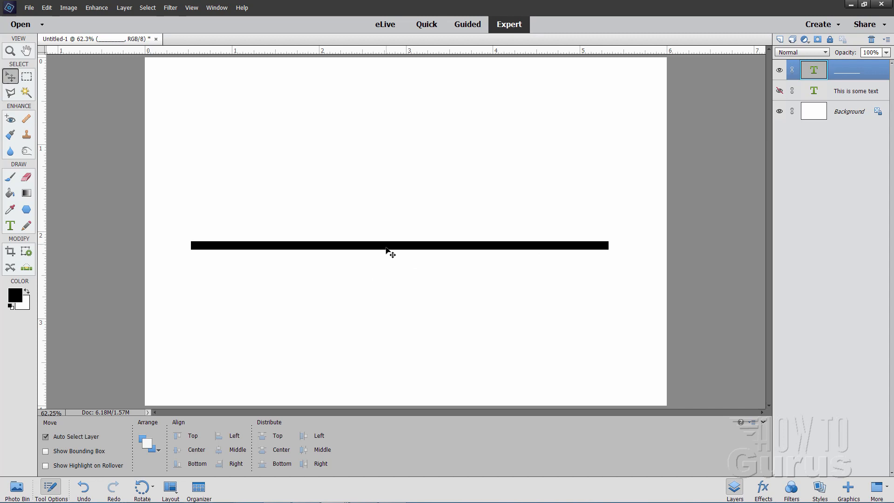
pyautogui.moveTo(280, 257)
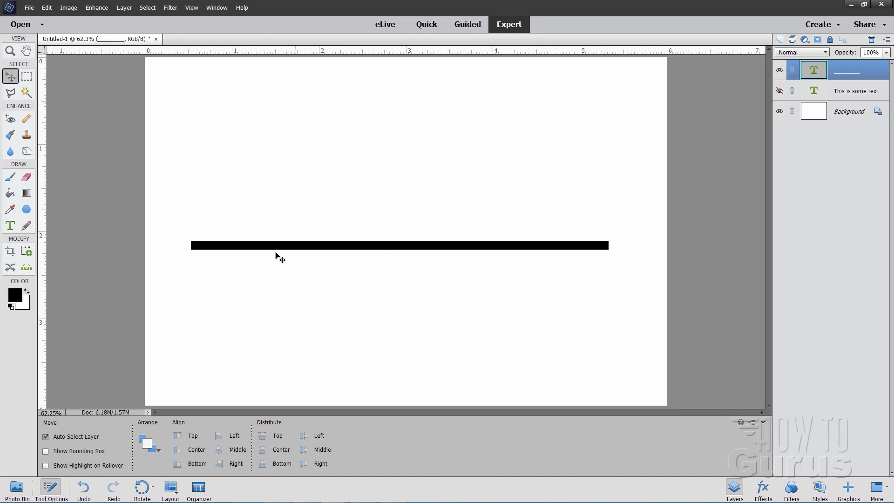
pyautogui.moveTo(157, 234)
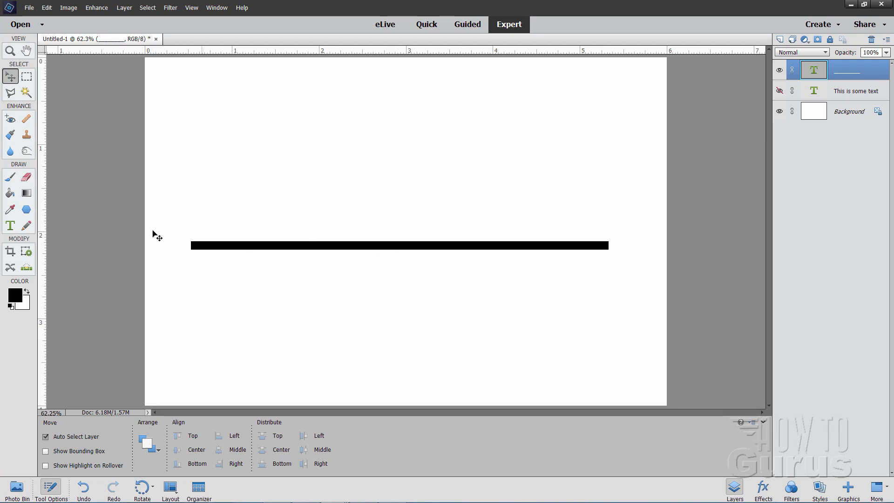
# Step: Apply an Arc warp to the underscore line and bend it up into a tall arch, then ease it back
pyautogui.click(9, 226)
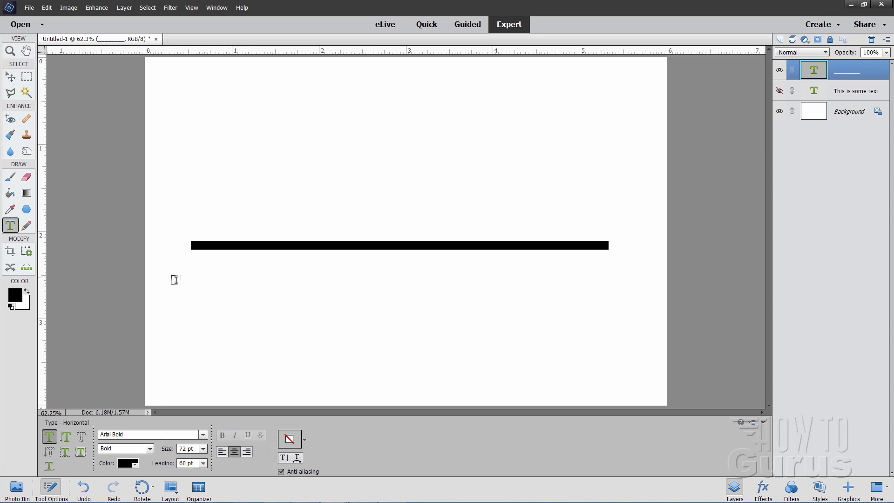
pyautogui.moveTo(594, 181)
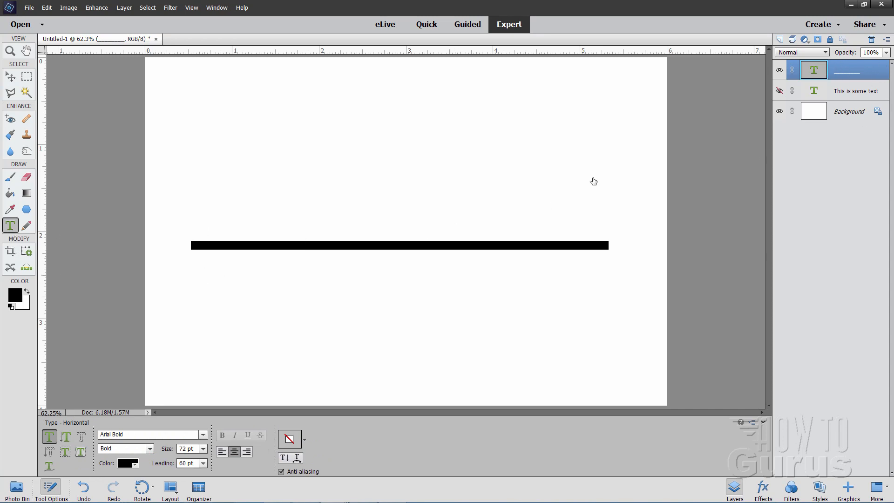
pyautogui.click(289, 438)
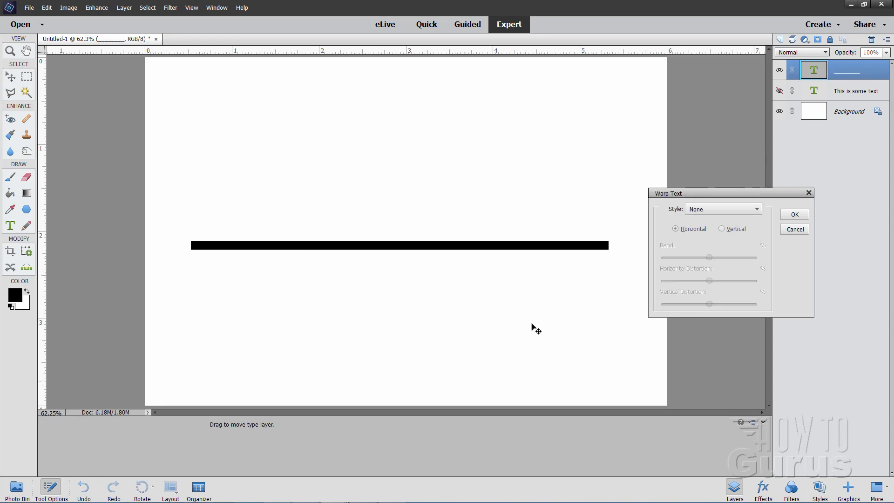
pyautogui.click(722, 208)
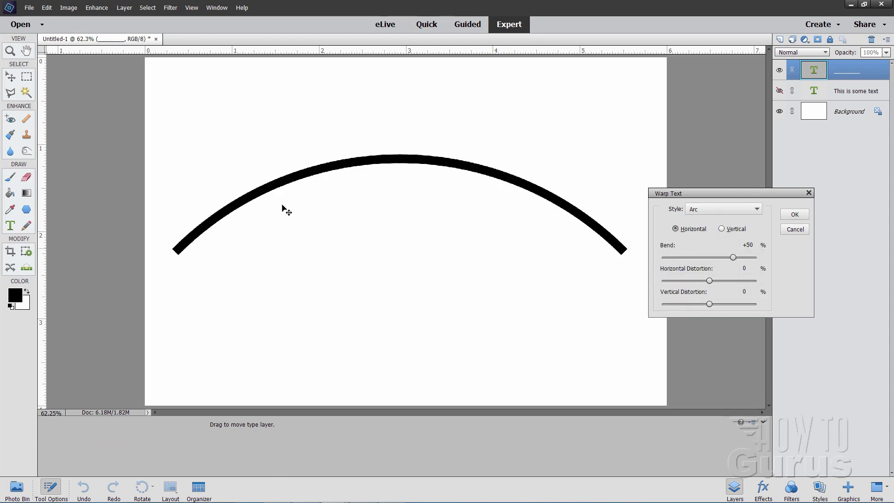
pyautogui.moveTo(733, 257); pyautogui.dragTo(738, 257)
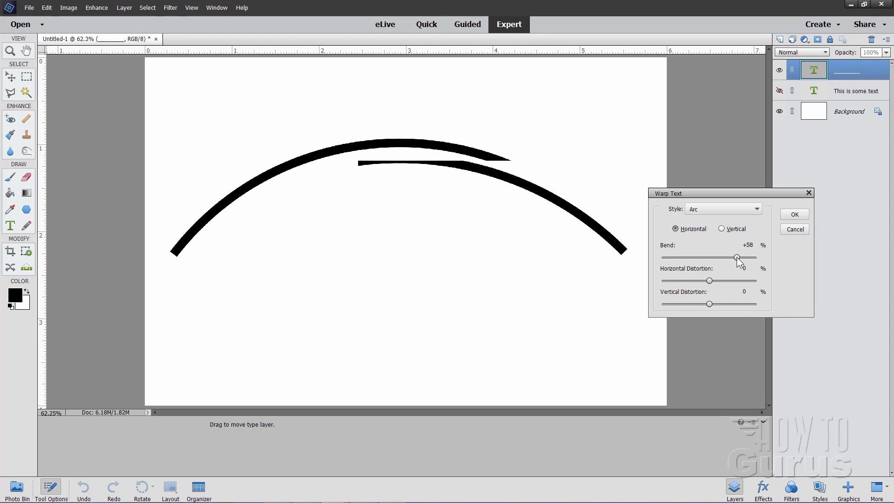
pyautogui.moveTo(738, 258); pyautogui.dragTo(748, 258)
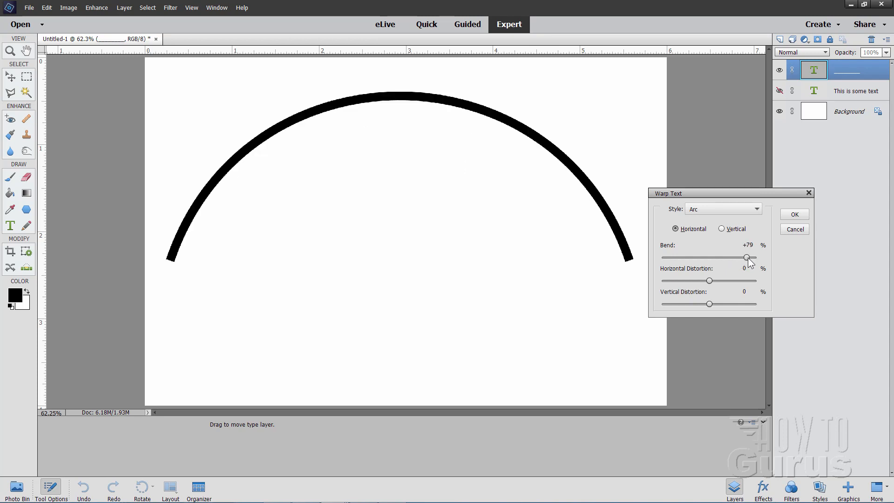
pyautogui.moveTo(749, 257); pyautogui.dragTo(741, 257)
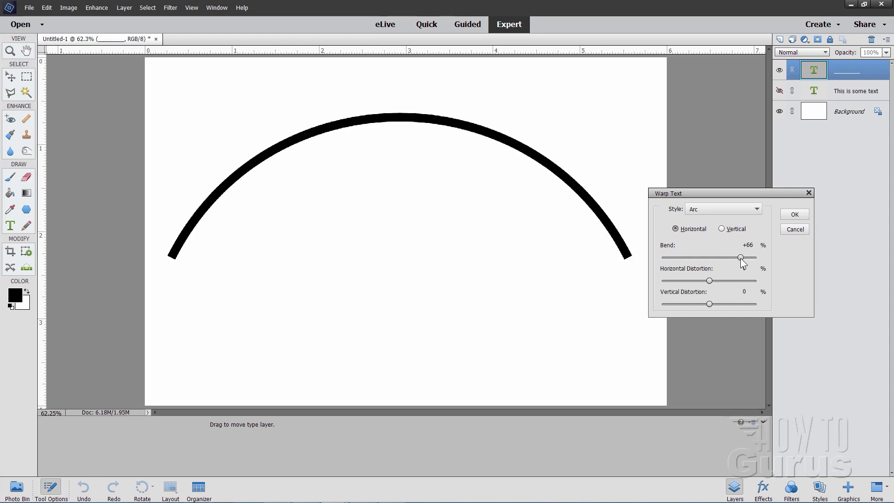
pyautogui.moveTo(740, 258); pyautogui.dragTo(734, 258)
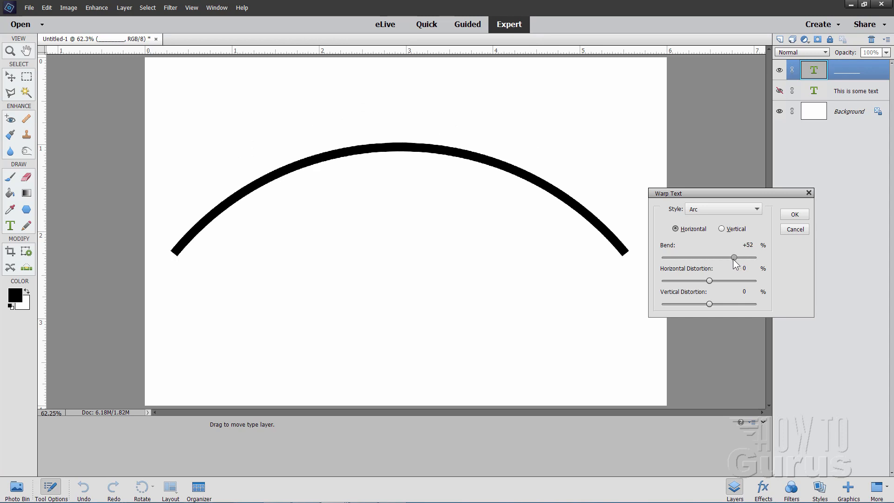
# Step: Swing the bend down into a dip and back, settling on a moderate upward arch near +61
pyautogui.moveTo(734, 258); pyautogui.dragTo(719, 258)
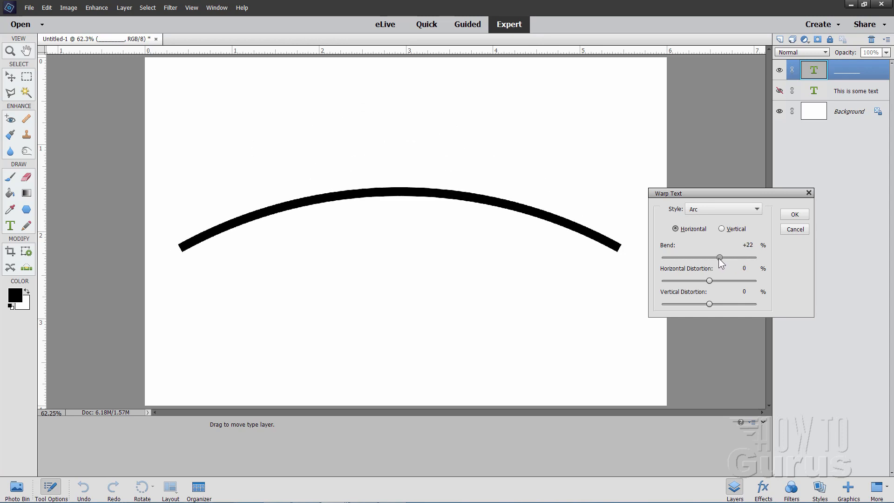
pyautogui.moveTo(719, 258); pyautogui.dragTo(697, 258)
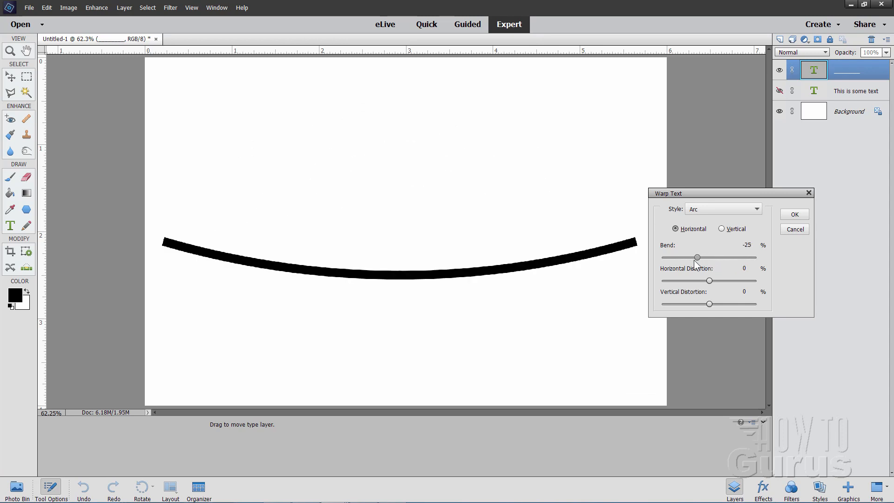
pyautogui.moveTo(695, 258); pyautogui.dragTo(680, 258)
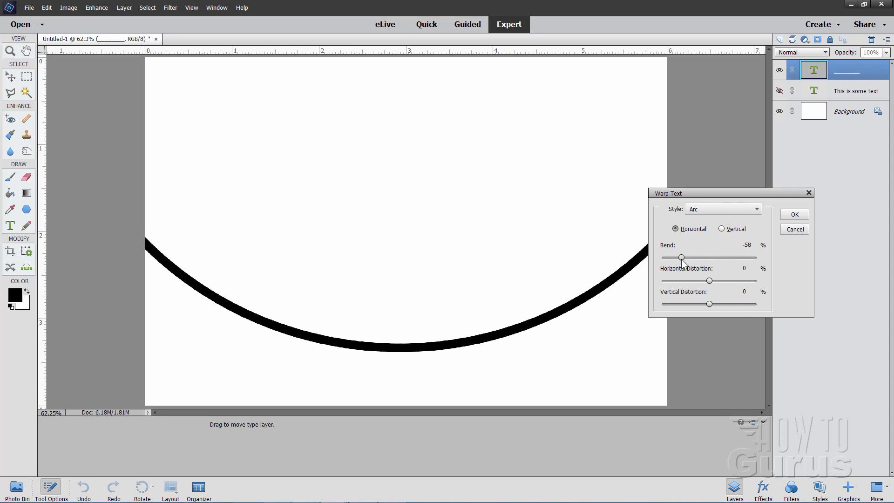
pyautogui.moveTo(682, 258); pyautogui.dragTo(707, 258)
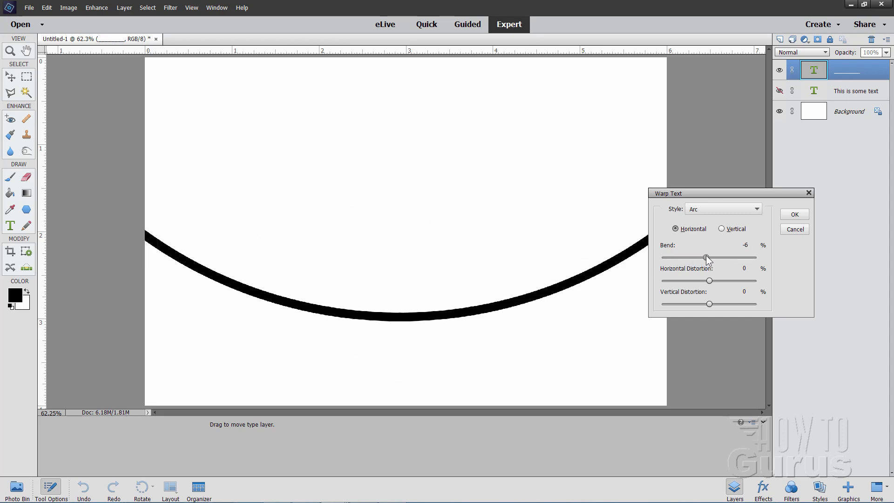
pyautogui.moveTo(707, 258); pyautogui.dragTo(728, 258)
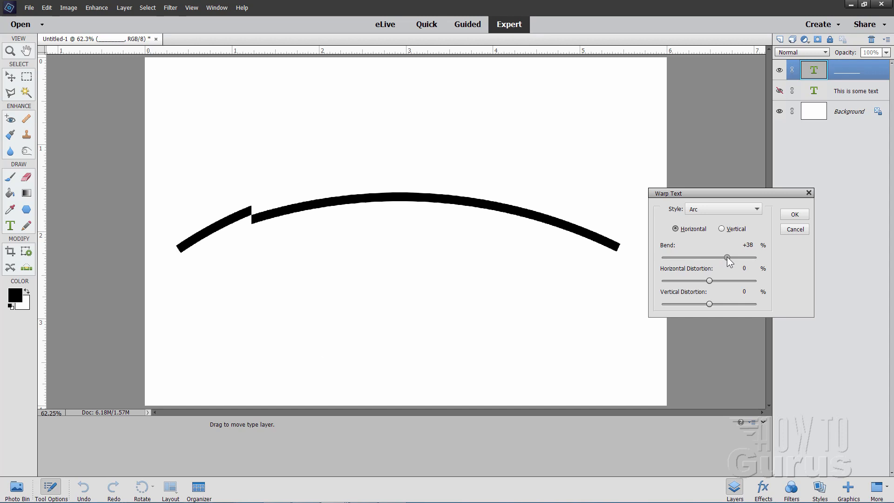
pyautogui.moveTo(726, 258); pyautogui.dragTo(740, 258)
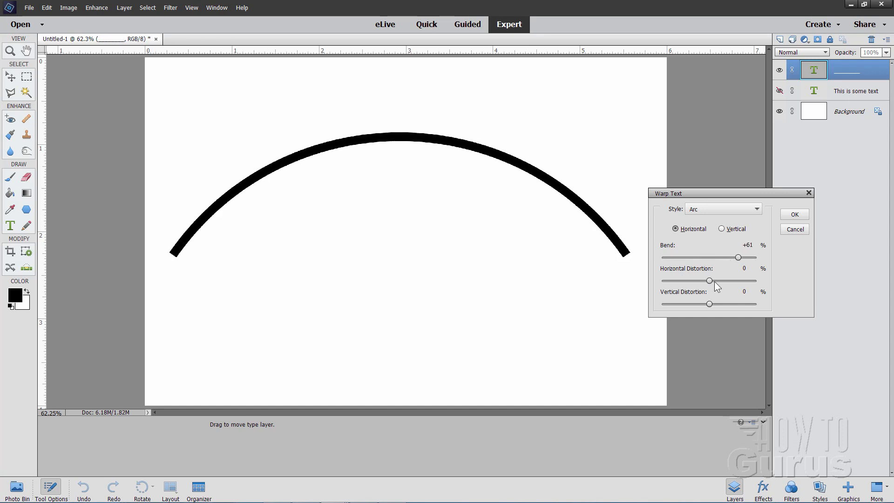
# Step: Skew the arc with horizontal distortion near +68 and thicken its right end with vertical distortion
pyautogui.moveTo(710, 281); pyautogui.dragTo(732, 280)
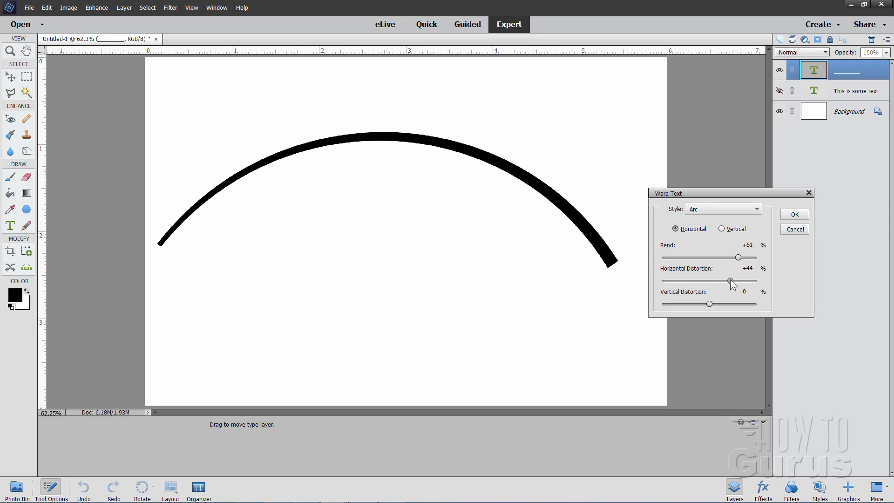
pyautogui.moveTo(732, 281); pyautogui.dragTo(751, 280)
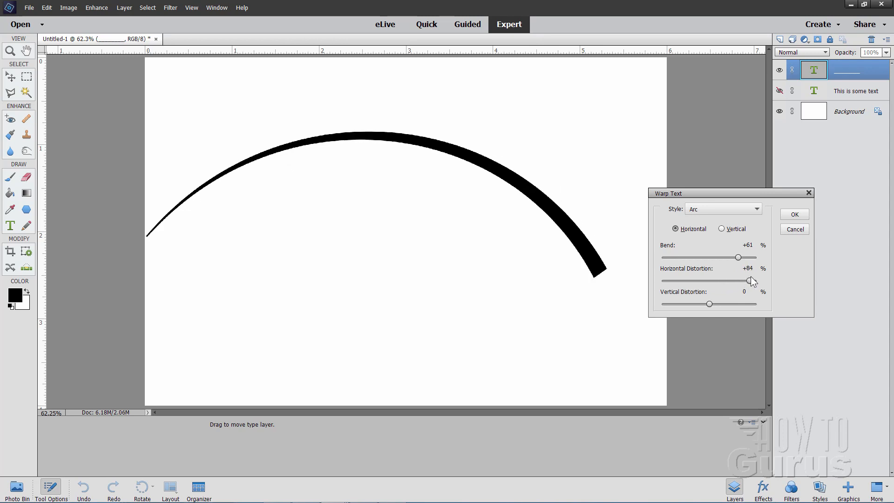
pyautogui.moveTo(597, 197)
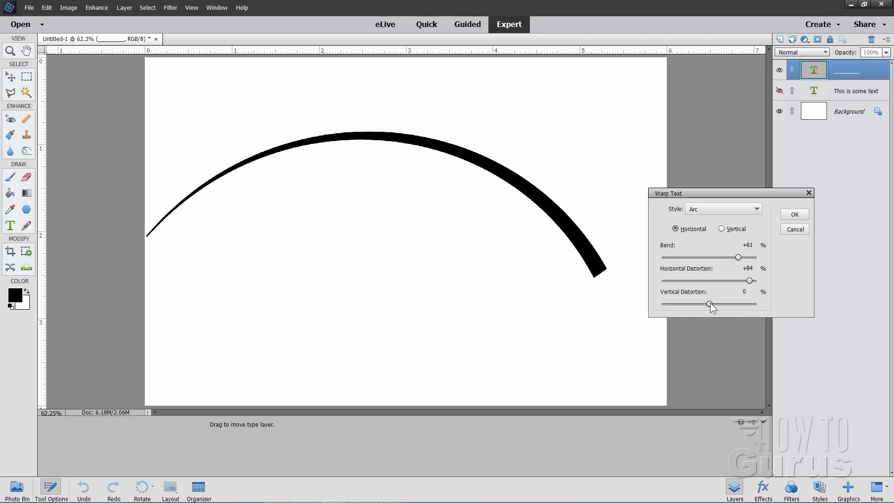
pyautogui.moveTo(711, 306); pyautogui.dragTo(728, 304)
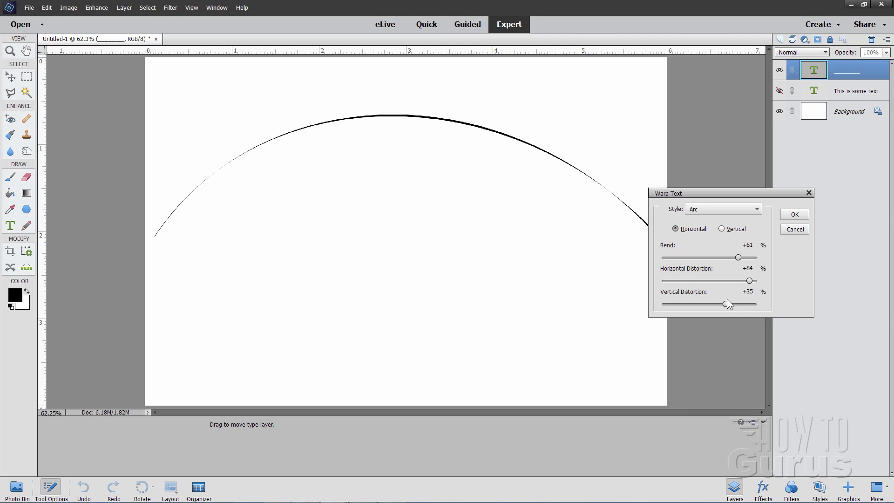
pyautogui.moveTo(728, 304); pyautogui.dragTo(736, 304)
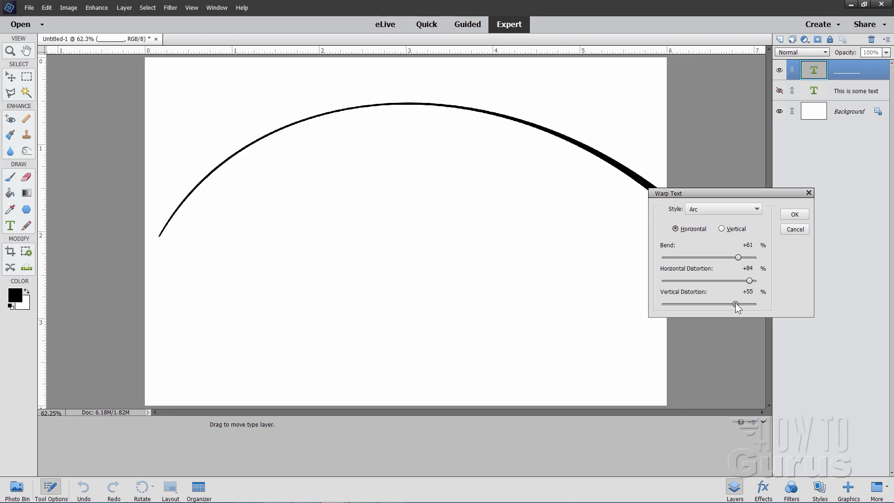
pyautogui.moveTo(735, 306); pyautogui.dragTo(736, 306)
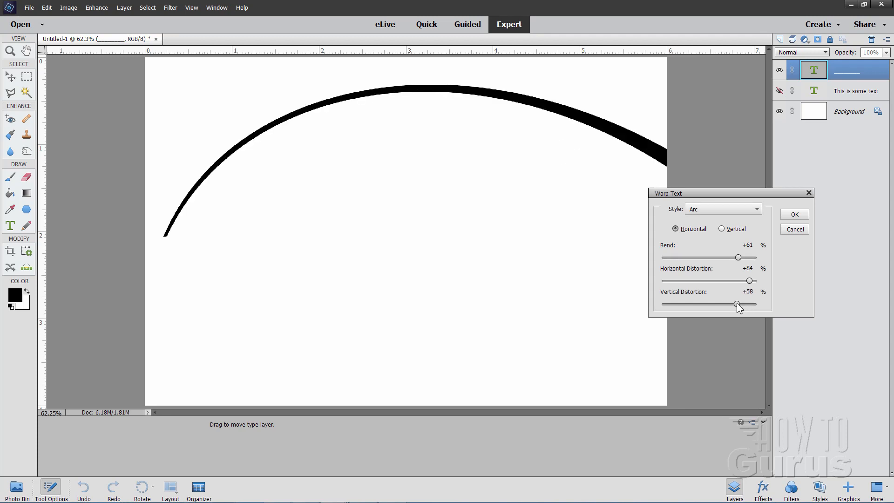
pyautogui.moveTo(738, 306); pyautogui.dragTo(718, 306)
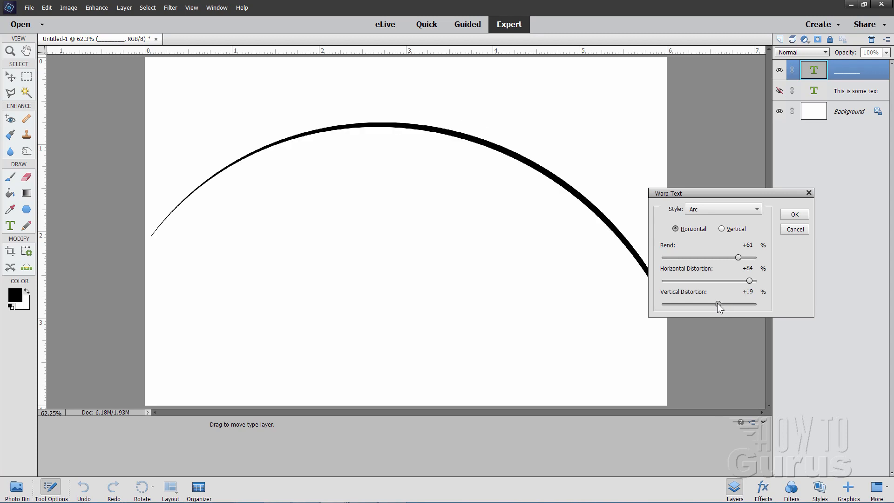
# Step: Curl the stroke into a hook, then ease back to a gently tapering arc around -6 and recentre it
pyautogui.moveTo(718, 305); pyautogui.dragTo(690, 305)
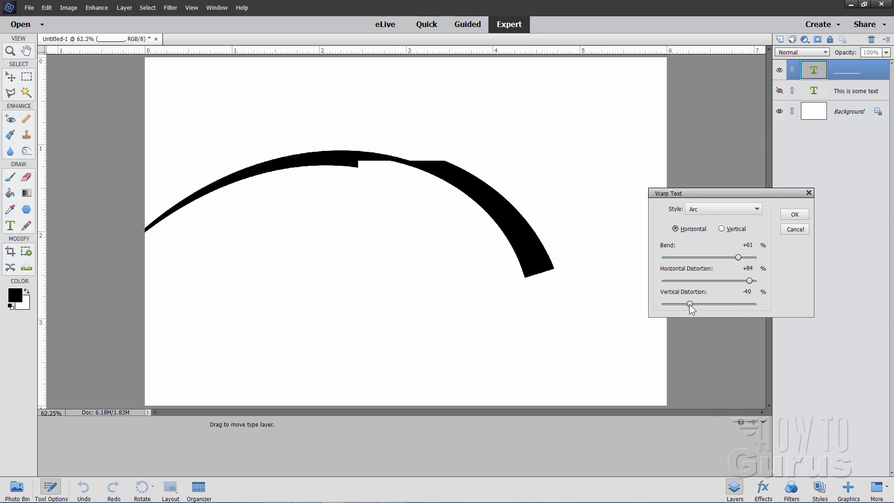
pyautogui.moveTo(690, 304); pyautogui.dragTo(669, 304)
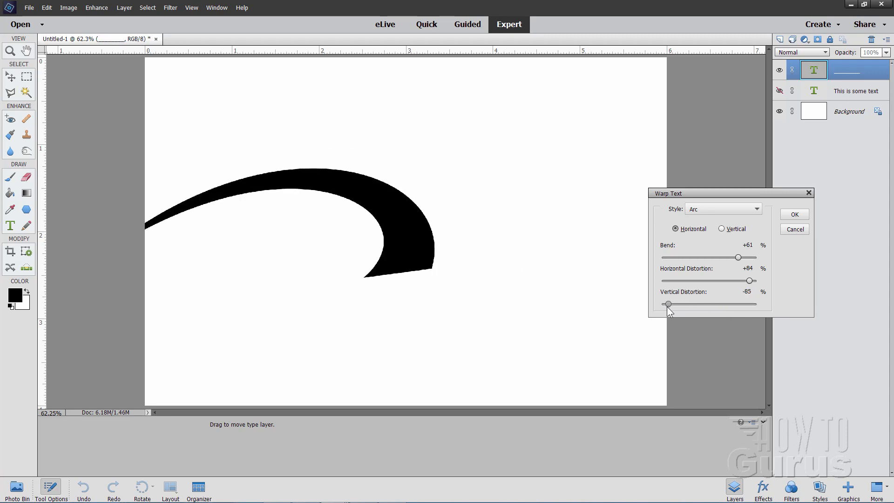
pyautogui.moveTo(669, 304); pyautogui.dragTo(665, 303)
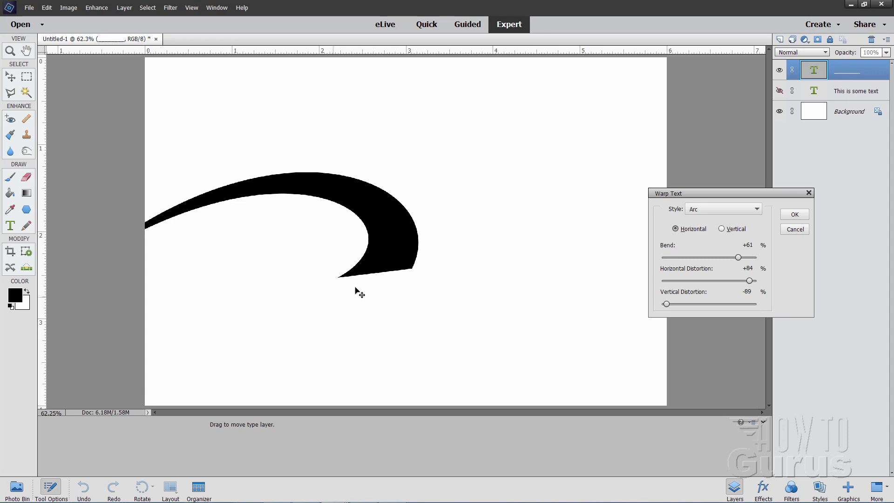
pyautogui.moveTo(359, 290); pyautogui.dragTo(502, 254)
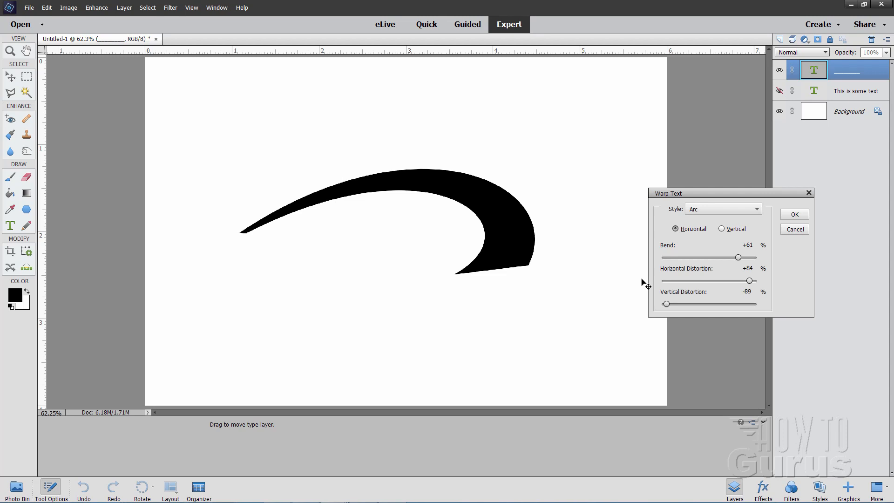
pyautogui.moveTo(665, 304); pyautogui.dragTo(699, 304)
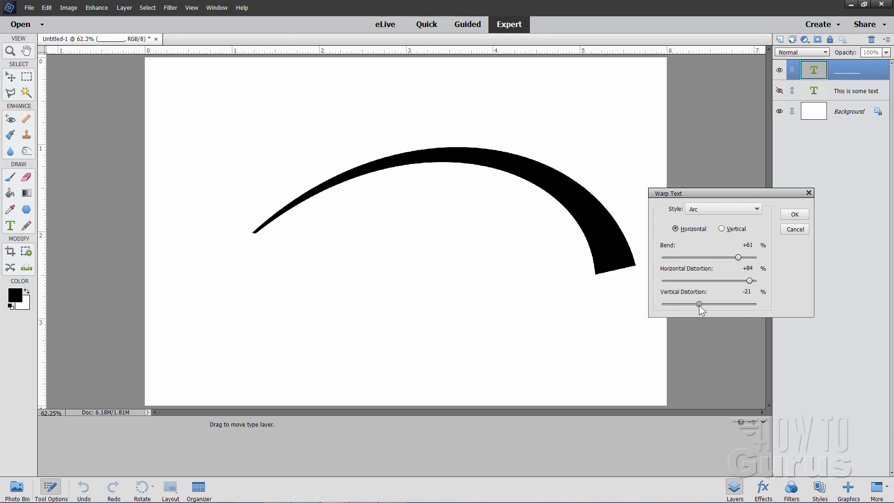
pyautogui.moveTo(684, 304); pyautogui.dragTo(706, 304)
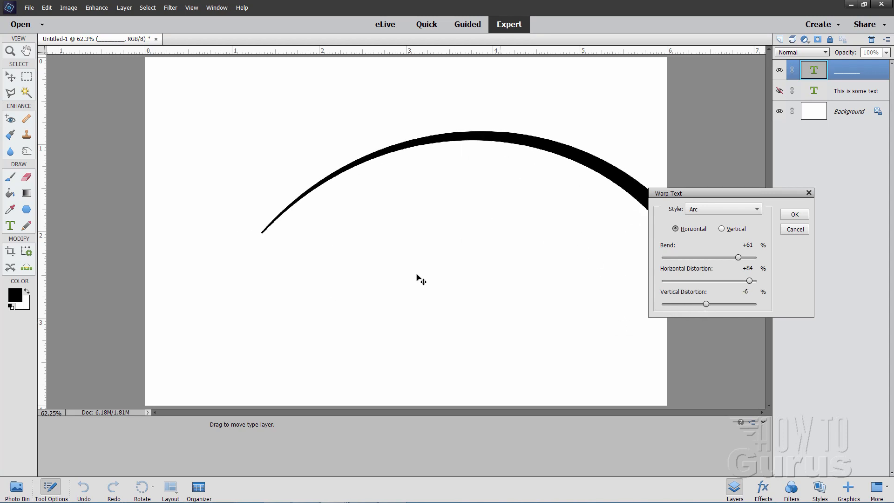
pyautogui.moveTo(749, 280); pyautogui.dragTo(742, 280)
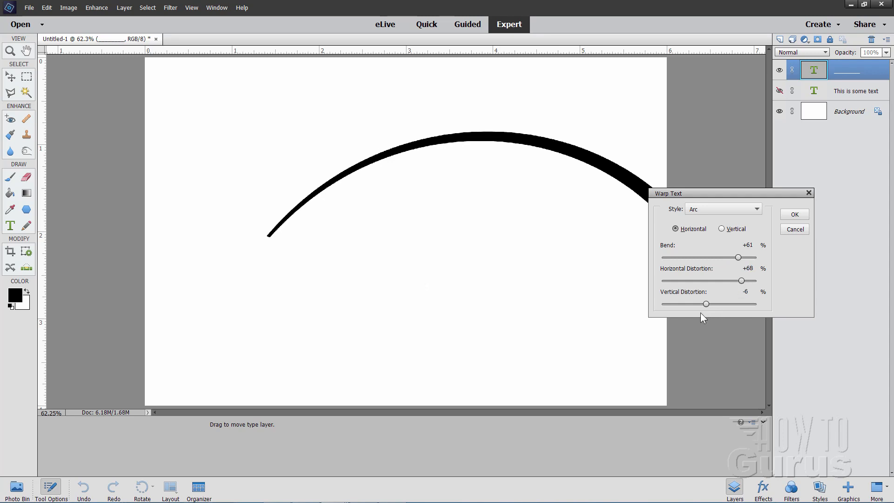
pyautogui.moveTo(691, 303); pyautogui.dragTo(710, 303)
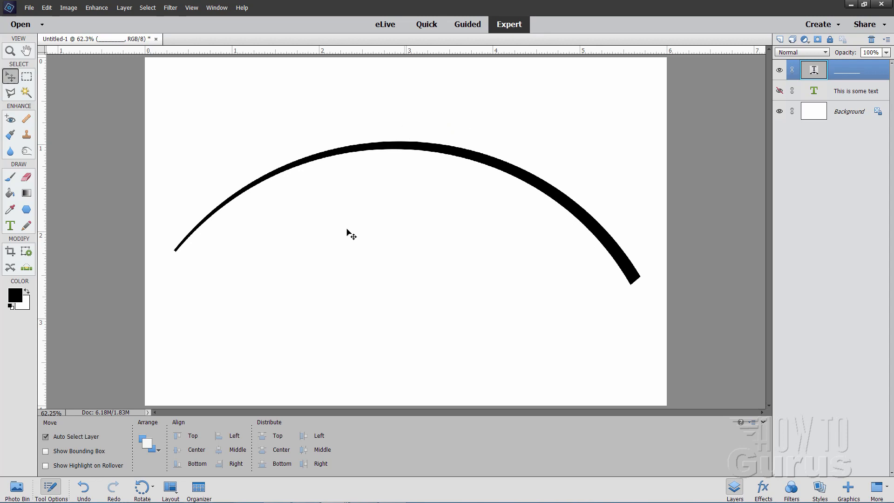
pyautogui.moveTo(545, 204)
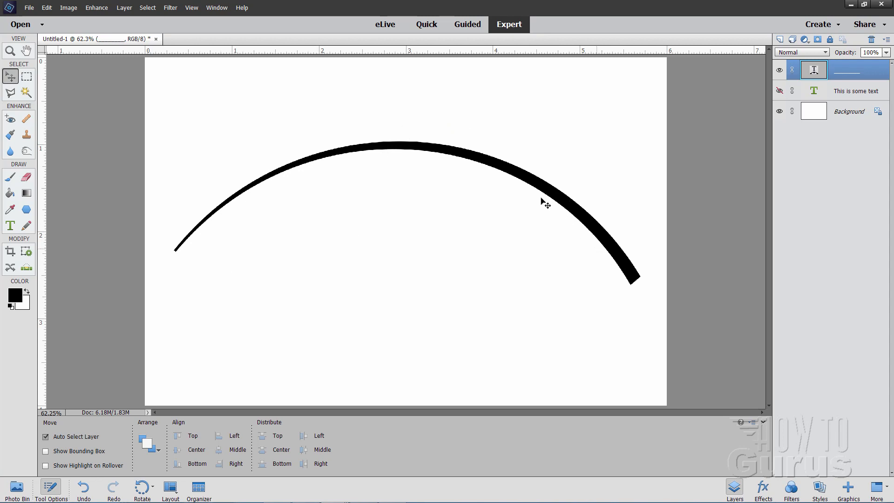
pyautogui.moveTo(448, 217)
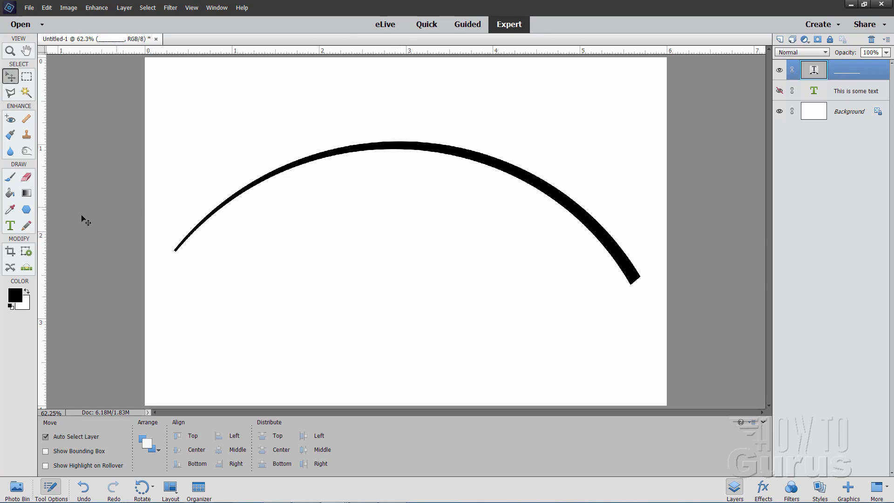
# Step: Reopen the Warp Text settings on the tapered arch stroke
pyautogui.click(9, 225)
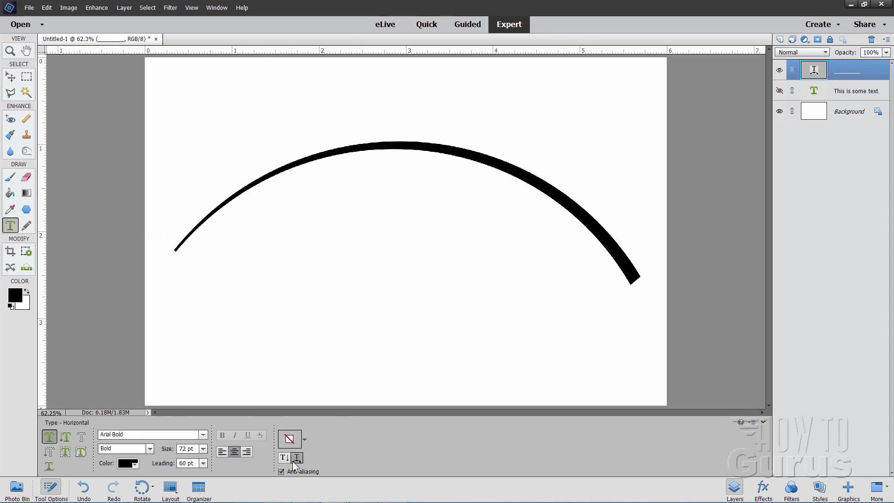
pyautogui.click(290, 439)
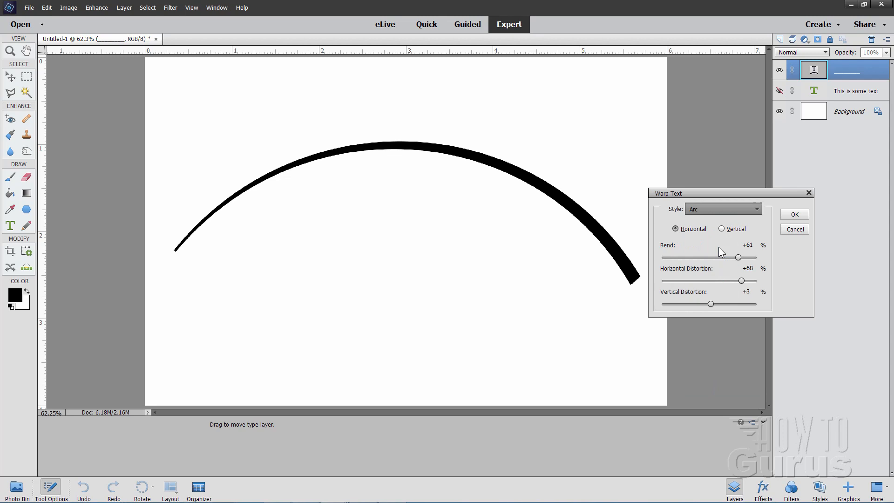
# Step: Switch to a lower-arc warp and shift its taper fully left, then balance it back to the right
pyautogui.click(723, 208)
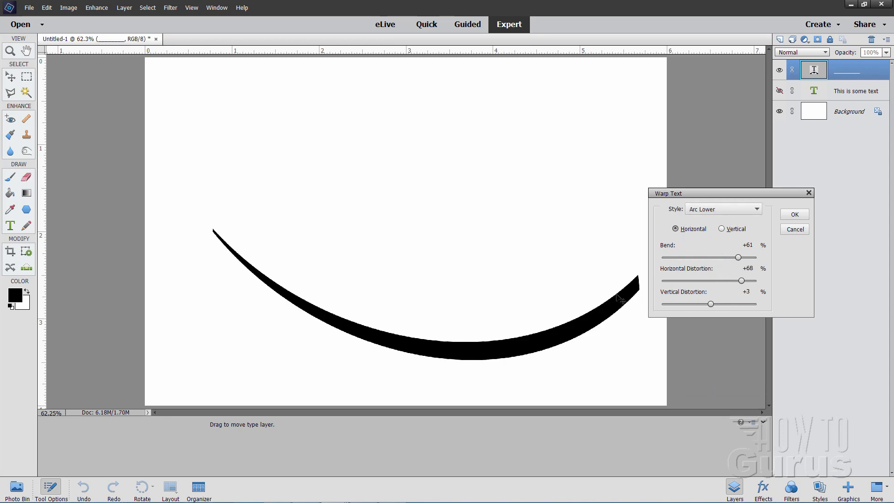
pyautogui.moveTo(738, 257); pyautogui.dragTo(728, 257)
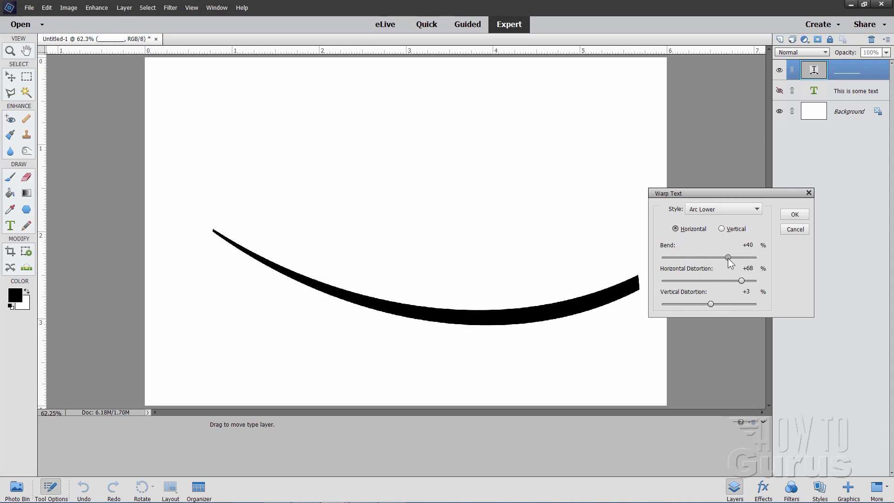
pyautogui.moveTo(728, 257); pyautogui.dragTo(749, 257)
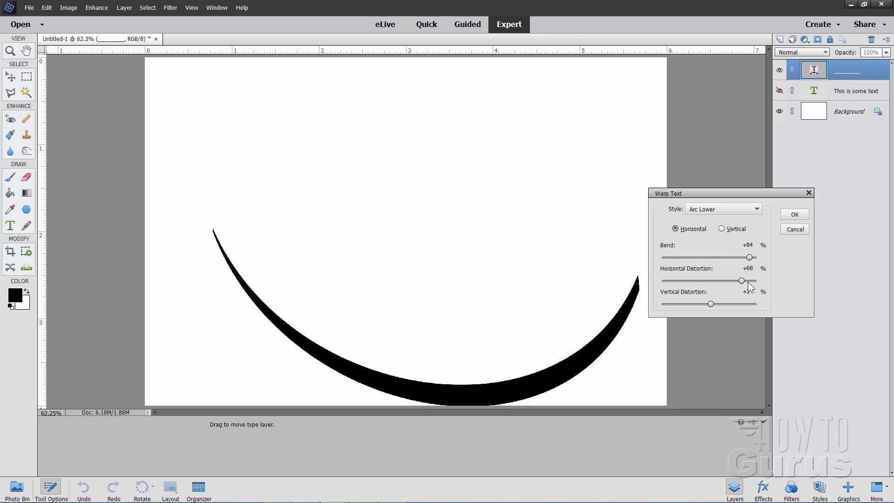
pyautogui.moveTo(741, 281); pyautogui.dragTo(749, 281)
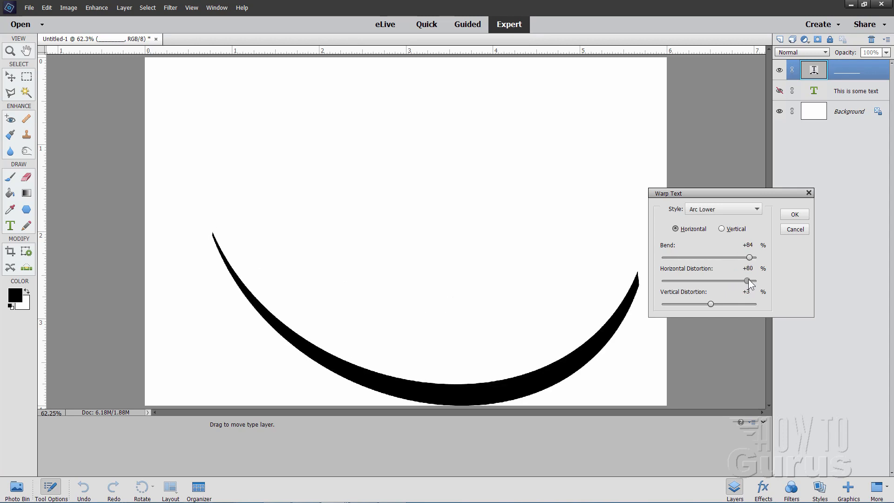
pyautogui.moveTo(750, 281); pyautogui.dragTo(688, 281)
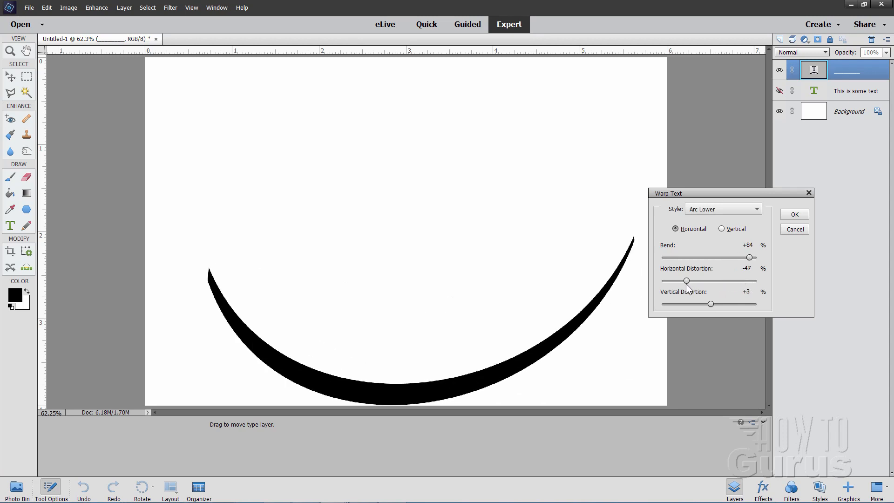
pyautogui.moveTo(686, 280); pyautogui.dragTo(668, 280)
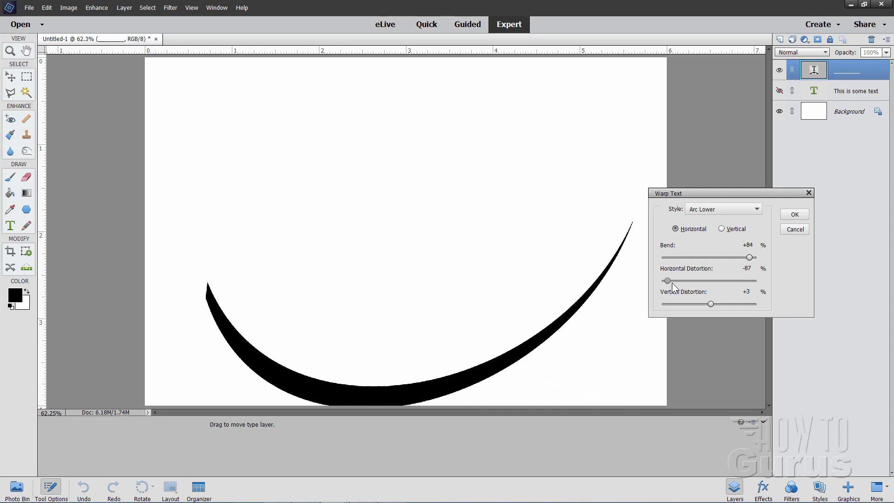
pyautogui.moveTo(668, 281); pyautogui.dragTo(729, 280)
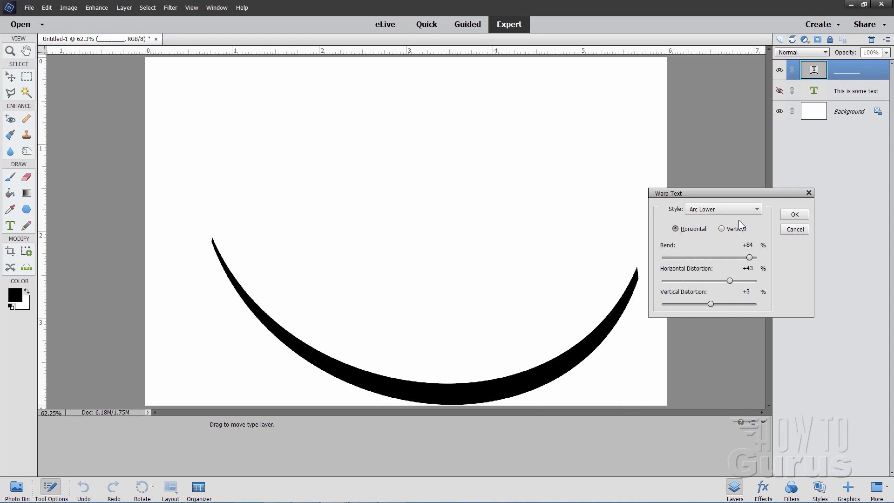
# Step: Try an upper-arc style, curling the stroke into a short thick arch and flattening it to a long wedge
pyautogui.click(723, 209)
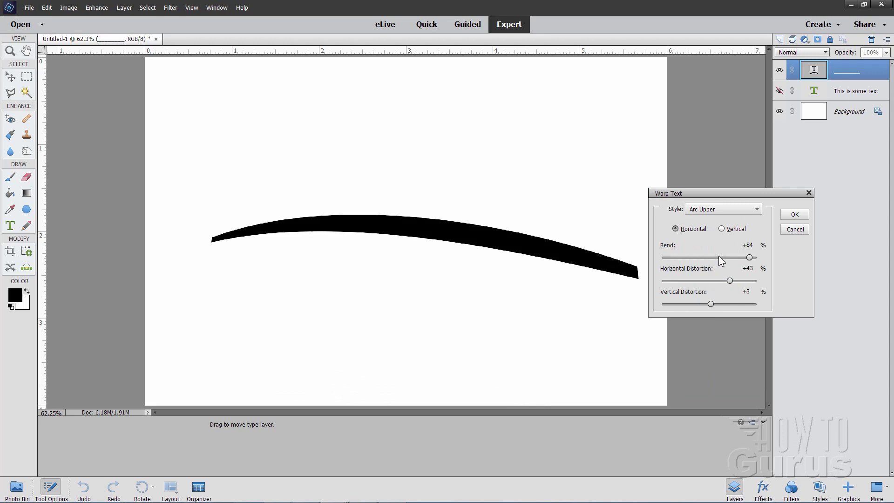
pyautogui.moveTo(730, 280); pyautogui.dragTo(745, 280)
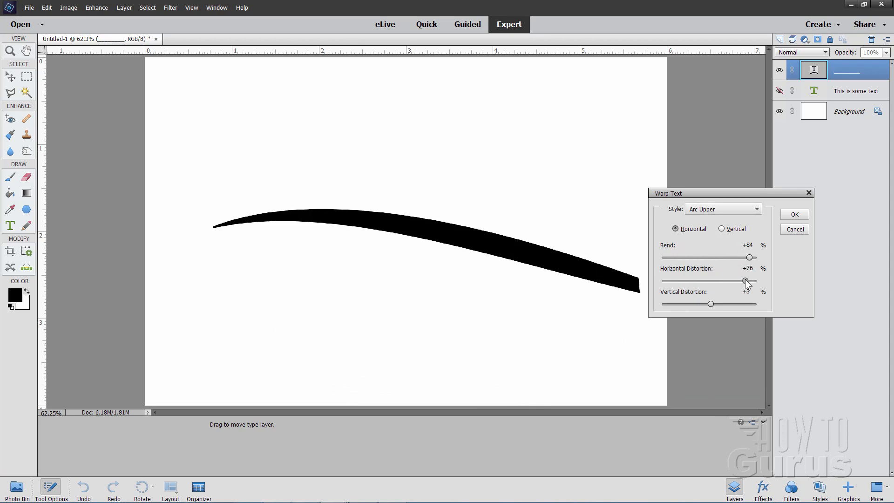
pyautogui.moveTo(746, 280); pyautogui.dragTo(723, 280)
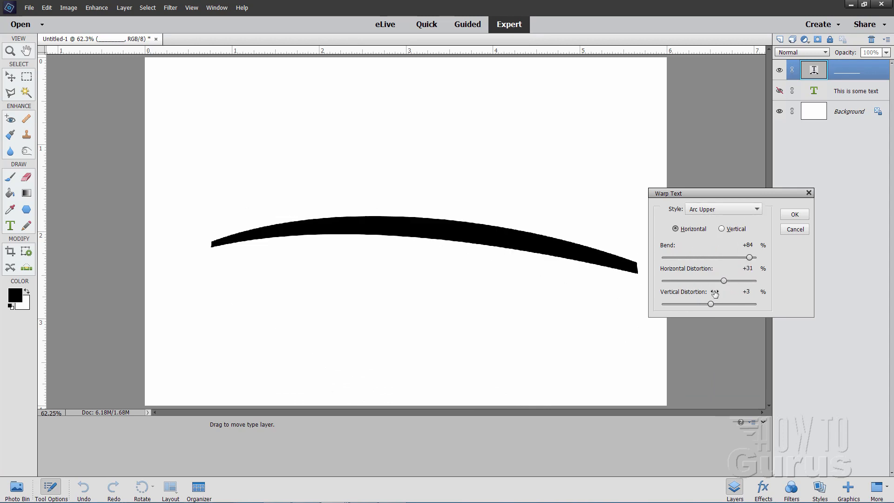
pyautogui.moveTo(711, 304); pyautogui.dragTo(677, 306)
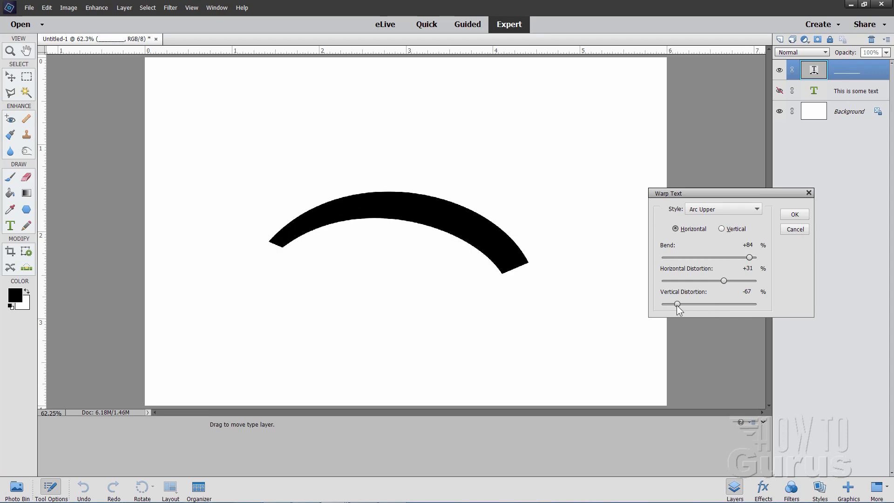
pyautogui.moveTo(678, 306); pyautogui.dragTo(736, 303)
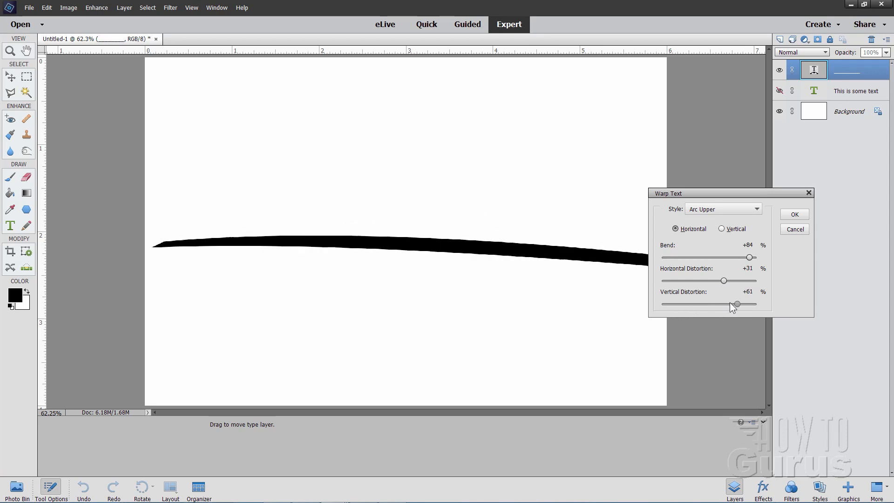
# Step: Try the Arch style and browse the warp style list, settling on a Shell Lower bowl shape
pyautogui.click(723, 208)
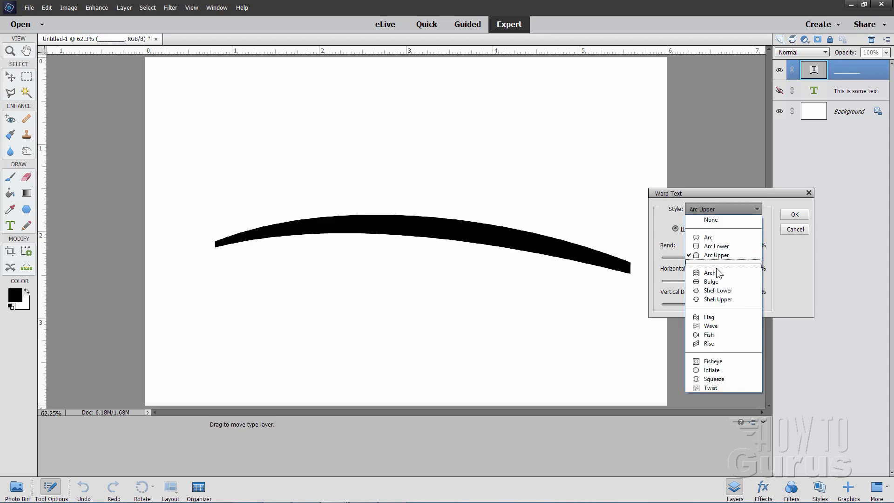
pyautogui.click(710, 273)
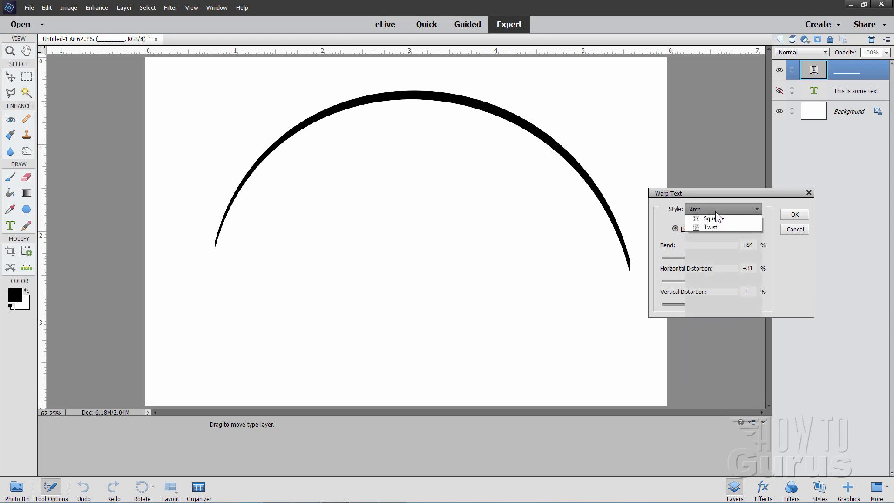
pyautogui.click(723, 208)
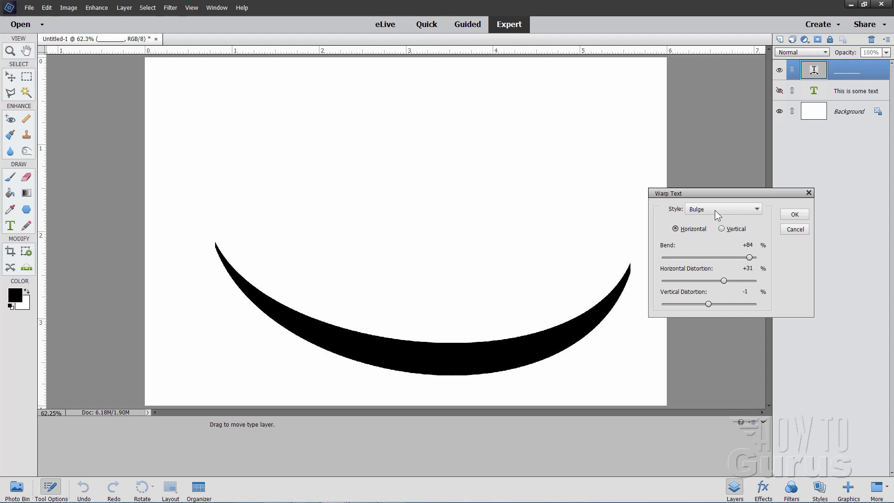
pyautogui.click(723, 209)
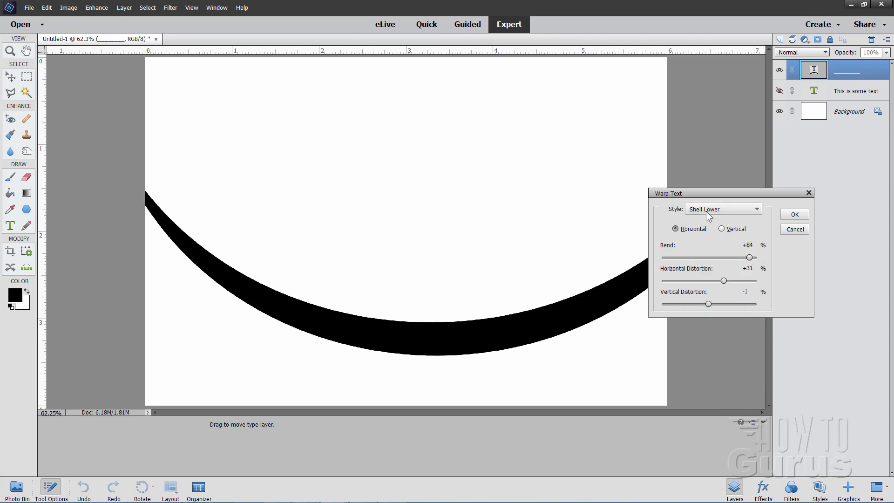
pyautogui.click(723, 209)
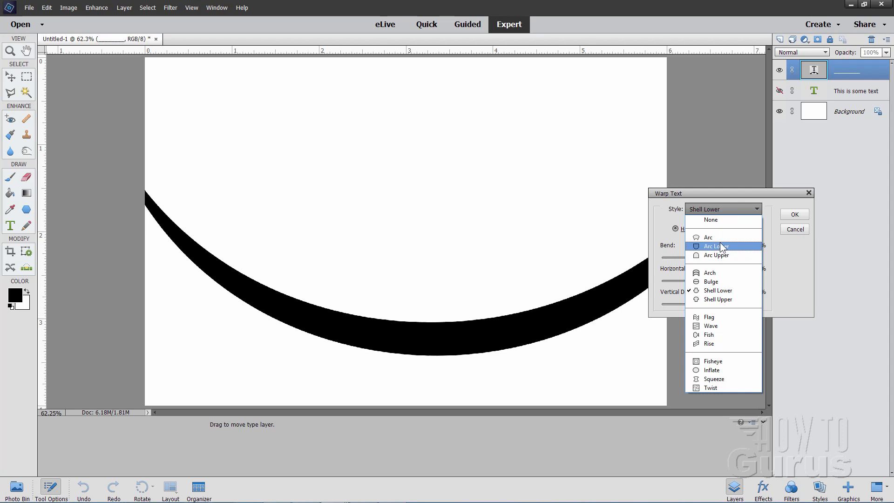
# Step: Switch to Flag style with Bend -46 and Horizontal Distortion -100, tapering the wave's left end to a point
pyautogui.click(709, 316)
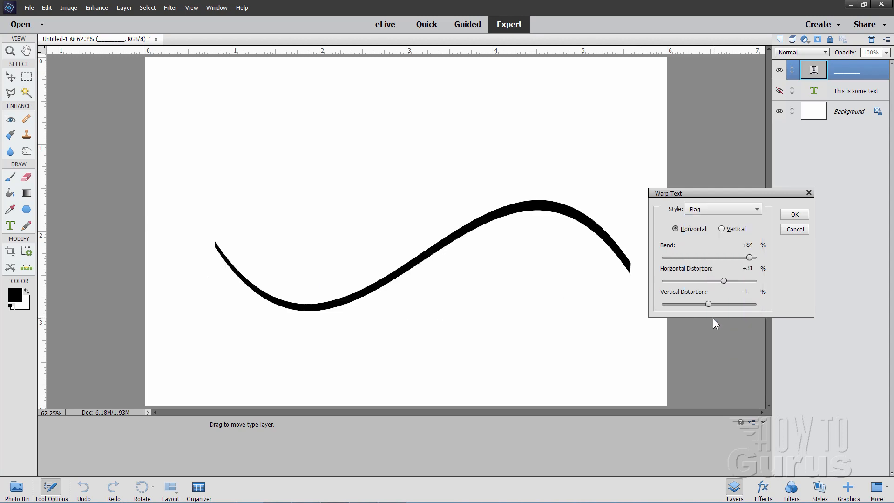
pyautogui.moveTo(307, 308)
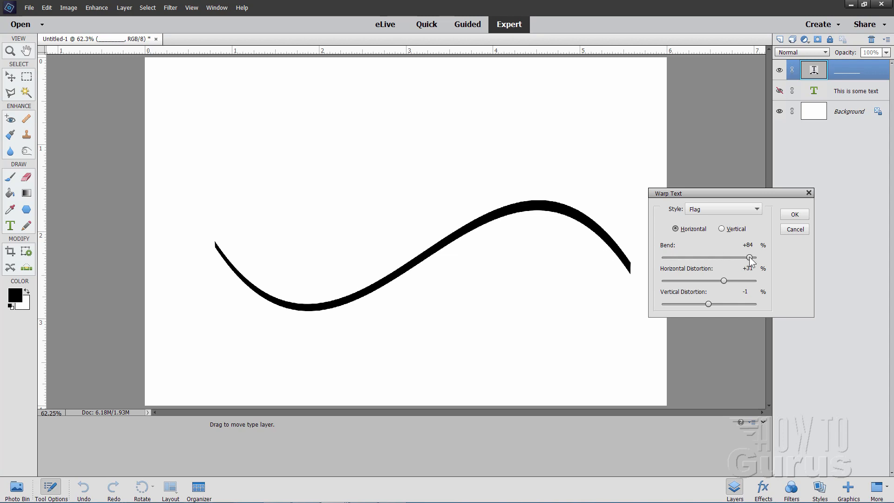
pyautogui.moveTo(749, 257); pyautogui.dragTo(728, 257)
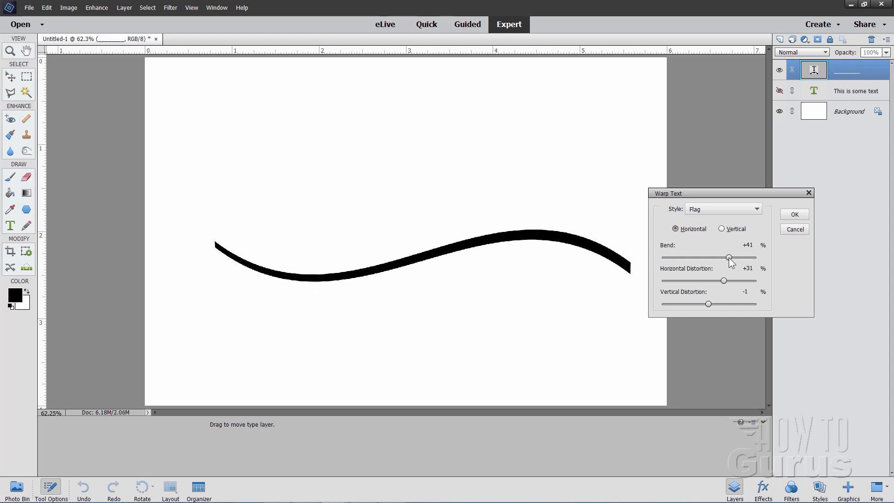
pyautogui.moveTo(728, 258); pyautogui.dragTo(700, 258)
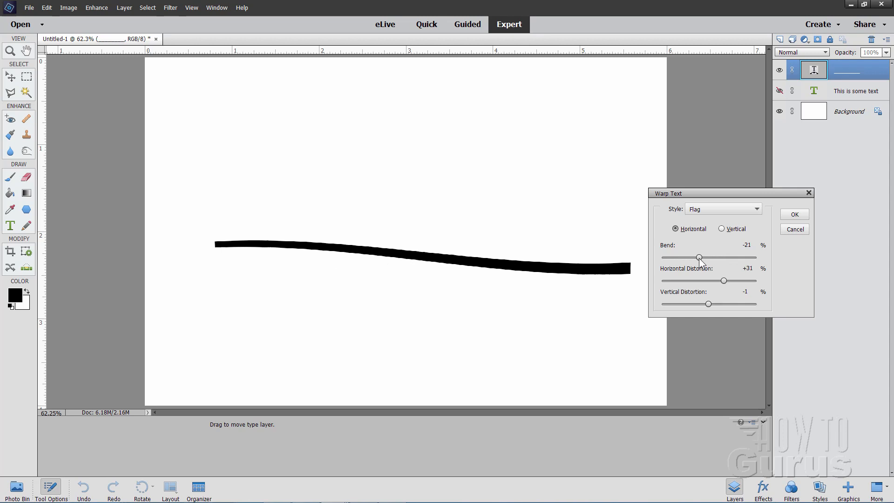
pyautogui.moveTo(699, 258); pyautogui.dragTo(677, 258)
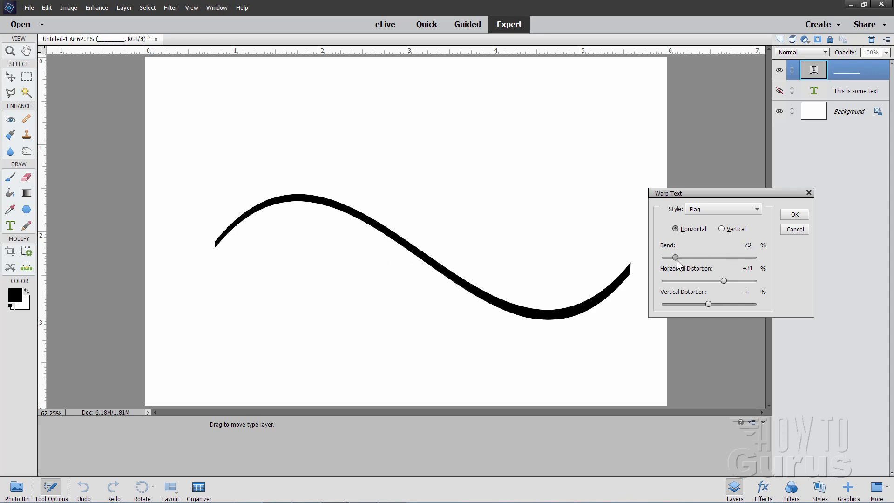
pyautogui.moveTo(723, 281); pyautogui.dragTo(732, 280)
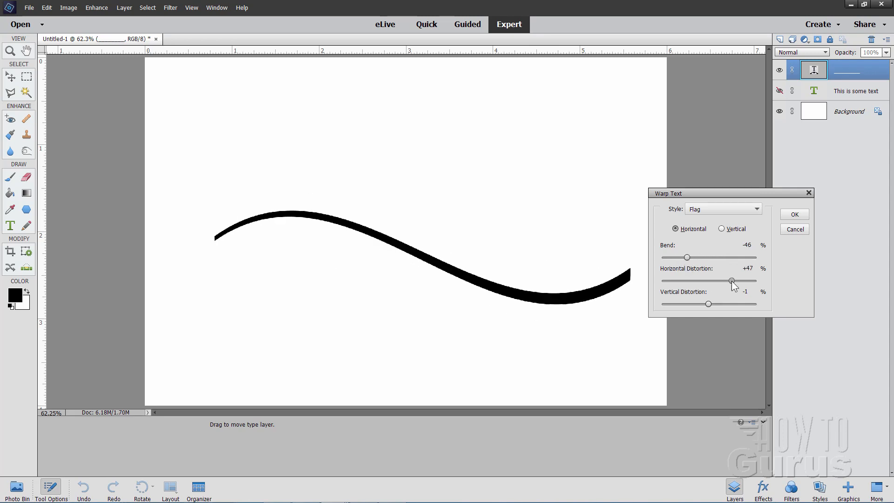
pyautogui.moveTo(732, 281); pyautogui.dragTo(757, 281)
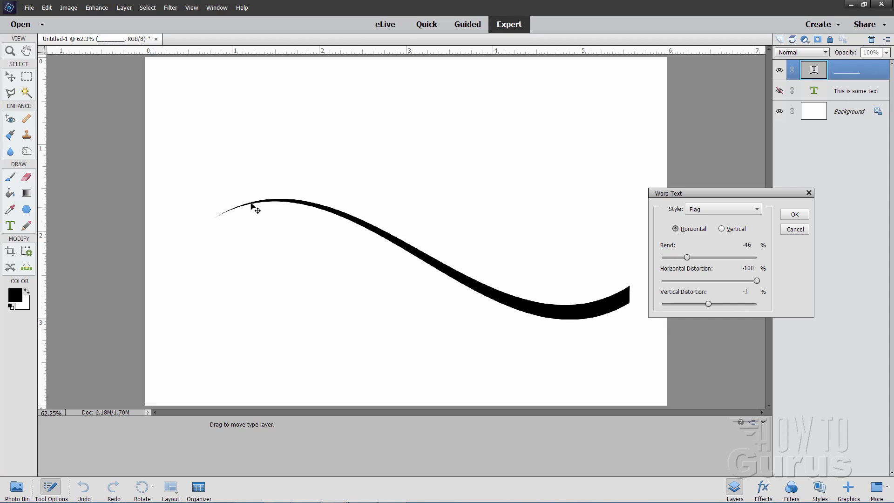
pyautogui.moveTo(288, 211)
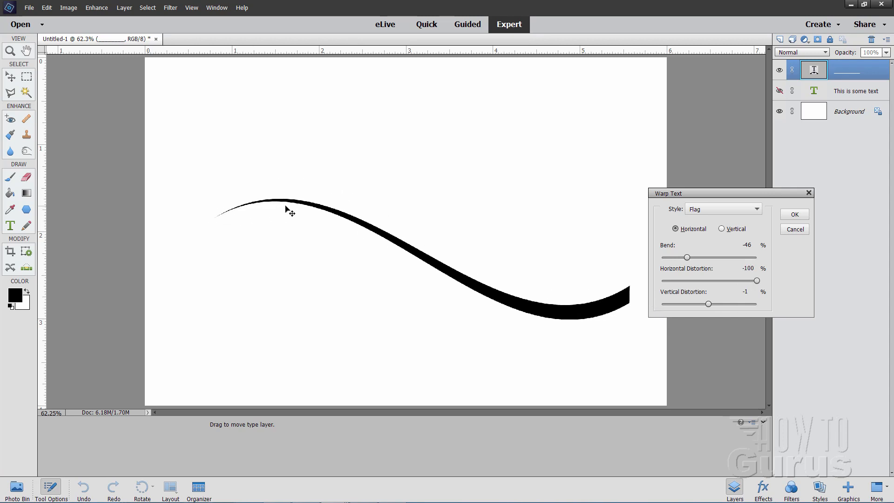
# Step: Sweep Vertical Distortion to its extreme and back, settling near -34 to taper the wave's right end
pyautogui.moveTo(707, 304); pyautogui.dragTo(711, 303)
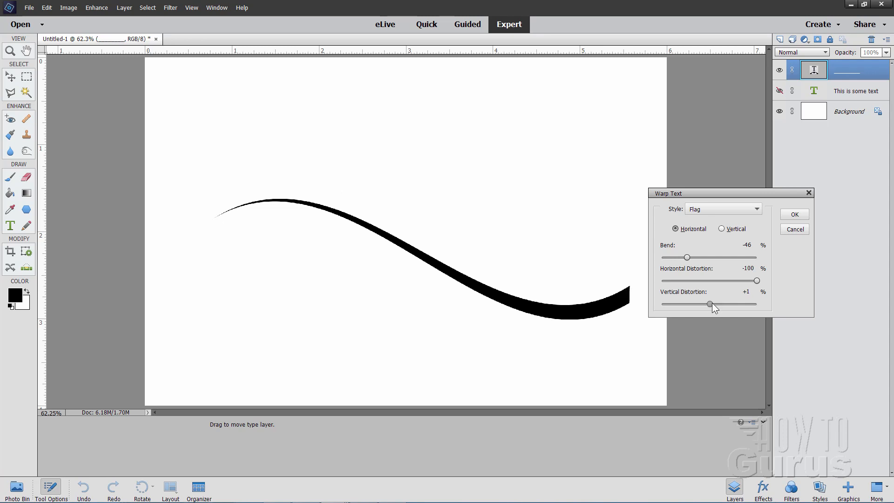
pyautogui.moveTo(711, 305); pyautogui.dragTo(707, 305)
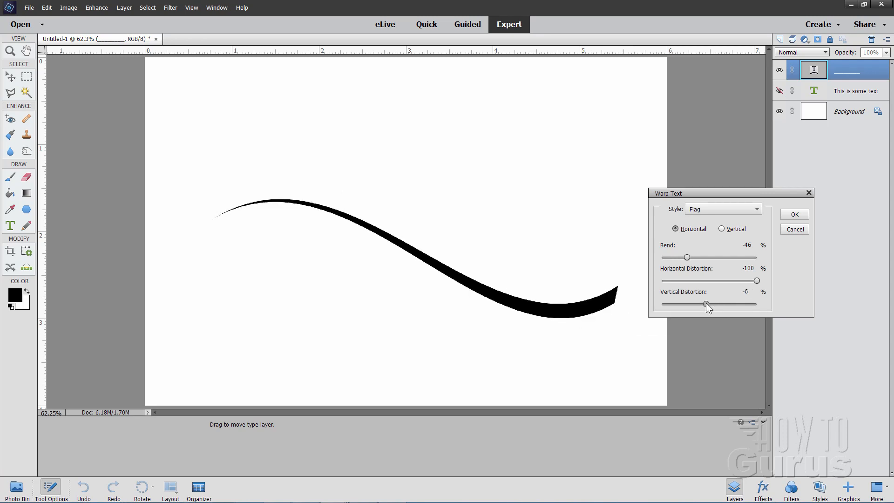
pyautogui.moveTo(707, 305); pyautogui.dragTo(680, 305)
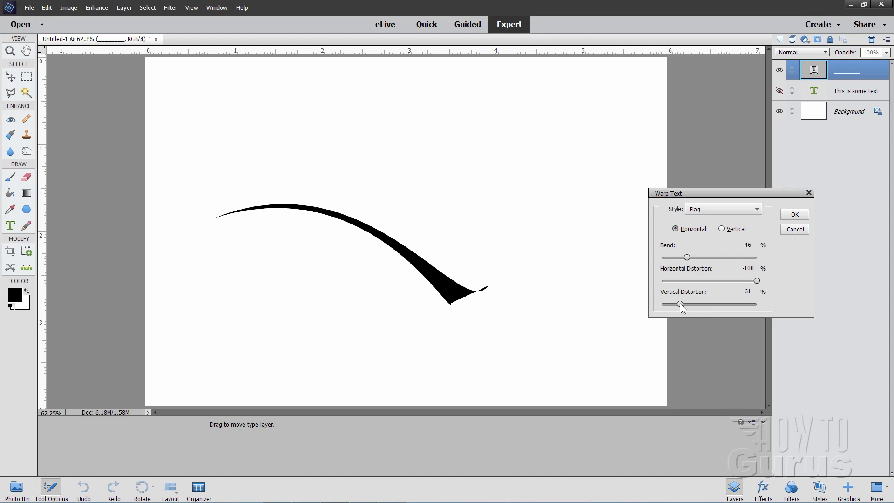
pyautogui.moveTo(680, 305); pyautogui.dragTo(661, 305)
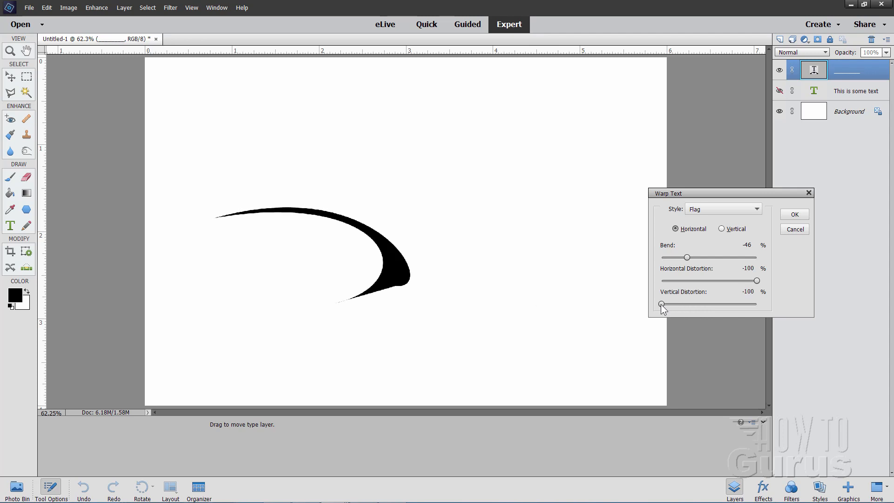
pyautogui.moveTo(661, 304); pyautogui.dragTo(705, 305)
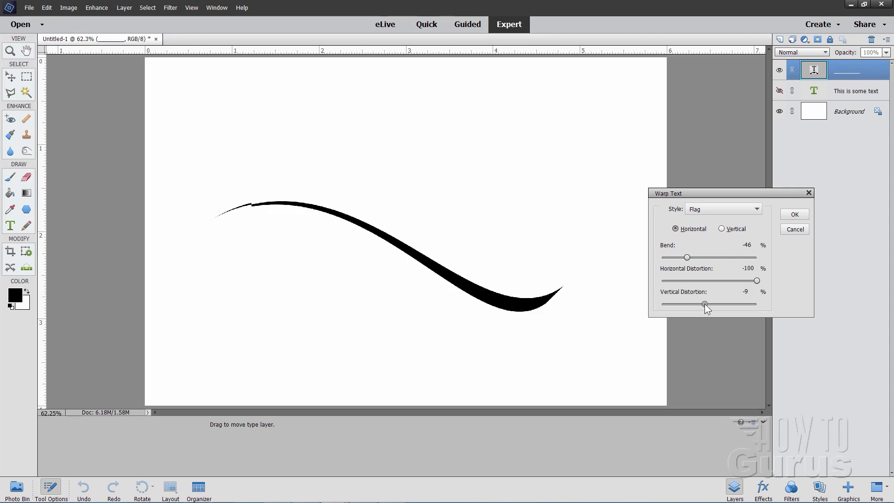
pyautogui.moveTo(704, 305); pyautogui.dragTo(696, 304)
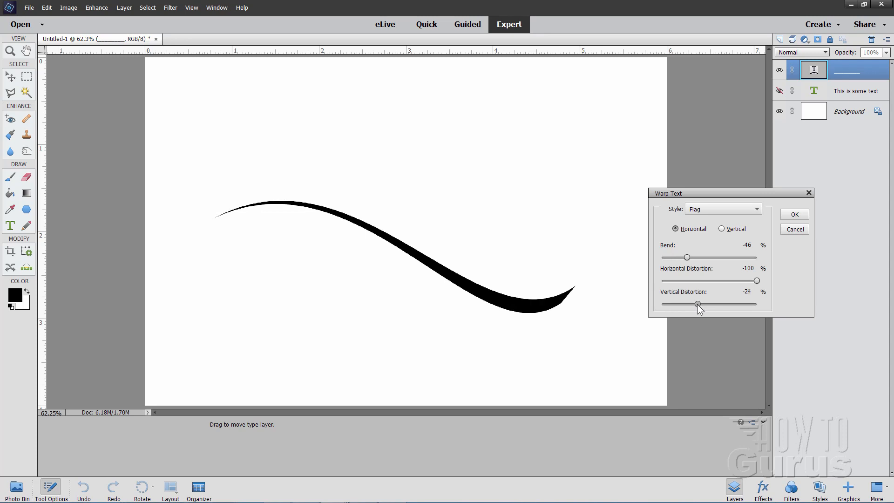
pyautogui.moveTo(701, 303); pyautogui.dragTo(692, 304)
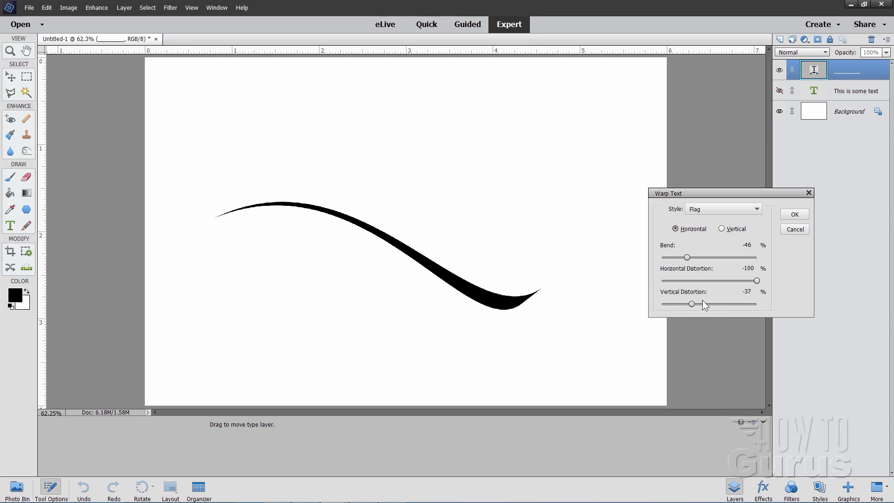
pyautogui.moveTo(692, 303); pyautogui.dragTo(693, 304)
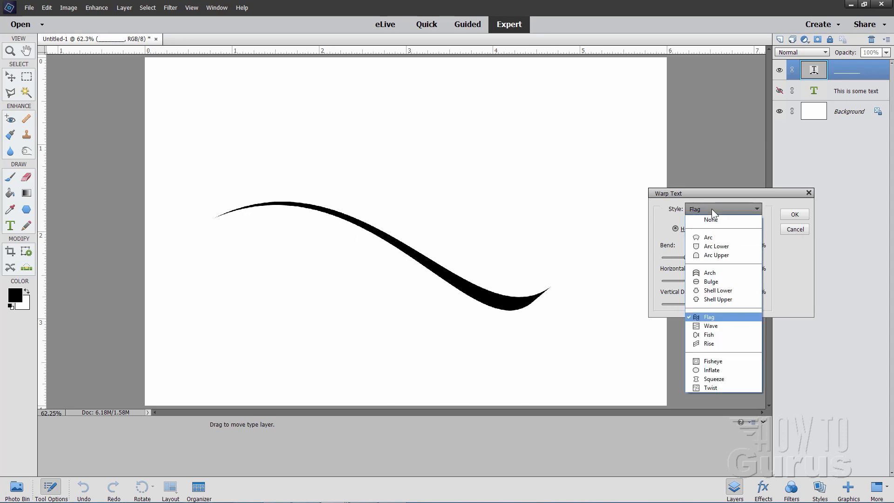
# Step: Try the Rise, Inflate and Squeeze warp styles with varying bend on the underscore stroke
pyautogui.click(710, 220)
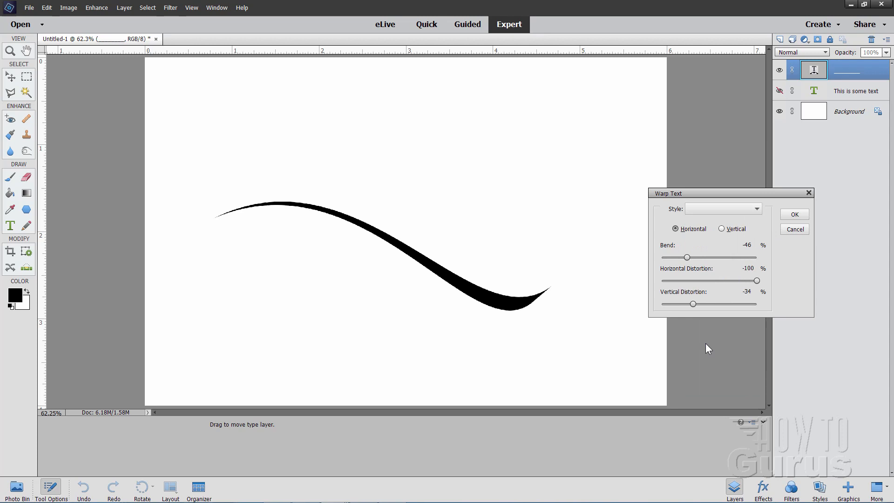
pyautogui.click(721, 209)
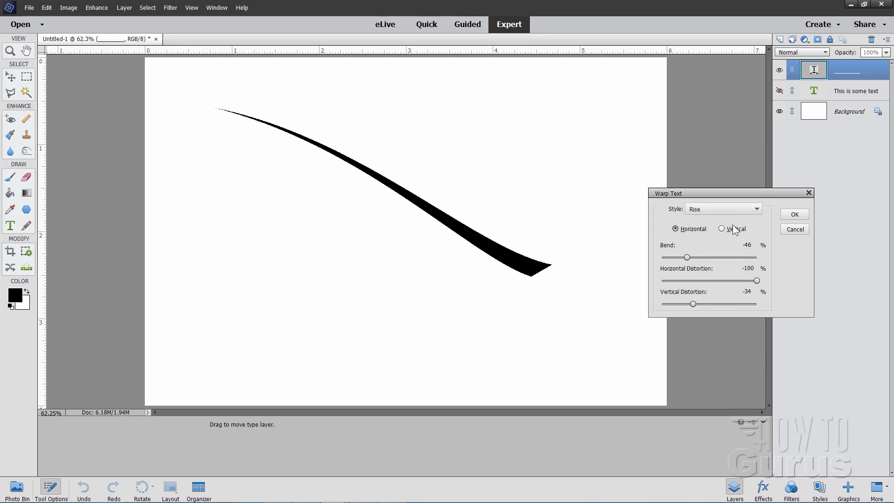
pyautogui.moveTo(687, 257); pyautogui.dragTo(732, 258)
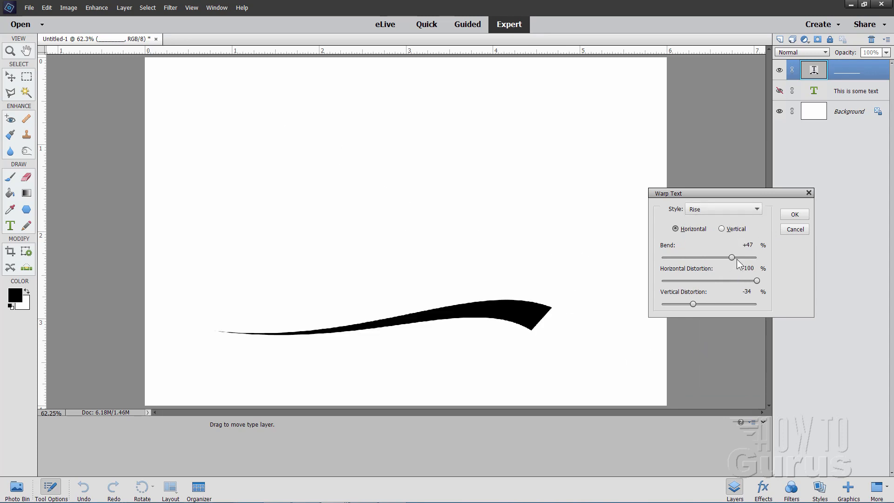
pyautogui.moveTo(732, 257); pyautogui.dragTo(695, 257)
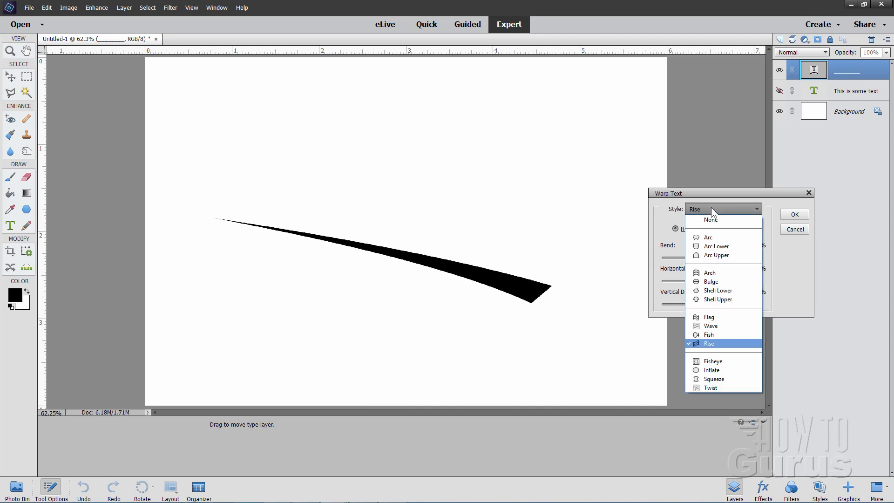
pyautogui.click(710, 370)
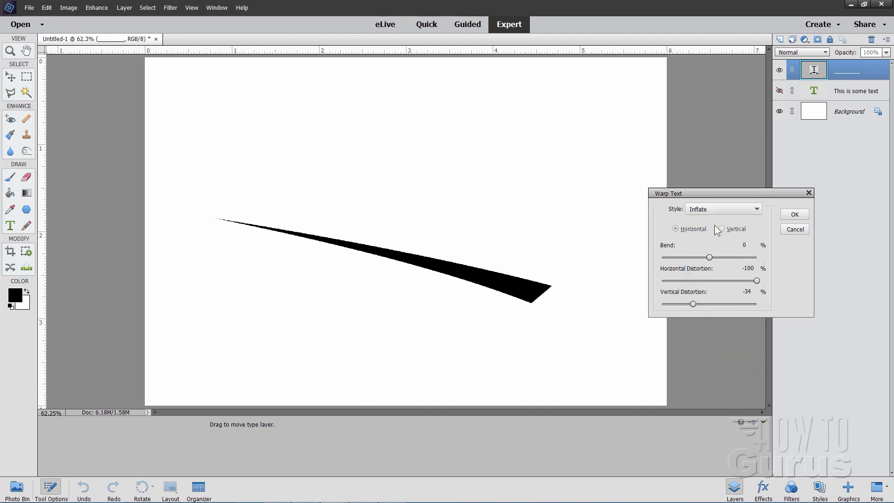
pyautogui.click(723, 209)
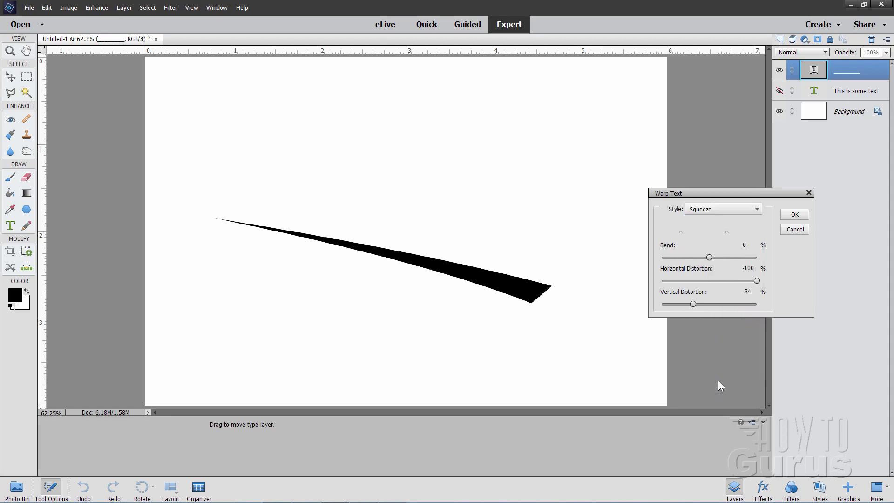
# Step: Settle on the Arc style with Bend +46, Horizontal Distortion -100 and Vertical Distortion -34
pyautogui.click(722, 209)
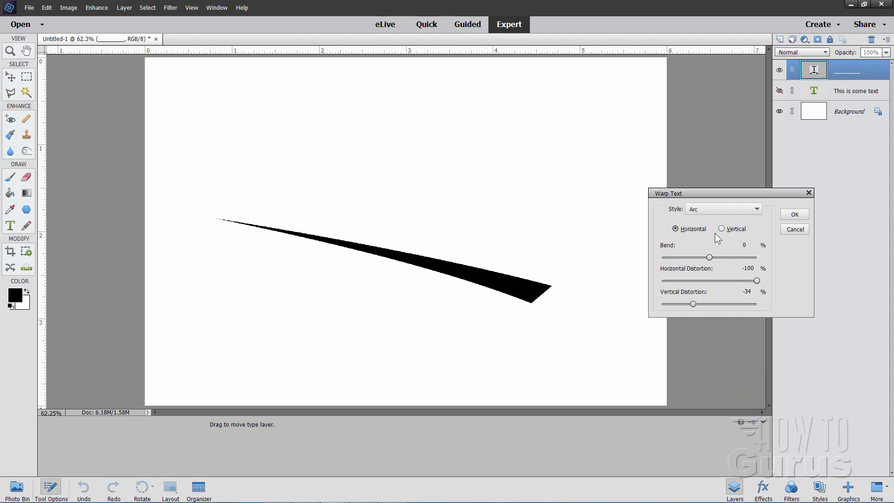
pyautogui.moveTo(710, 257); pyautogui.dragTo(726, 258)
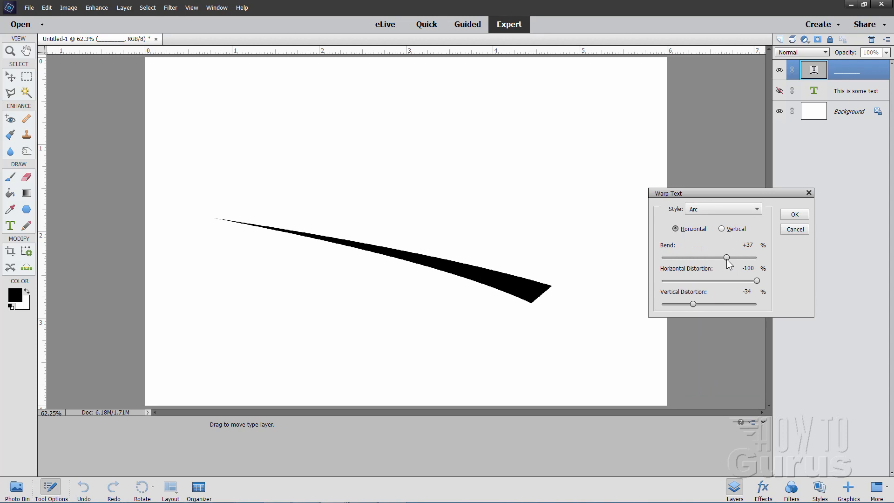
pyautogui.moveTo(727, 257); pyautogui.dragTo(732, 257)
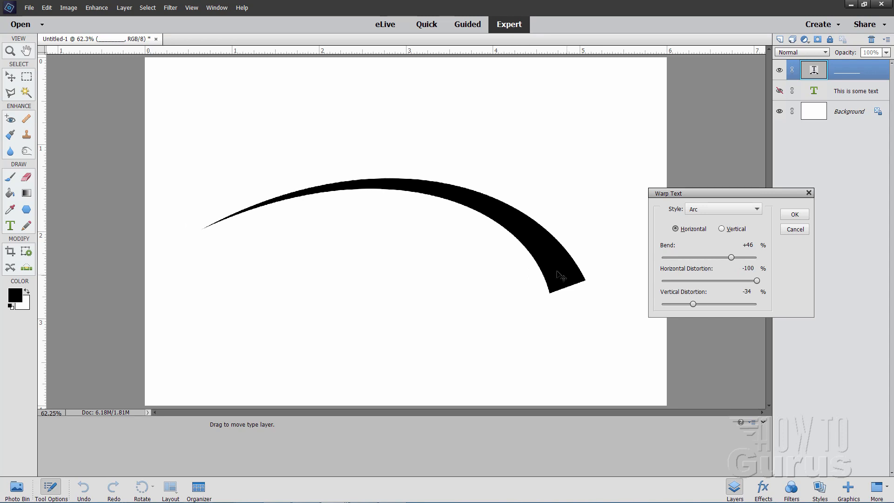
pyautogui.moveTo(727, 286)
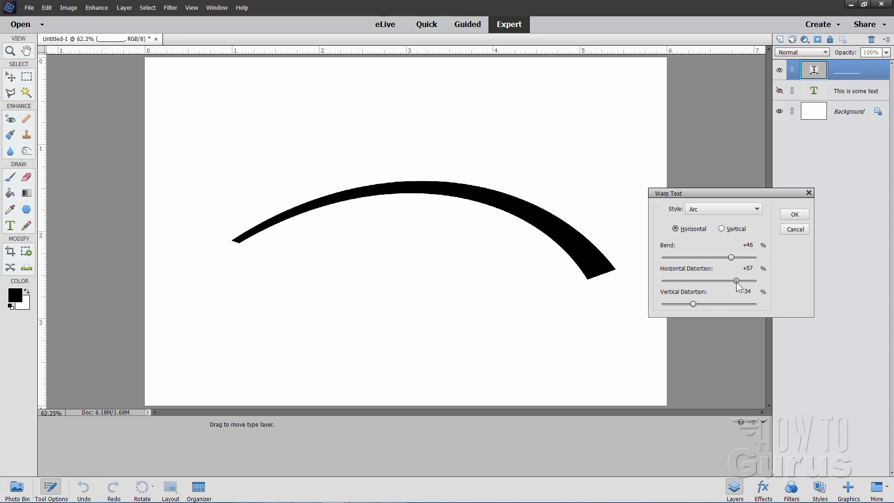
pyautogui.moveTo(736, 280); pyautogui.dragTo(758, 281)
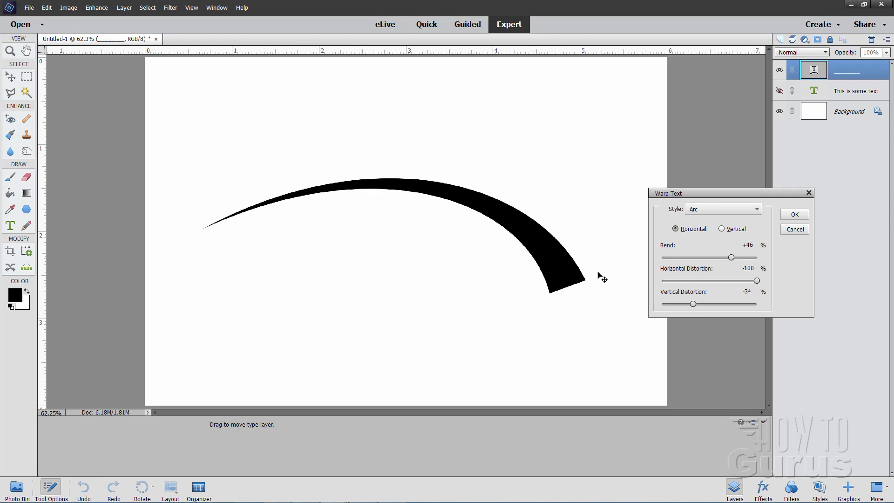
pyautogui.moveTo(584, 283)
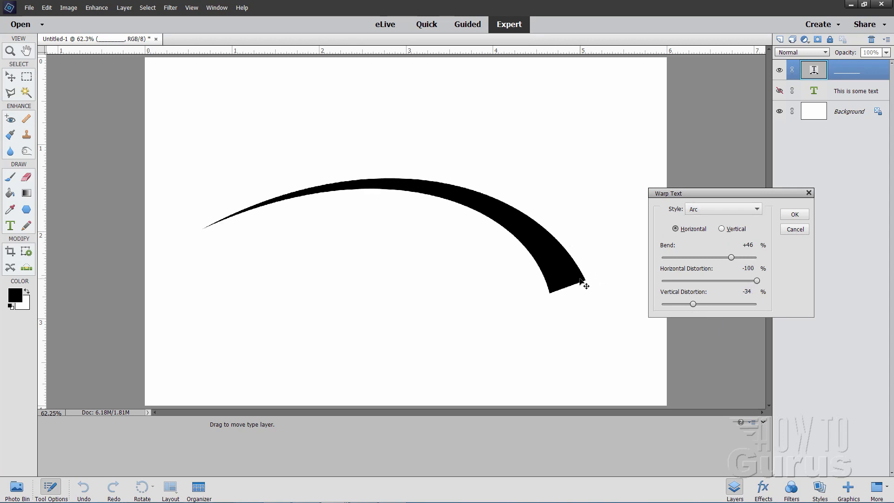
# Step: Commit the arc warp, simplify the duplicated type layer to pixels and ready it for moving
pyautogui.click(794, 214)
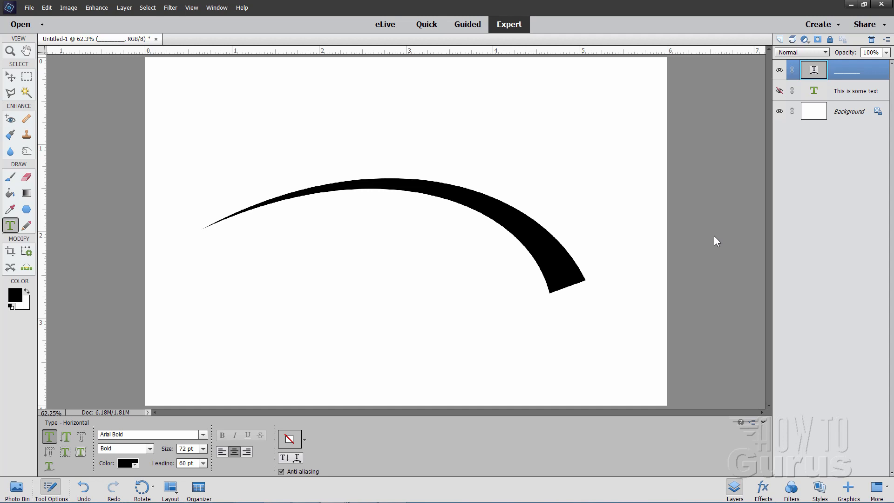
pyautogui.moveTo(863, 74)
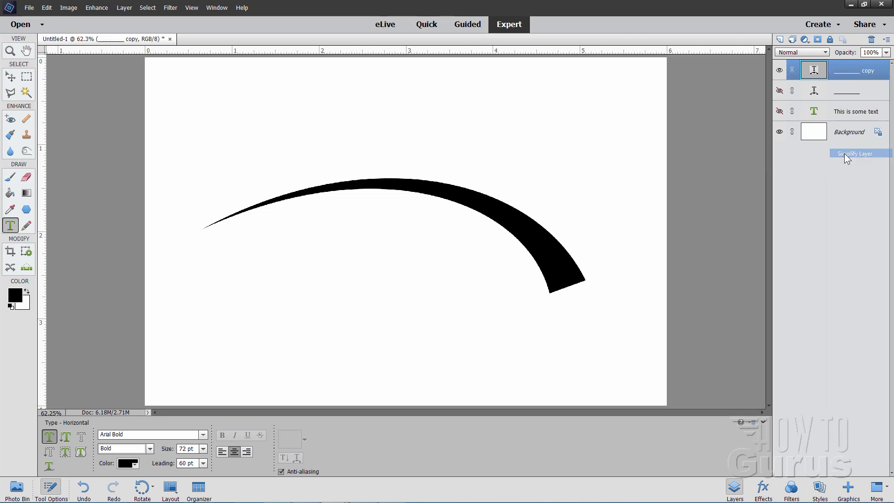
pyautogui.click(854, 152)
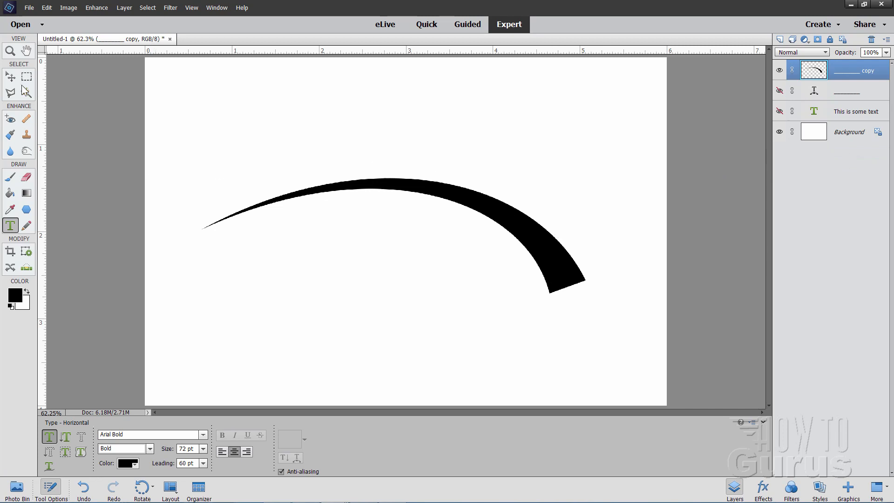
pyautogui.click(11, 76)
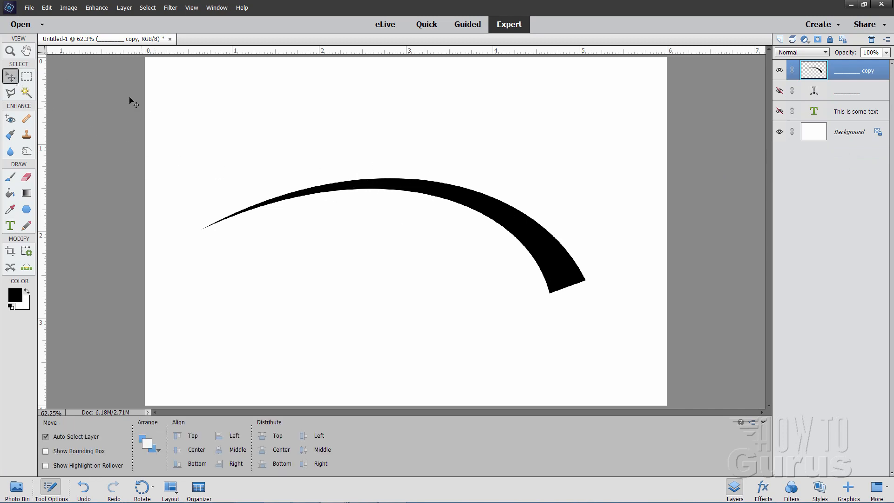
pyautogui.click(68, 7)
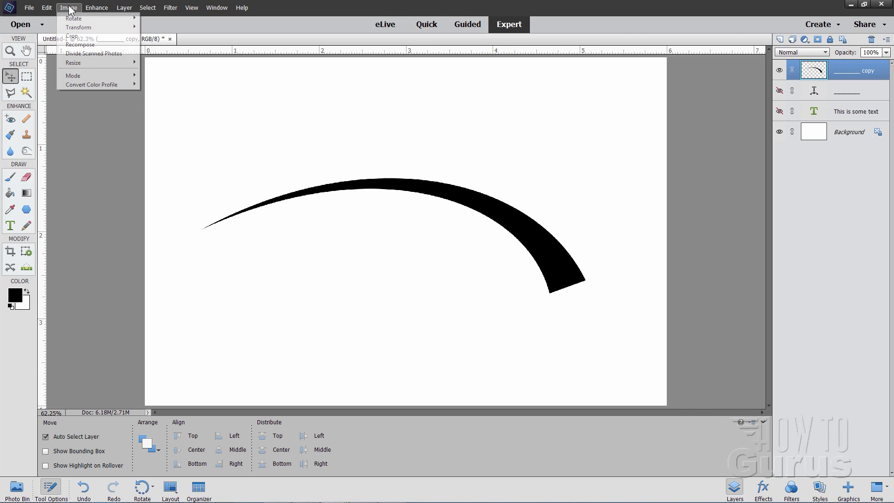
pyautogui.moveTo(78, 27)
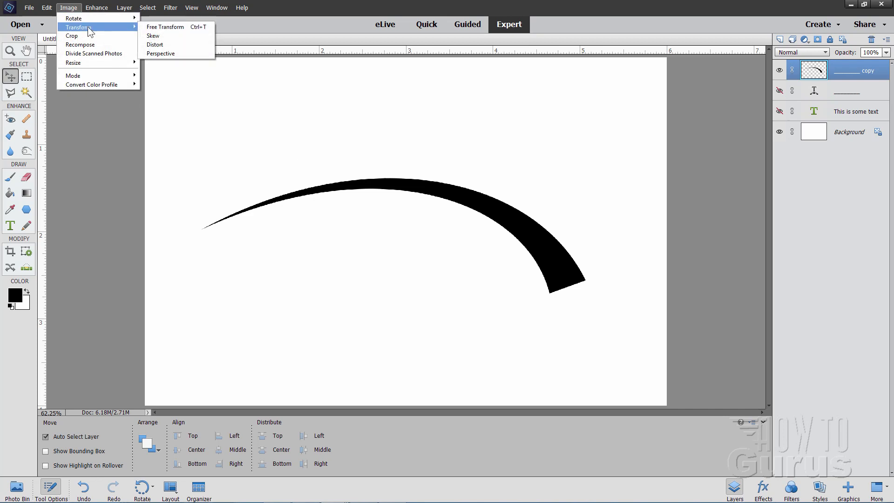
pyautogui.moveTo(162, 36)
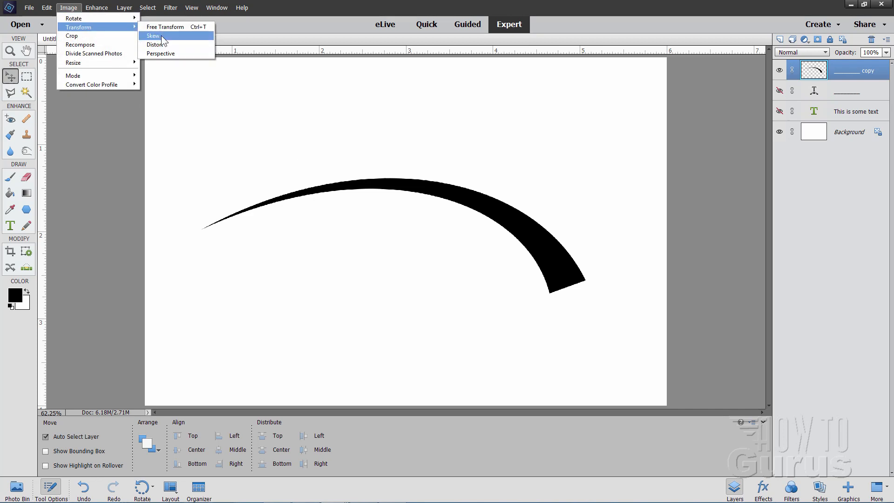
pyautogui.click(152, 36)
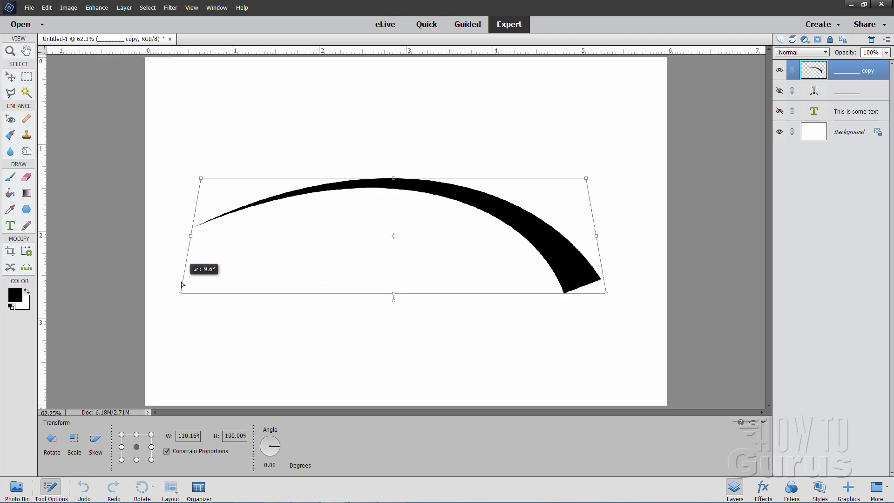
pyautogui.moveTo(181, 292); pyautogui.dragTo(225, 297)
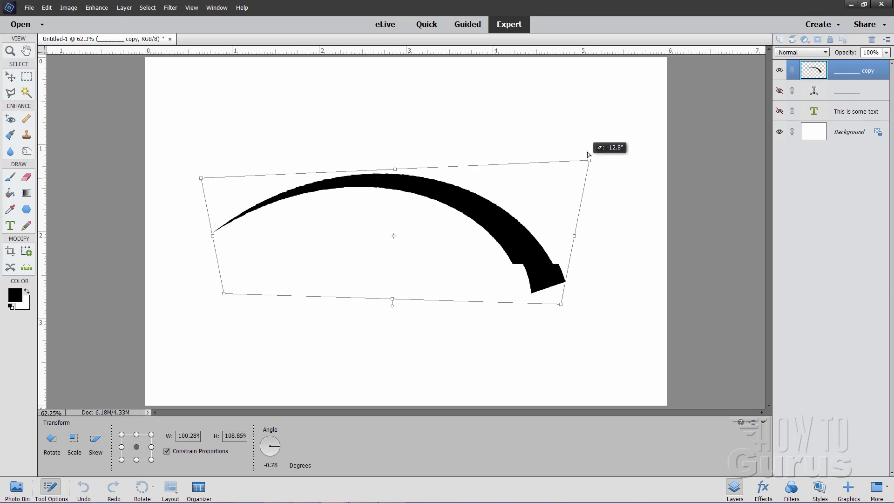
pyautogui.moveTo(588, 159); pyautogui.dragTo(580, 203)
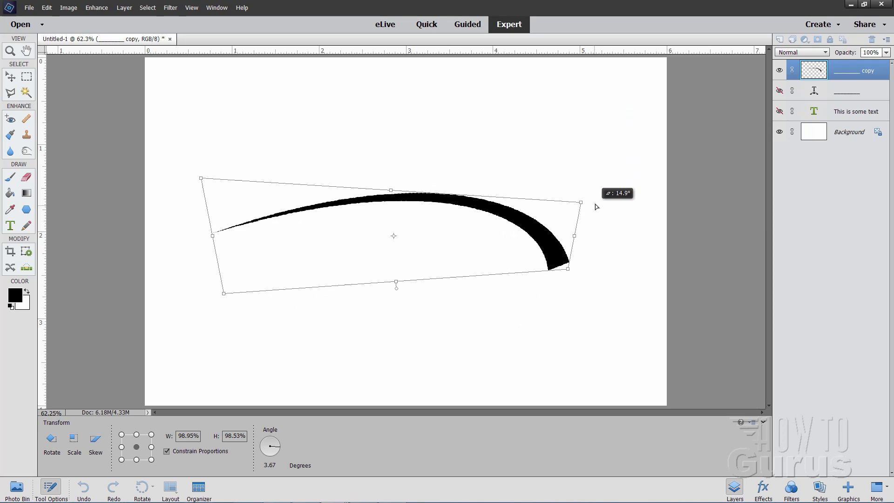
pyautogui.moveTo(581, 202); pyautogui.dragTo(589, 159)
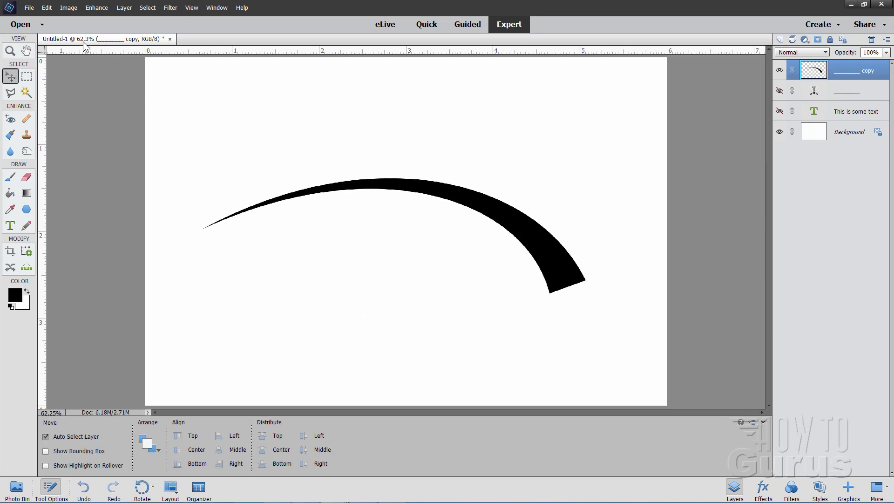
pyautogui.click(68, 7)
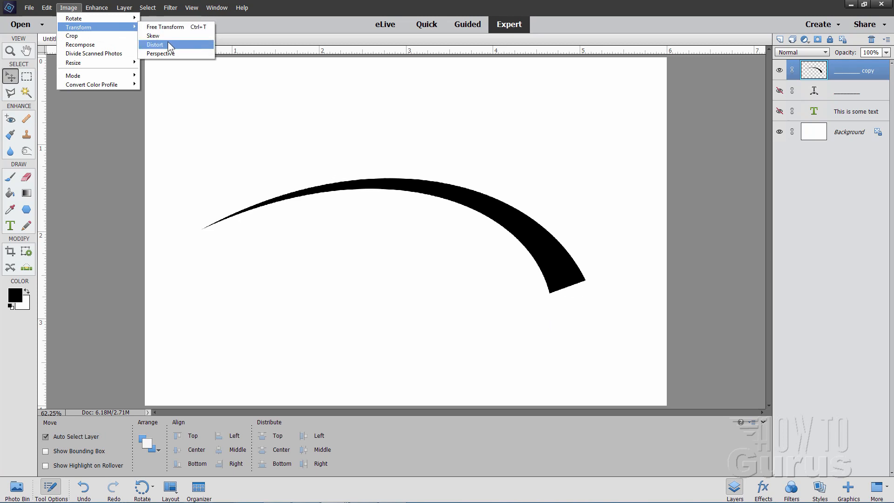
pyautogui.click(154, 44)
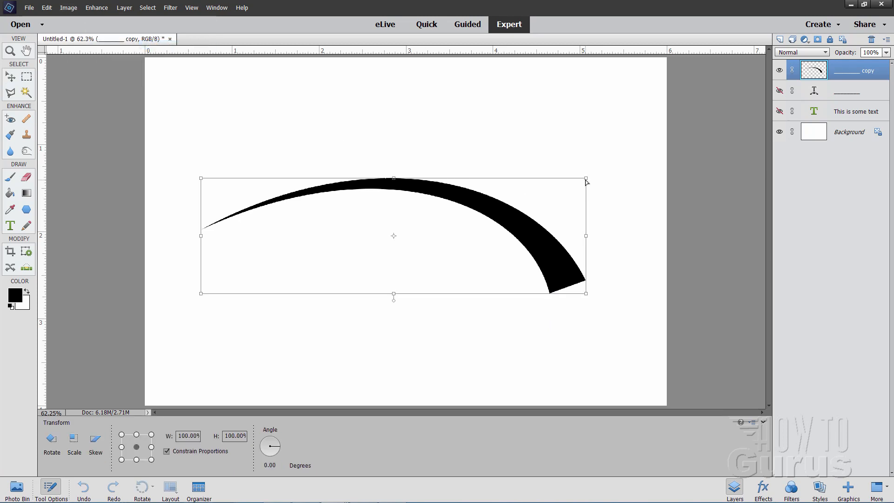
pyautogui.moveTo(586, 177); pyautogui.dragTo(405, 138)
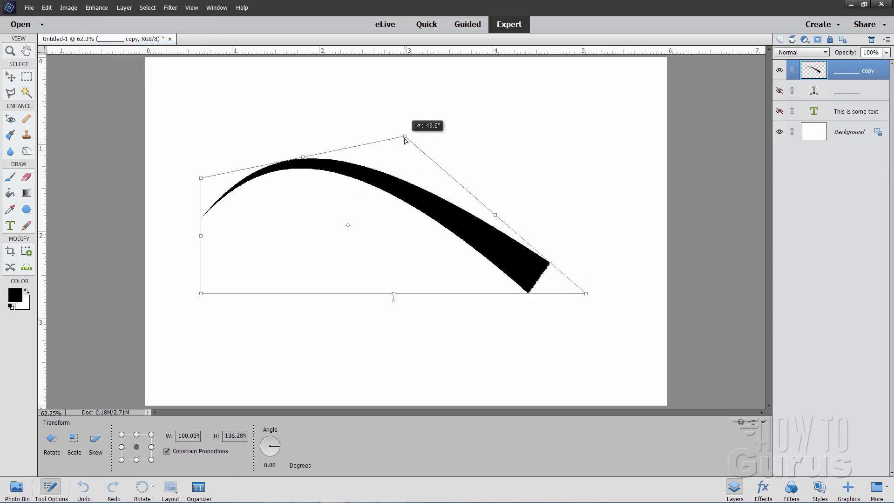
pyautogui.moveTo(406, 138); pyautogui.dragTo(443, 97)
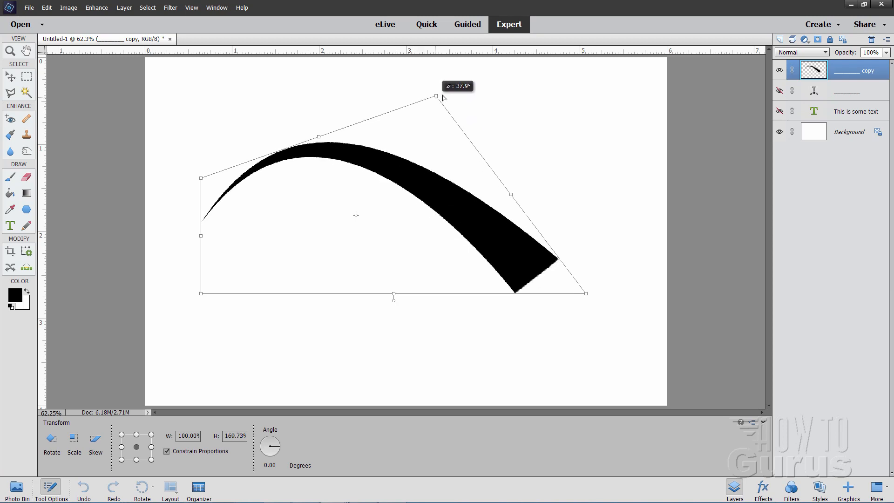
pyautogui.moveTo(437, 97); pyautogui.dragTo(557, 101)
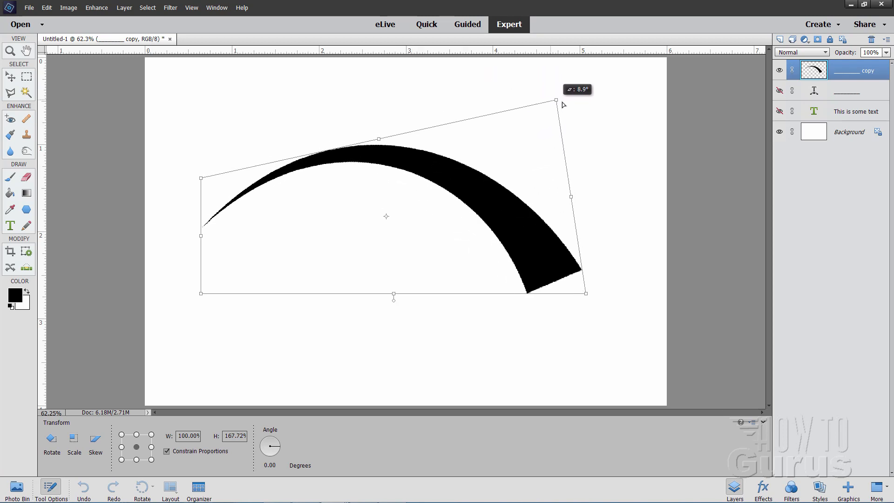
pyautogui.moveTo(556, 100); pyautogui.dragTo(605, 101)
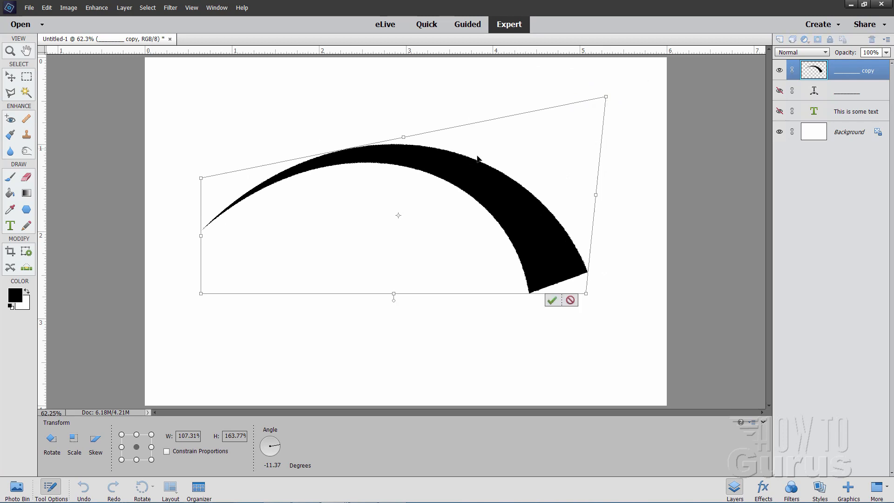
pyautogui.moveTo(606, 97); pyautogui.dragTo(623, 152)
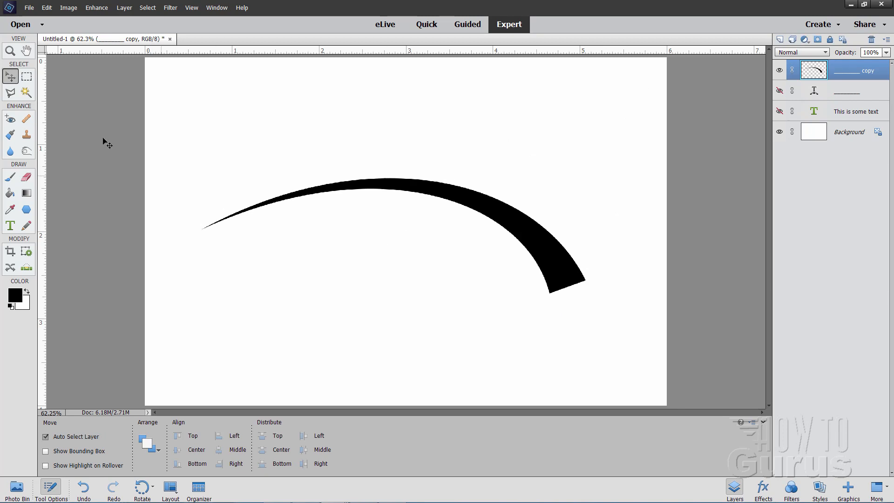
# Step: Free Transform the curved stroke with a slight clockwise tilt of about 2°
pyautogui.click(68, 7)
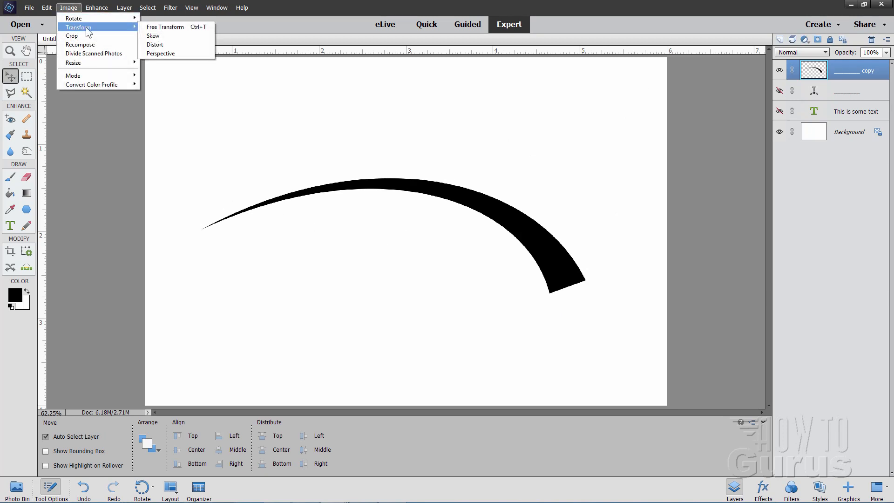
pyautogui.click(165, 26)
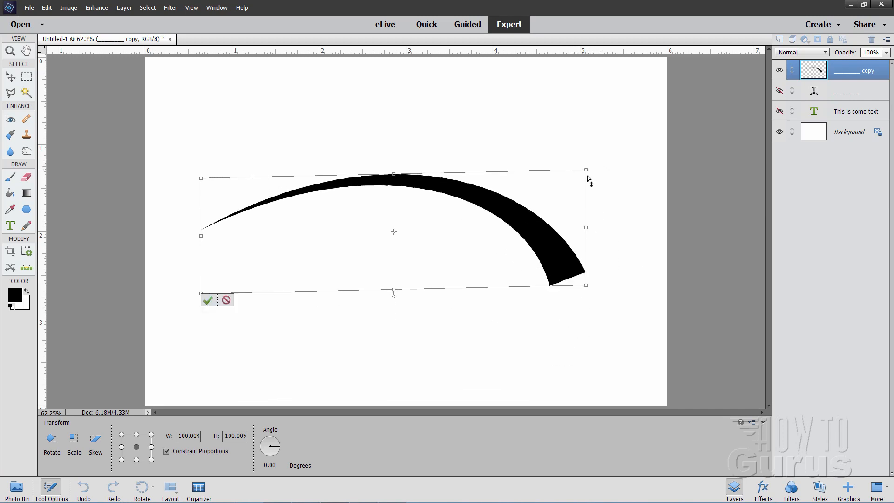
pyautogui.click(208, 300)
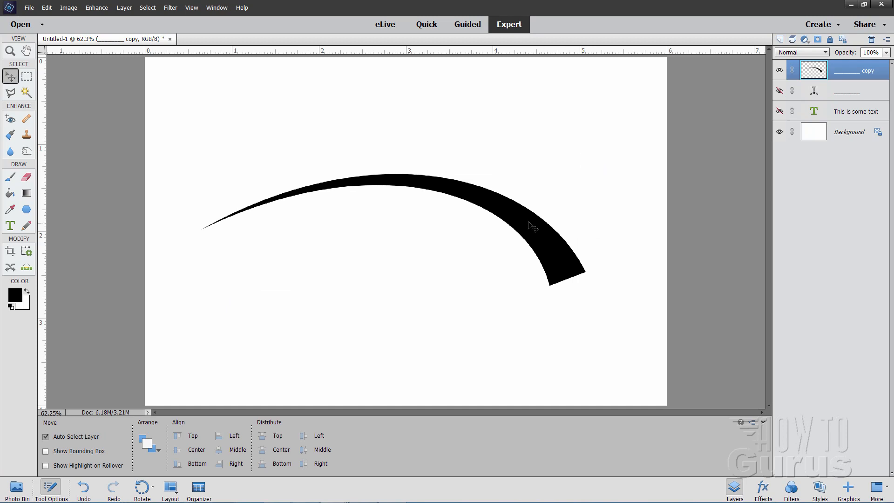
# Step: Transform again with Ctrl+T, stretching the stroke slightly taller, and commit it
pyautogui.press('ctrl+t')
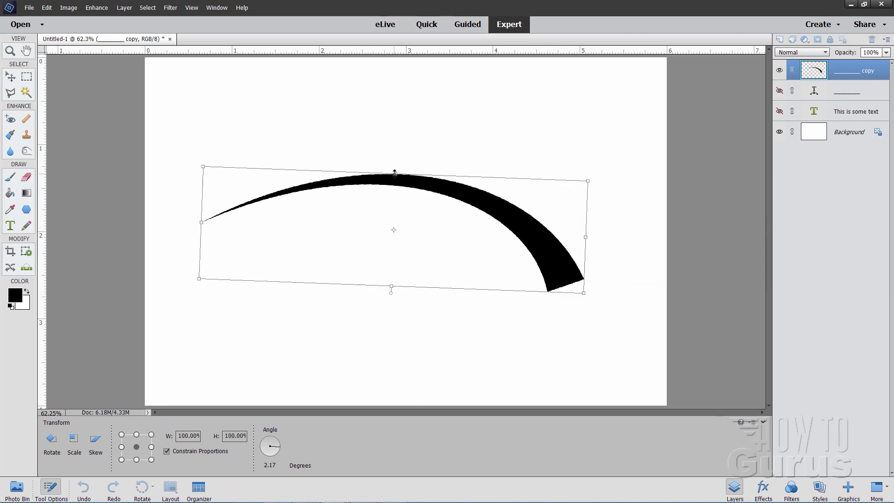
pyautogui.moveTo(394, 173); pyautogui.dragTo(394, 92)
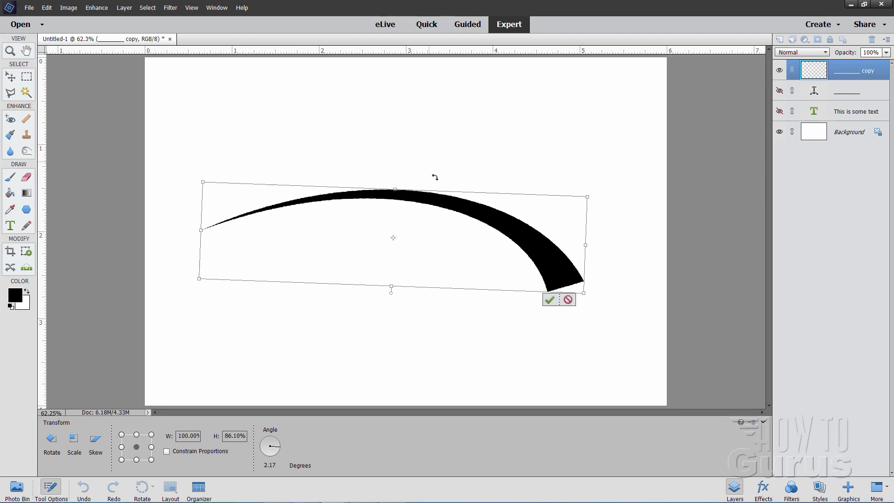
pyautogui.moveTo(390, 288); pyautogui.dragTo(392, 306)
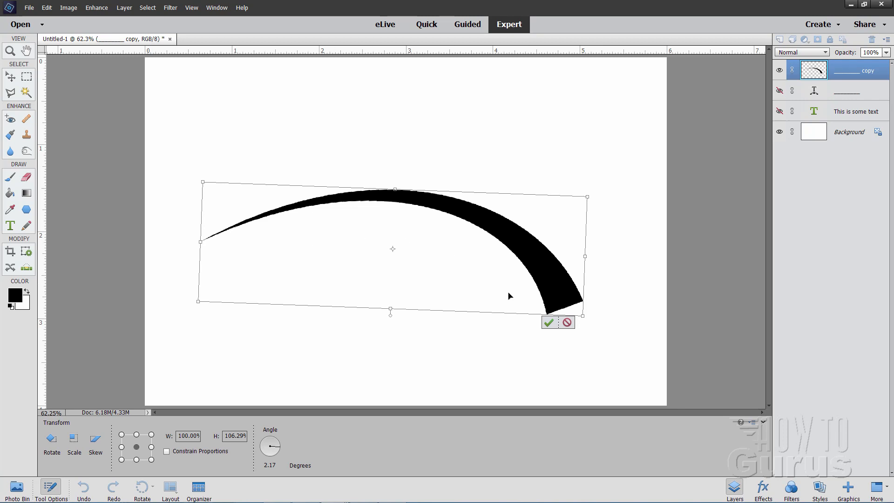
pyautogui.click(548, 323)
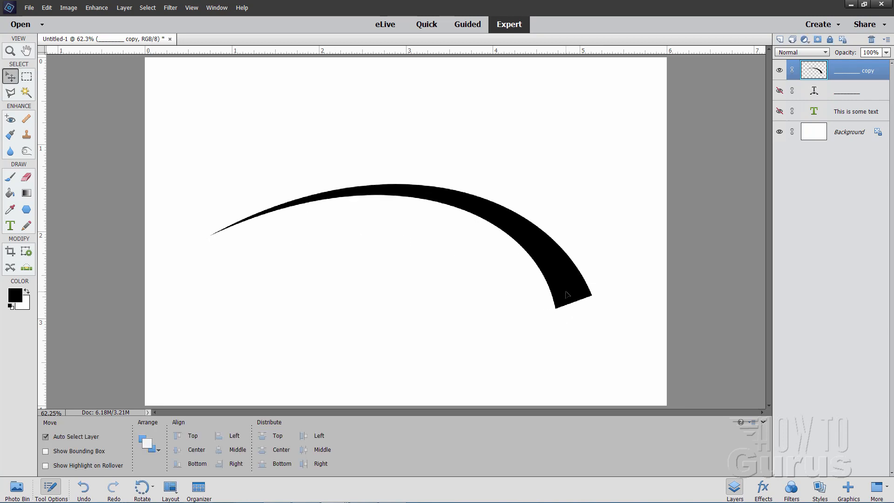
# Step: Add an outside stroke in Style Settings and test widths from 4 px up to around 43 and 37 px
pyautogui.click(124, 7)
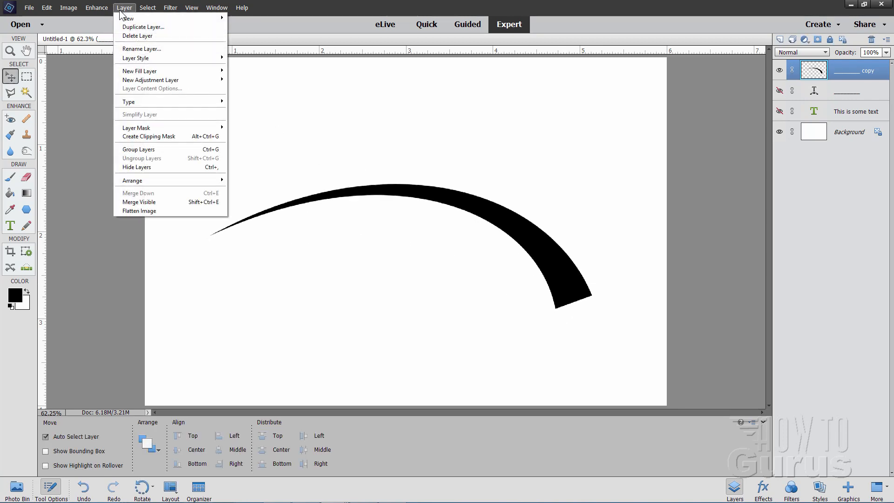
pyautogui.moveTo(135, 58)
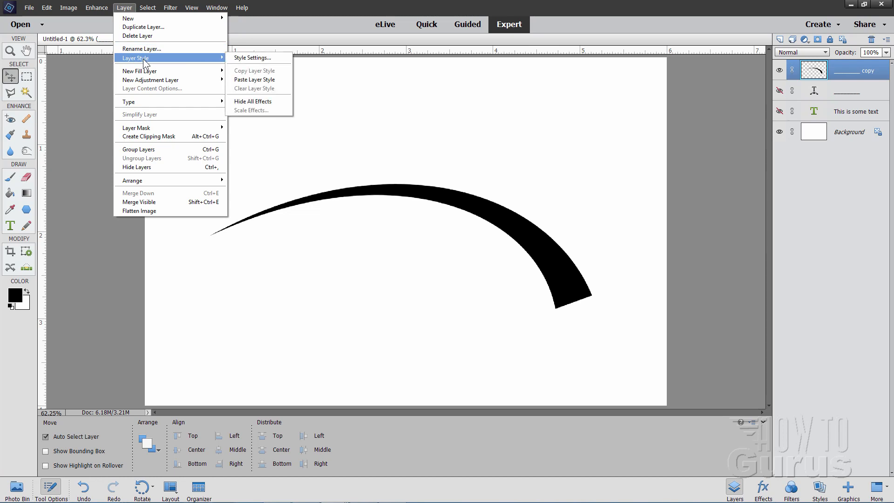
pyautogui.click(252, 58)
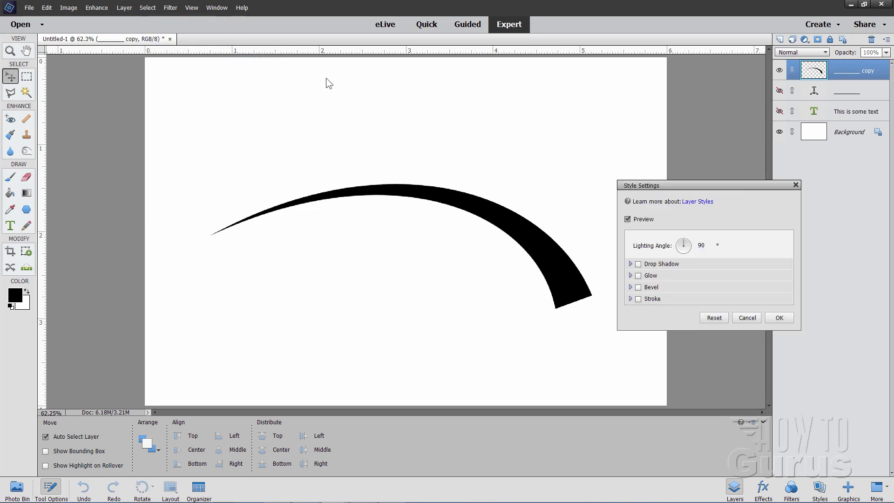
pyautogui.click(630, 298)
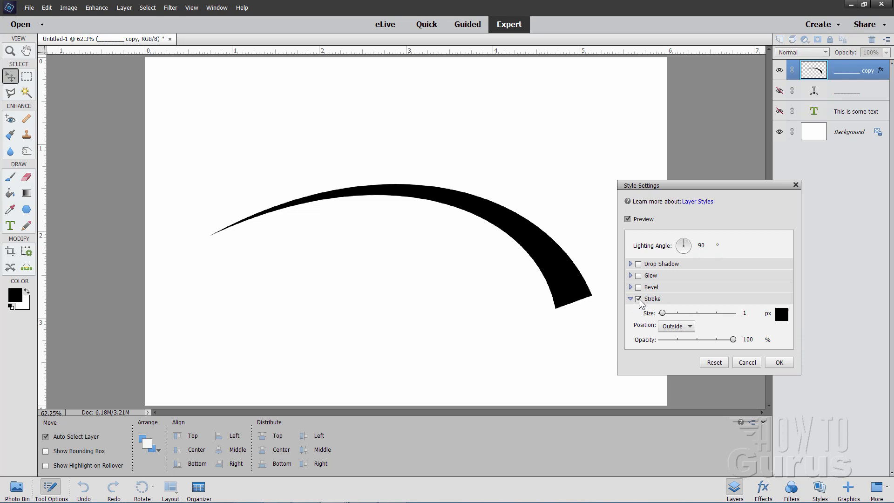
pyautogui.click(677, 326)
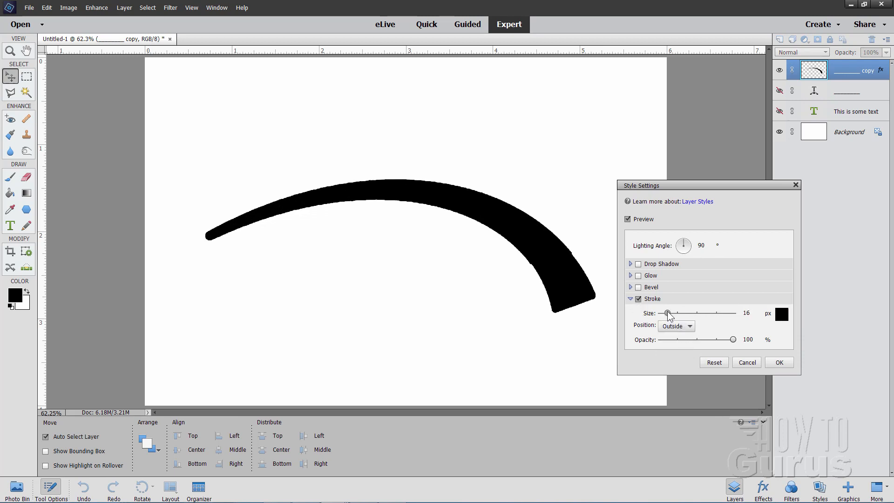
pyautogui.moveTo(669, 313); pyautogui.dragTo(662, 313)
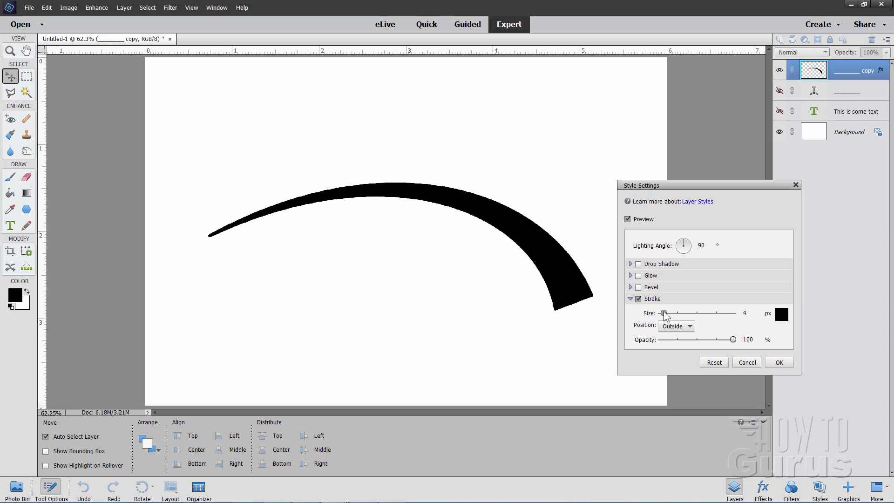
pyautogui.moveTo(663, 313); pyautogui.dragTo(676, 313)
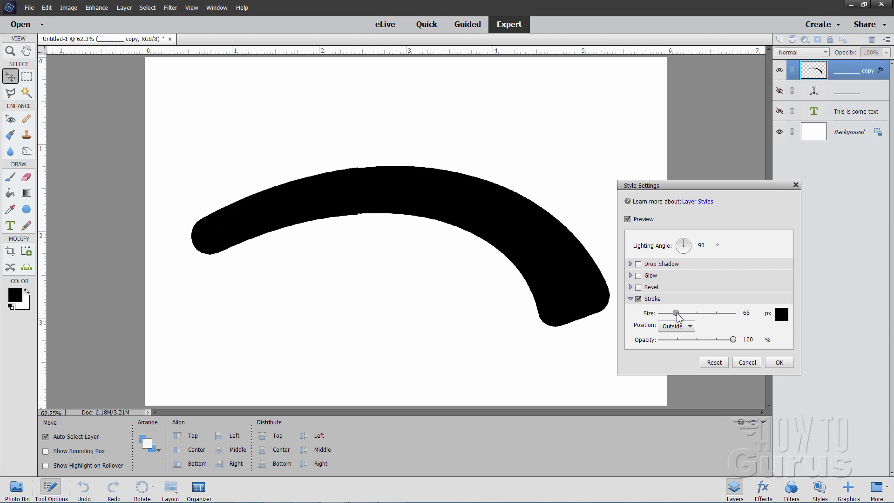
pyautogui.moveTo(676, 313); pyautogui.dragTo(672, 313)
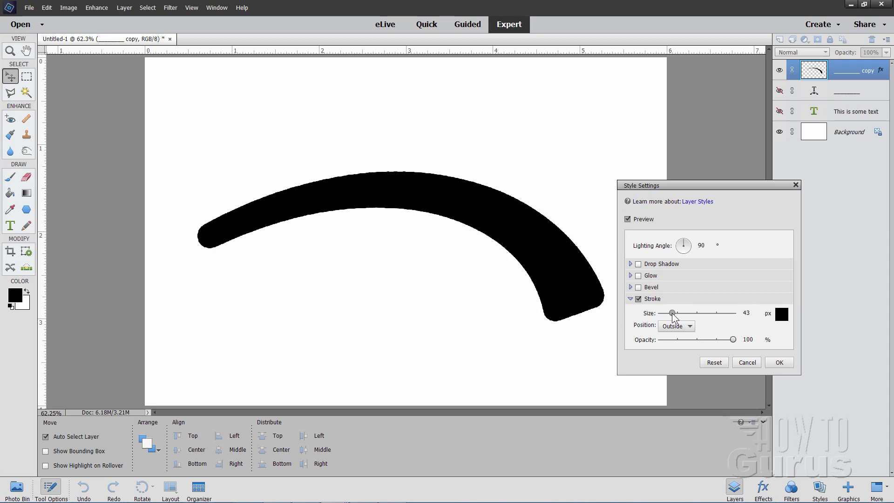
pyautogui.moveTo(671, 313); pyautogui.dragTo(670, 312)
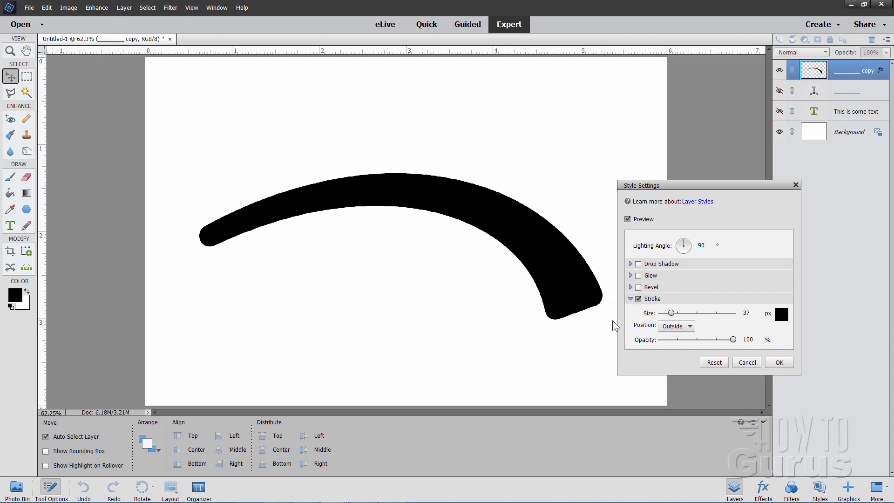
pyautogui.moveTo(207, 221)
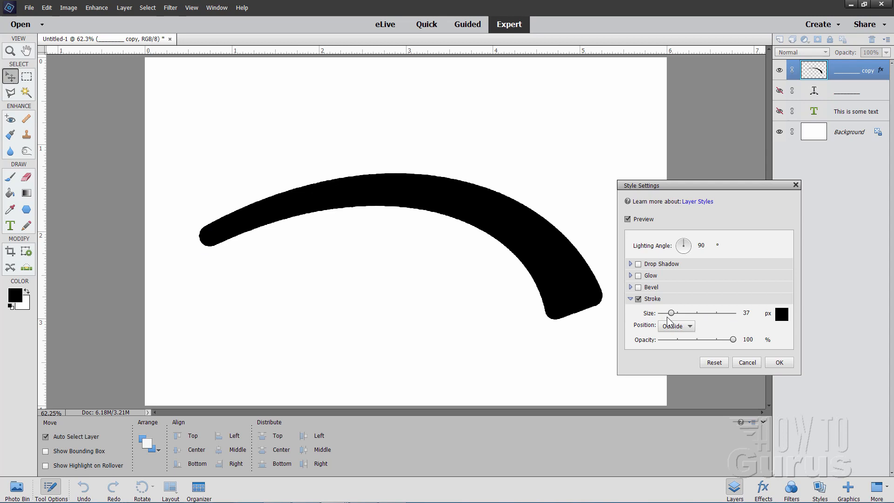
# Step: Settle the black outline at 27 px so the arc's ends round off, and apply it
pyautogui.moveTo(671, 313); pyautogui.dragTo(674, 313)
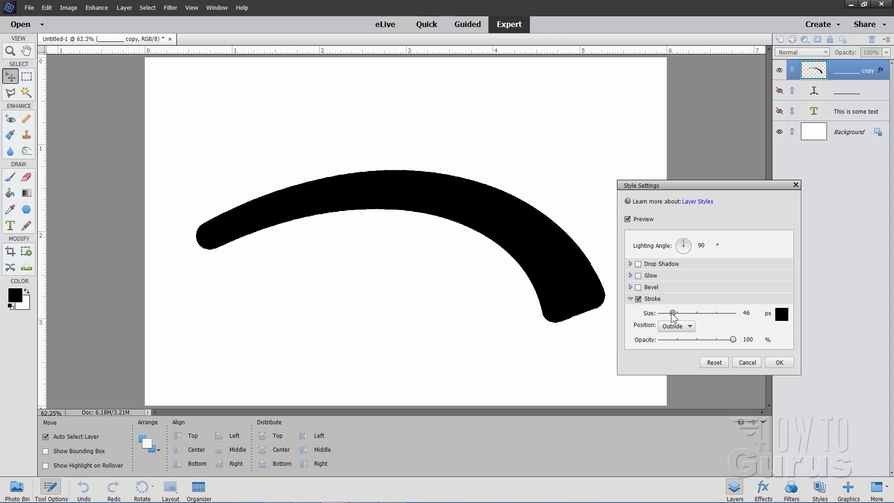
pyautogui.moveTo(672, 313); pyautogui.dragTo(662, 313)
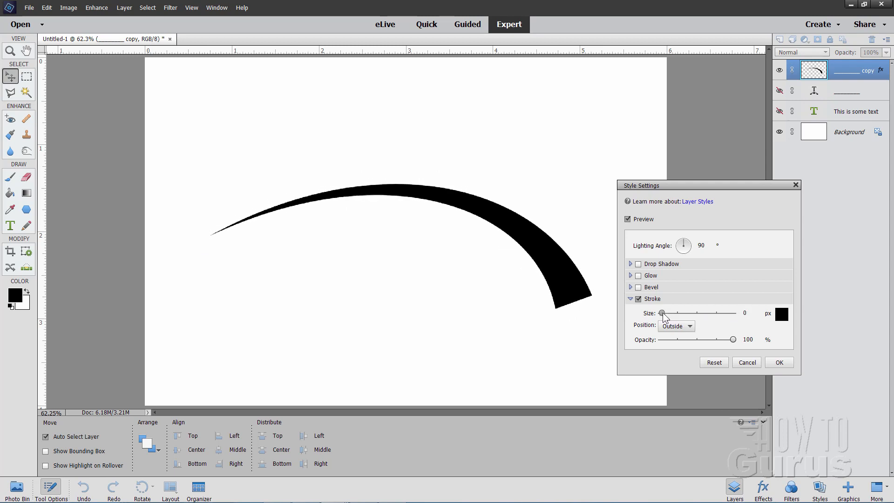
pyautogui.moveTo(662, 313); pyautogui.dragTo(669, 313)
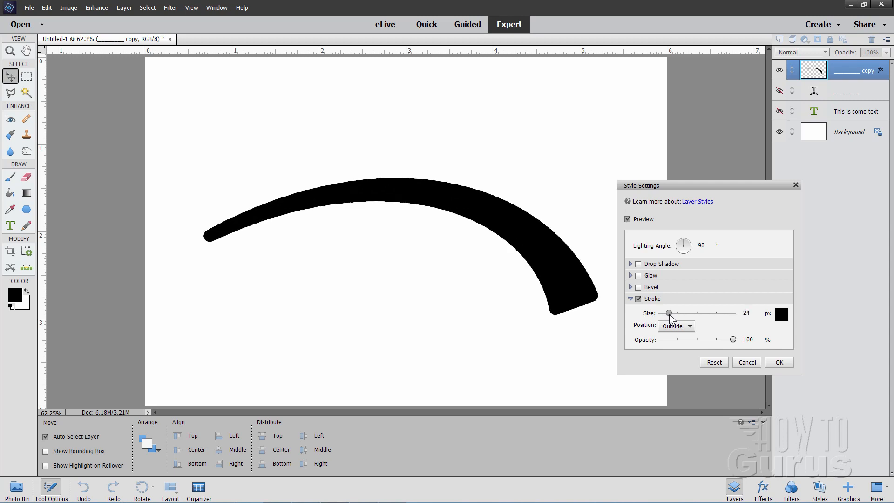
pyautogui.moveTo(669, 313); pyautogui.dragTo(669, 312)
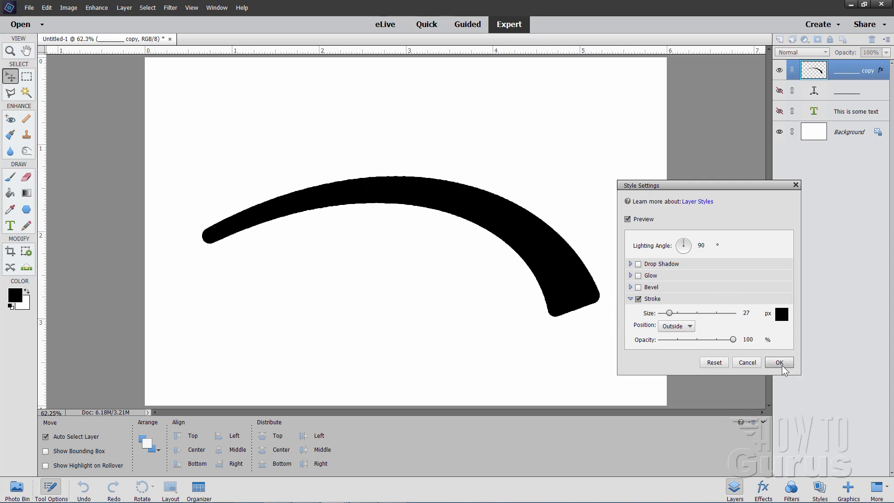
pyautogui.click(779, 362)
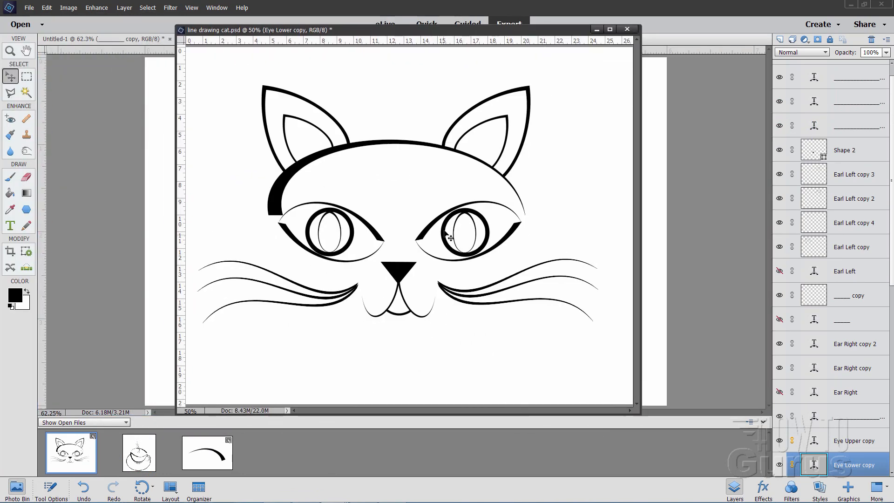
pyautogui.moveTo(290, 214)
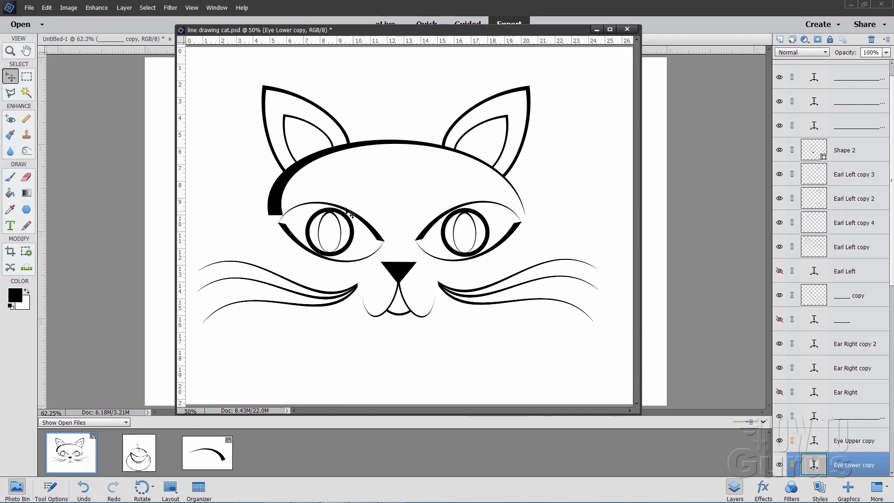
pyautogui.moveTo(524, 244)
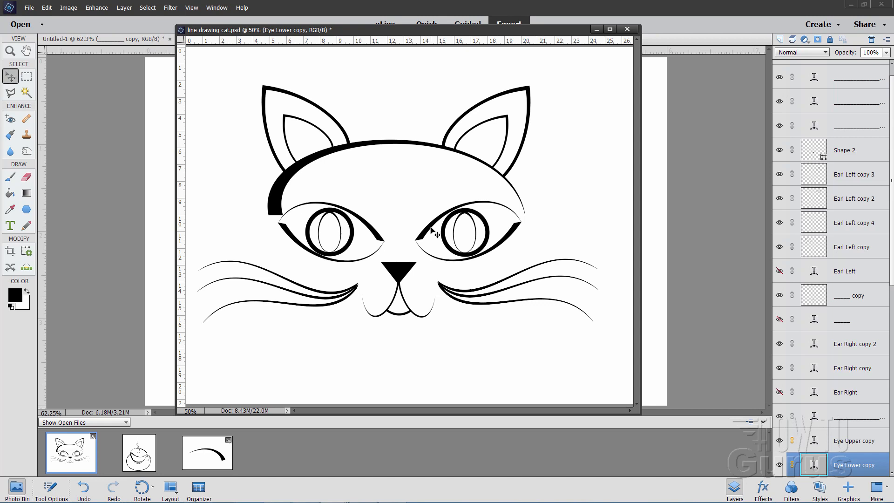
pyautogui.moveTo(439, 233)
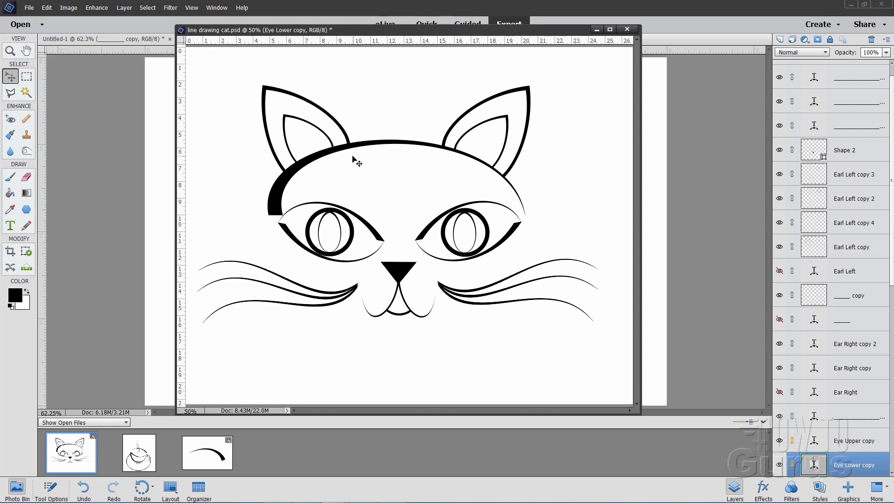
pyautogui.moveTo(311, 102)
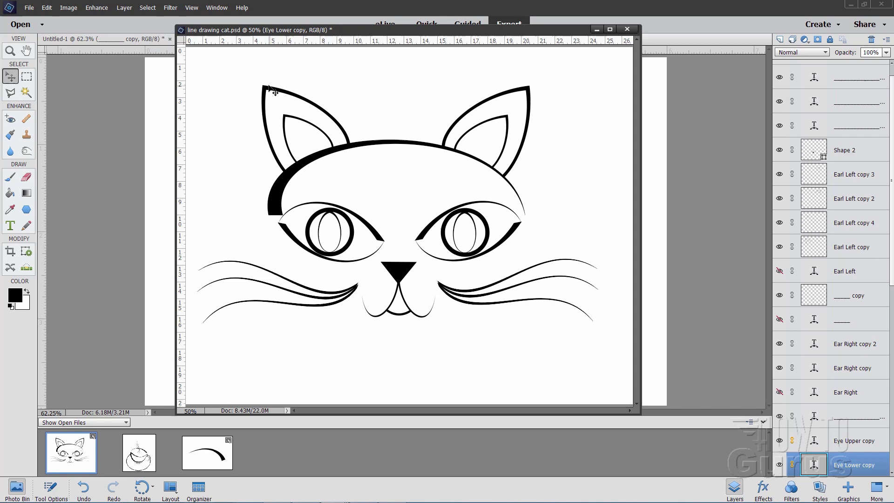
pyautogui.moveTo(258, 124)
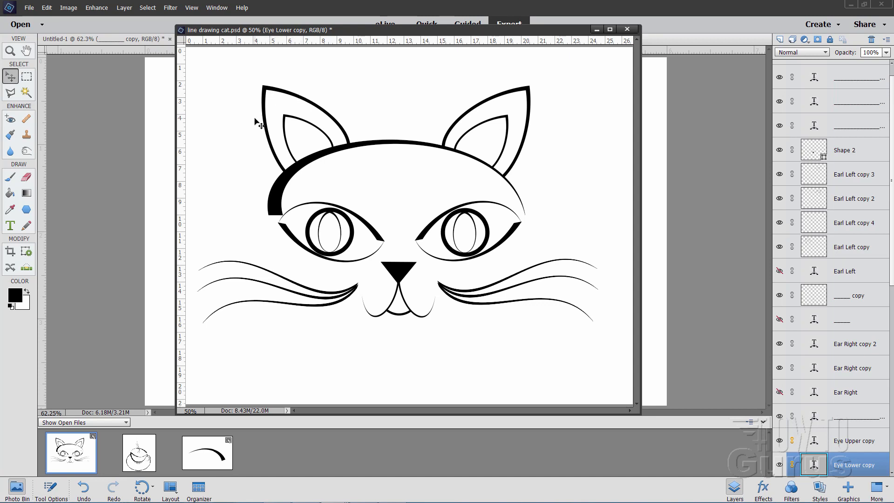
pyautogui.moveTo(379, 239)
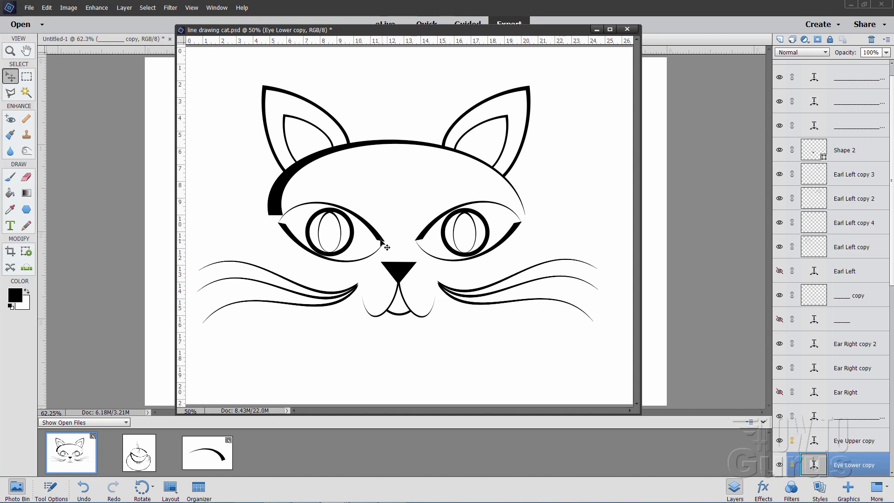
pyautogui.moveTo(278, 124)
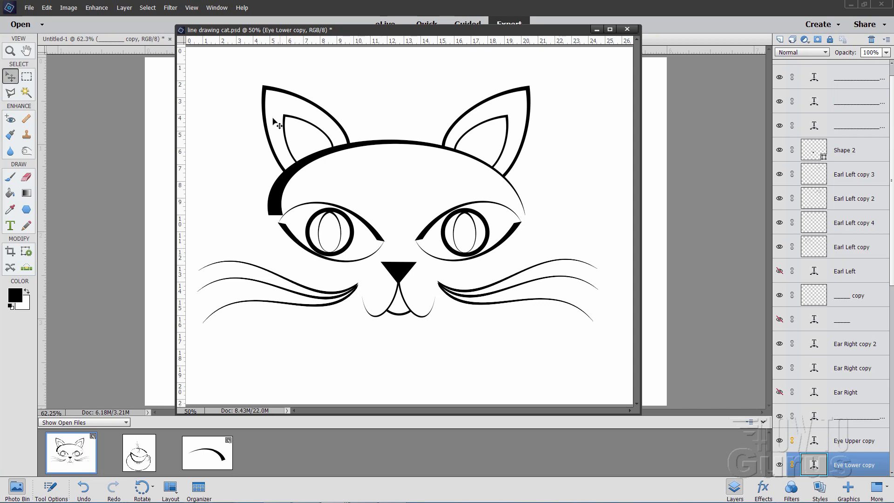
pyautogui.moveTo(319, 113)
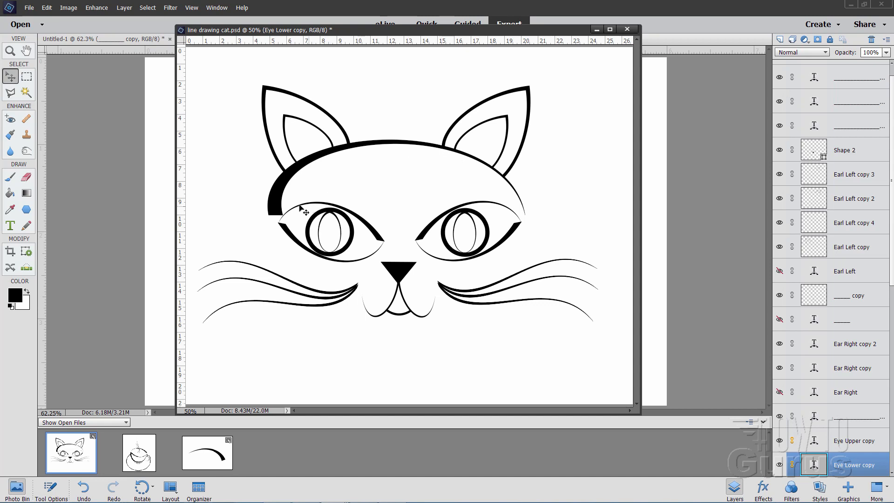
pyautogui.moveTo(318, 176)
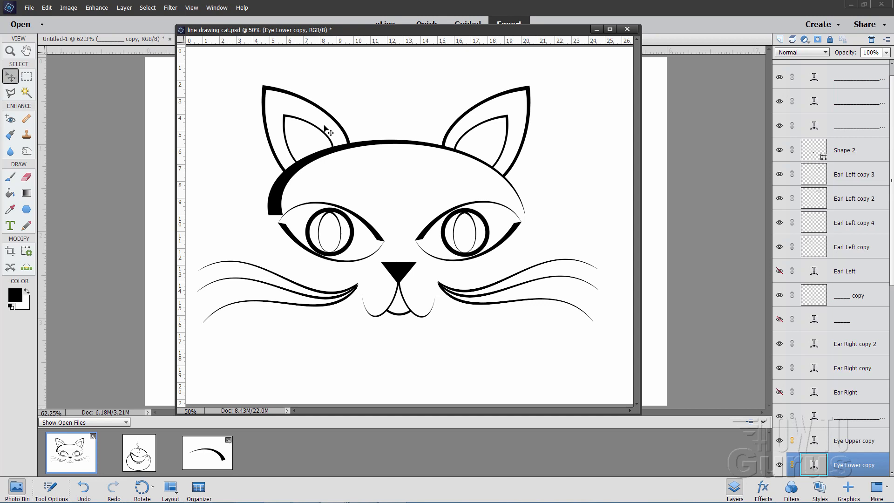
pyautogui.moveTo(290, 147)
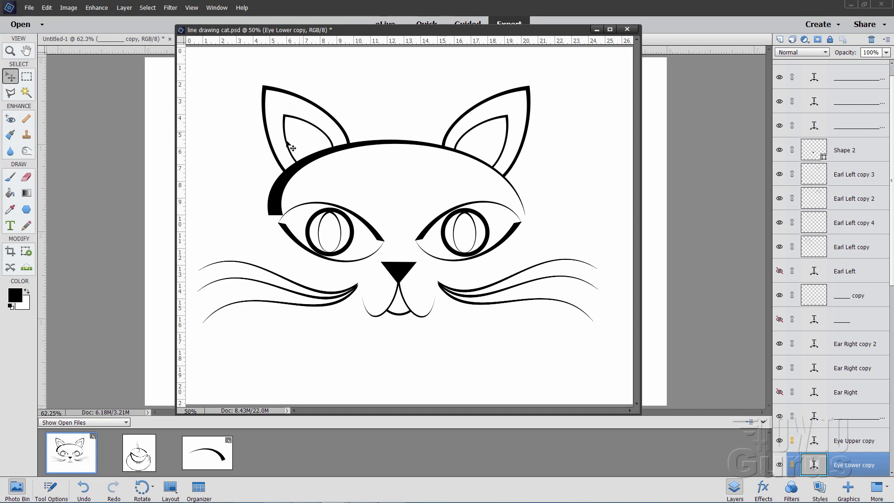
pyautogui.moveTo(348, 135)
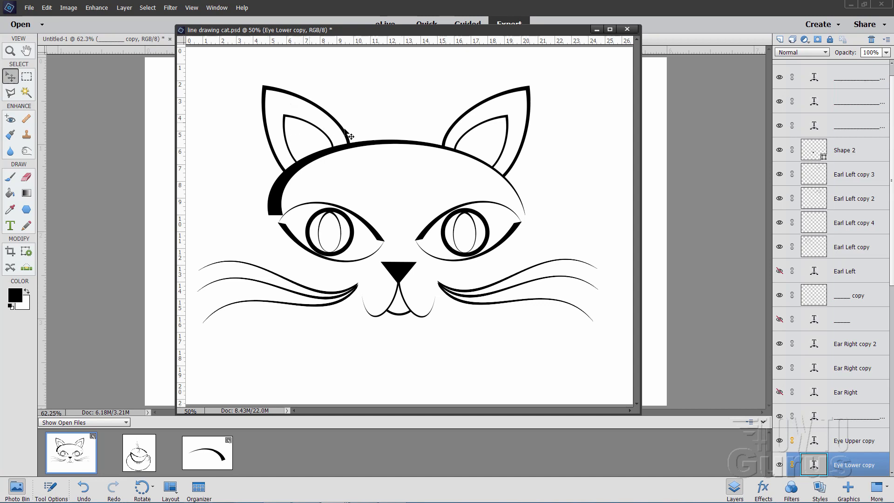
pyautogui.moveTo(26, 182)
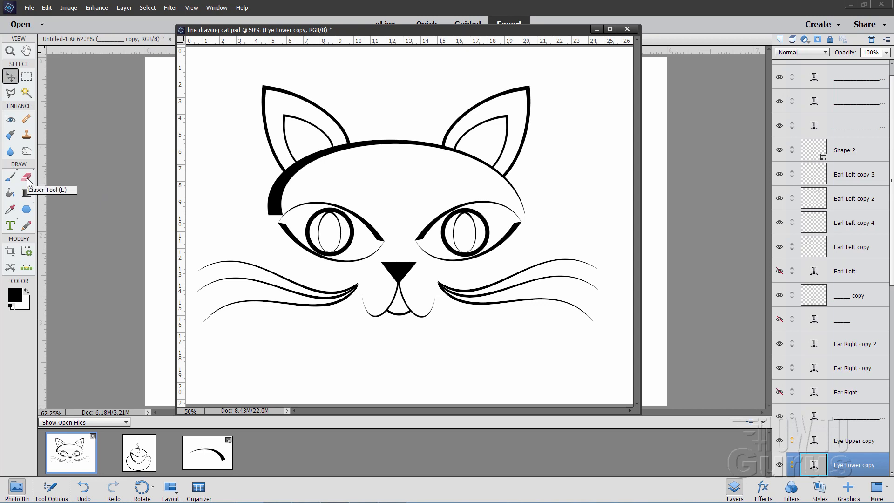
pyautogui.moveTo(85, 176)
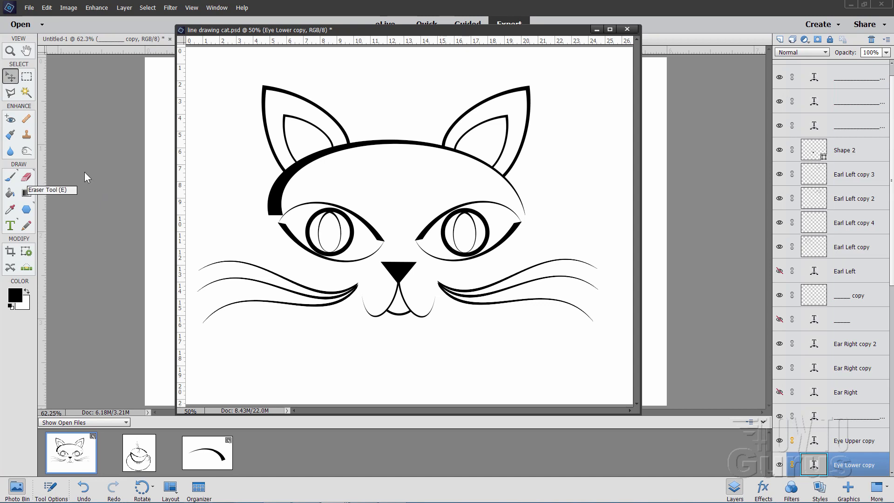
pyautogui.moveTo(502, 357)
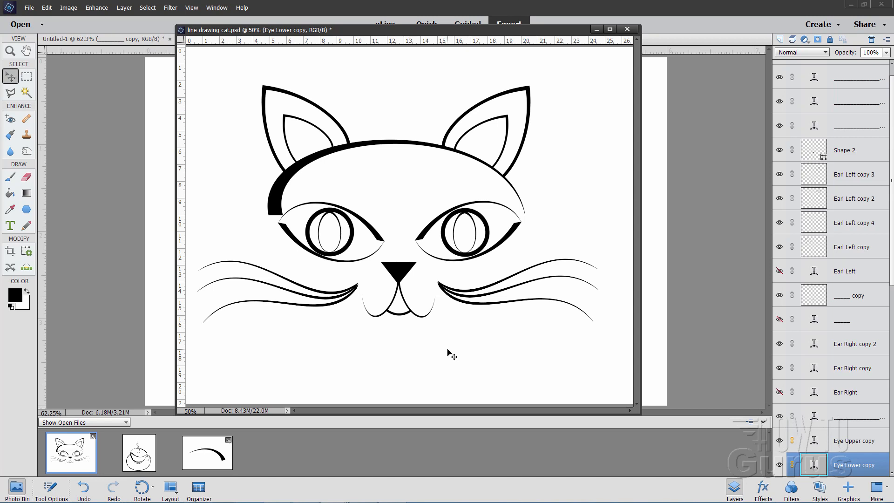
pyautogui.moveTo(503, 222)
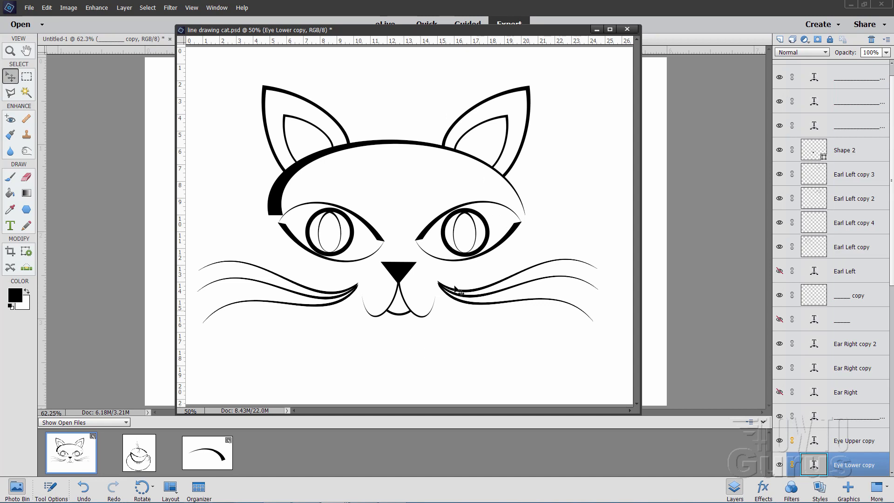
pyautogui.moveTo(402, 201)
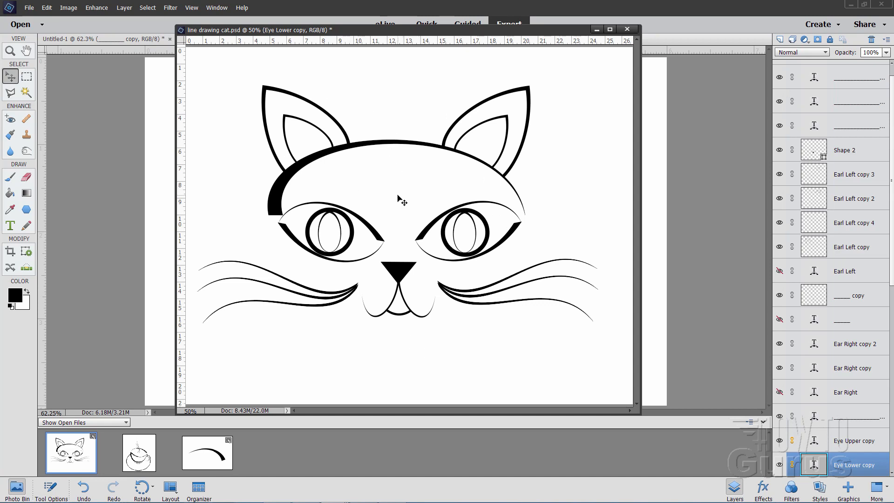
pyautogui.moveTo(317, 242)
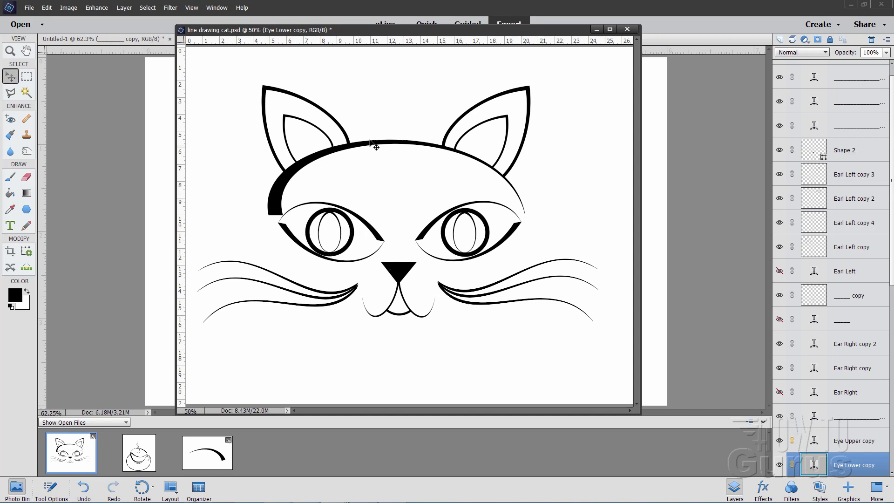
pyautogui.moveTo(489, 278)
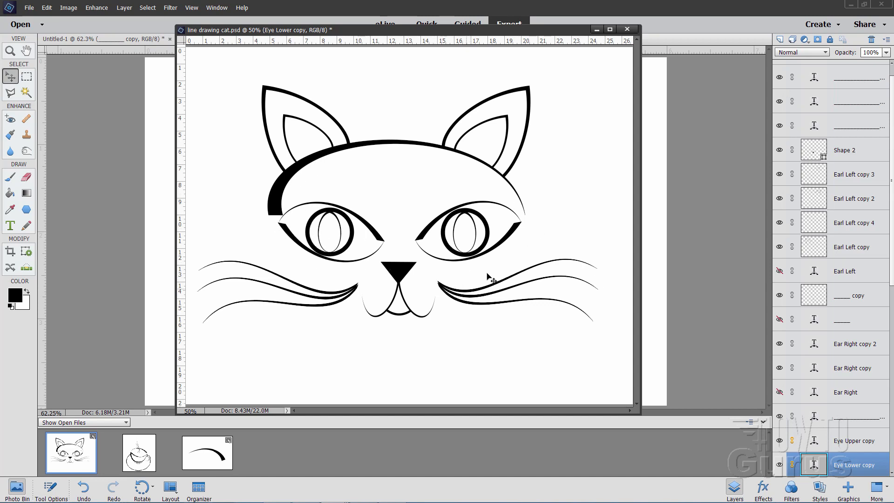
pyautogui.moveTo(333, 154)
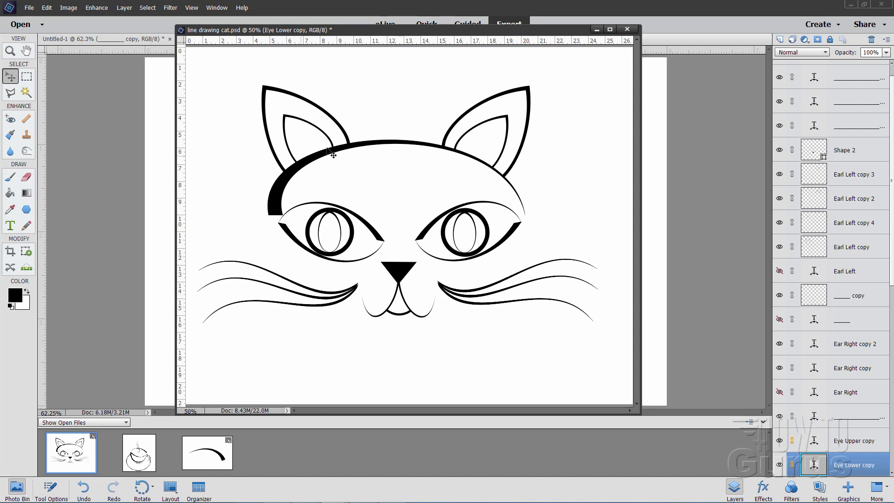
pyautogui.moveTo(414, 198)
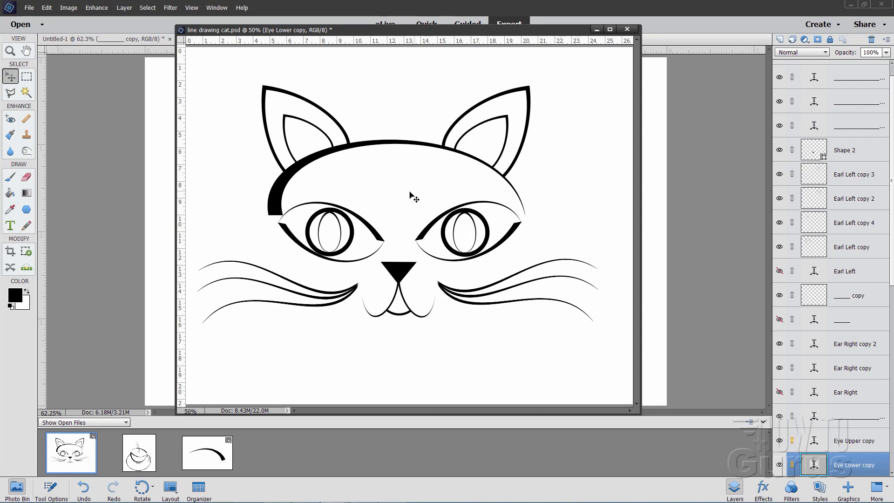
# Step: Nudge the floating line drawing cat.psd window showing the finished cat
pyautogui.moveTo(257, 30); pyautogui.dragTo(254, 28)
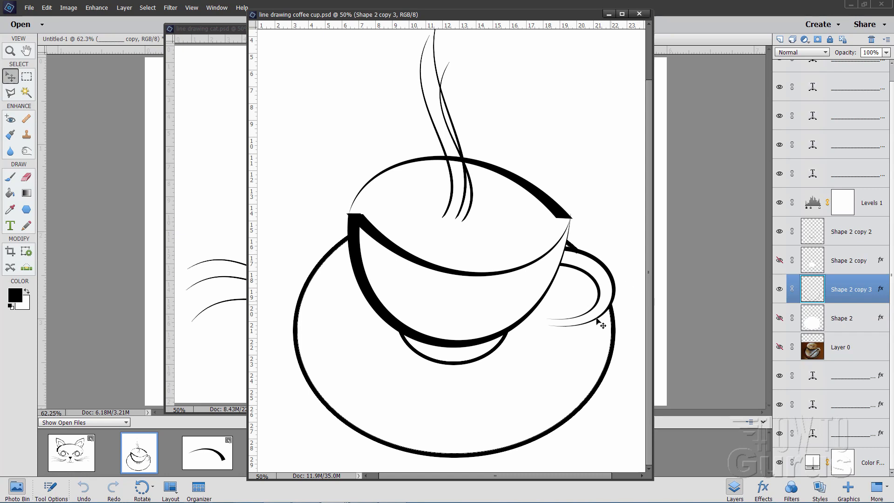
pyautogui.moveTo(520, 368)
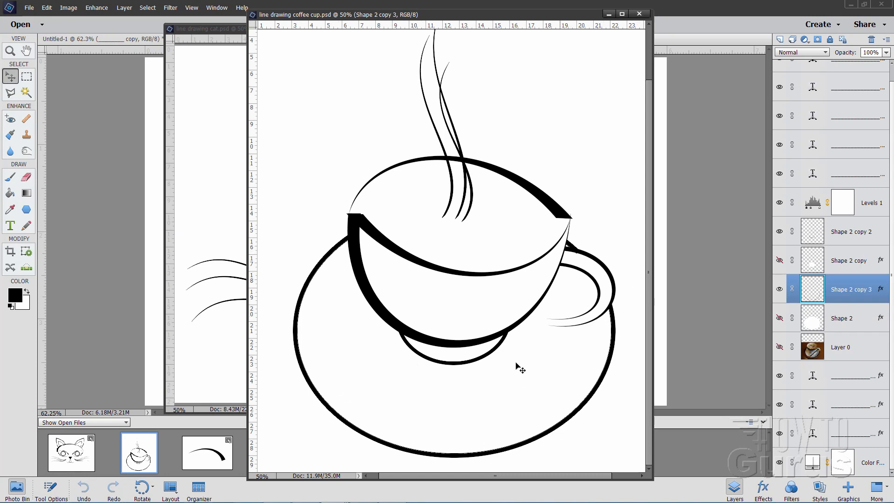
pyautogui.moveTo(451, 393)
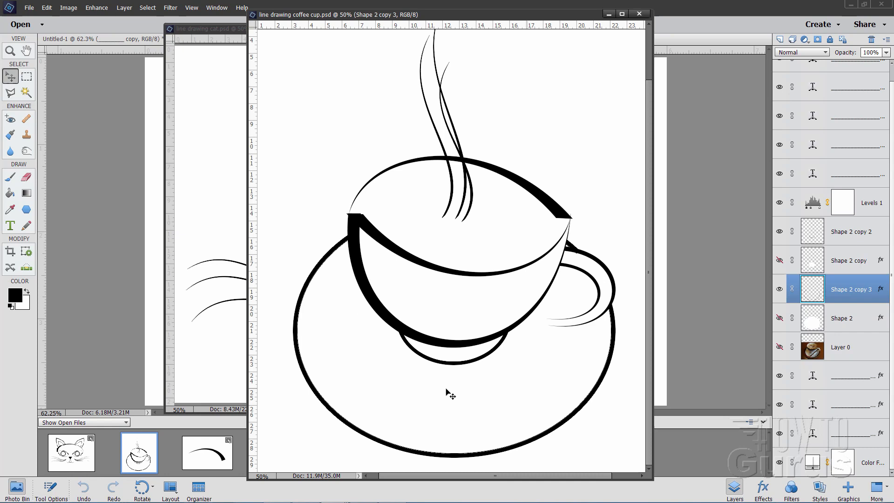
pyautogui.moveTo(368, 282)
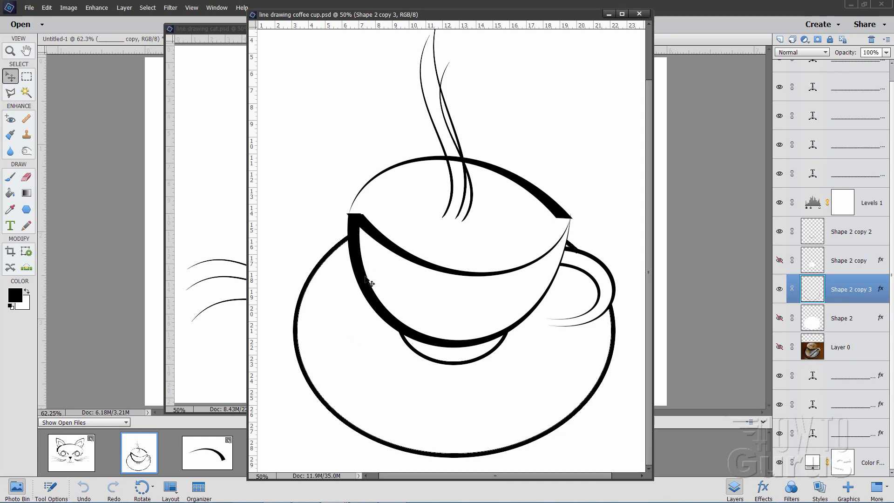
pyautogui.moveTo(474, 223)
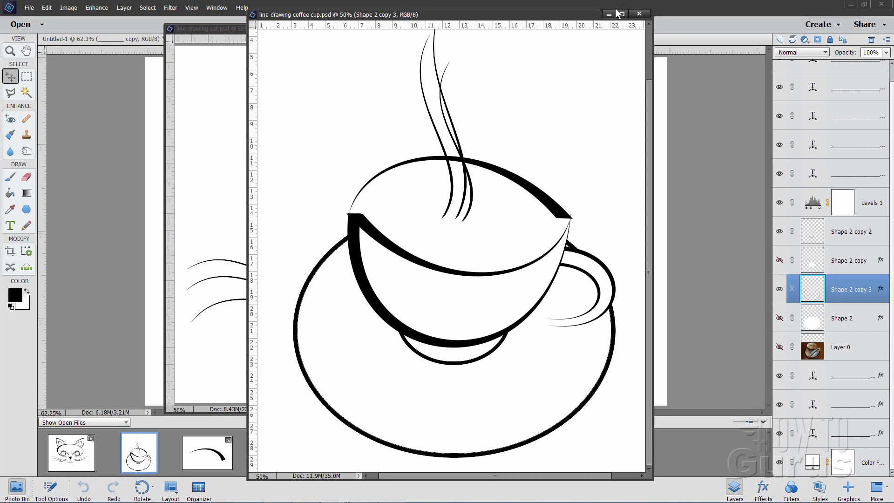
# Step: Put the coffee cup drawing away to return to the Untitled-1 arc document
pyautogui.click(70, 452)
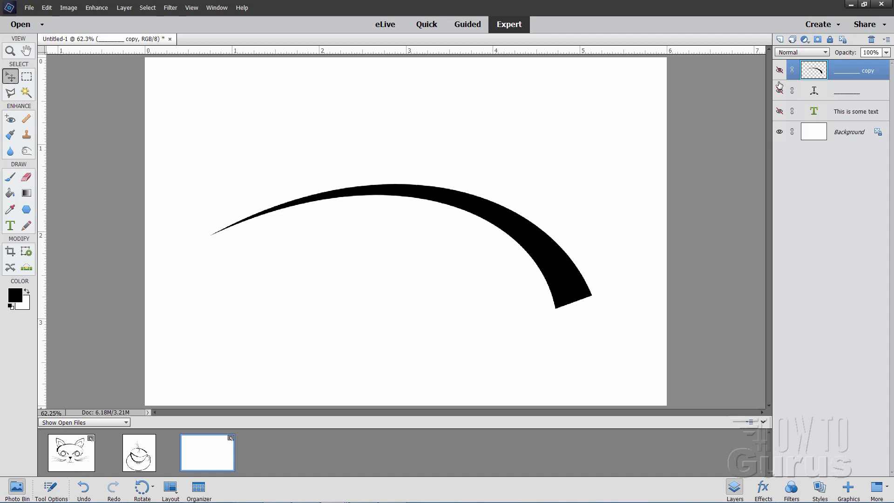
# Step: Create a new underscore text line and move it left onto the page below the arc
pyautogui.click(10, 226)
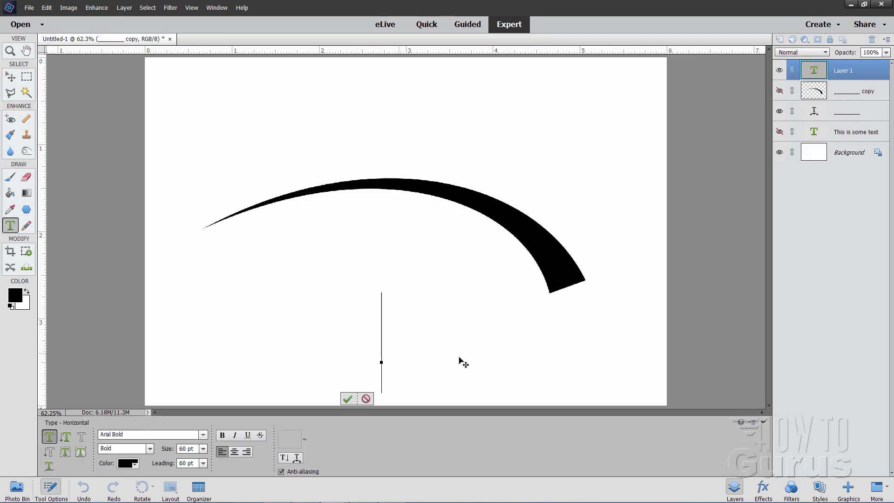
pyautogui.moveTo(421, 320)
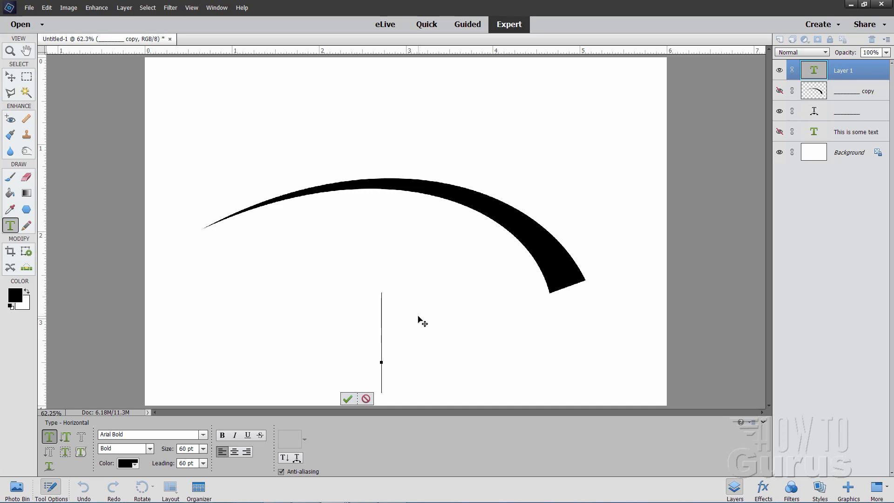
pyautogui.press('shift+minus')
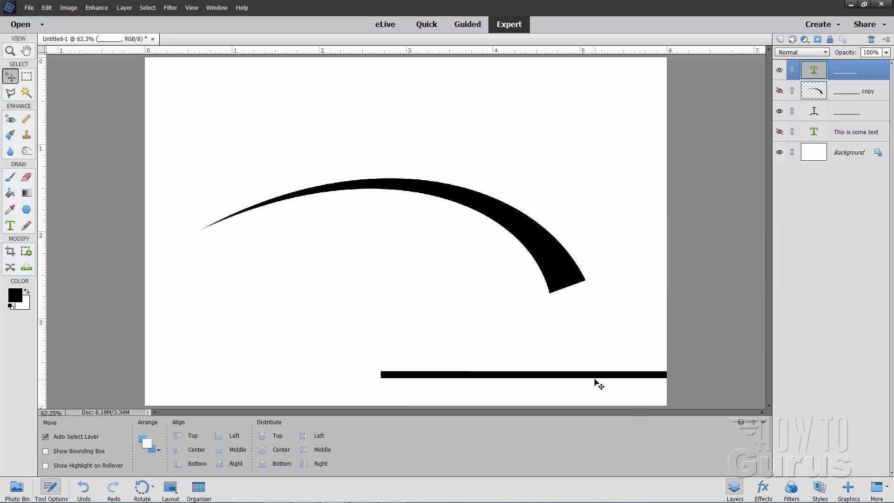
pyautogui.moveTo(522, 375); pyautogui.dragTo(398, 349)
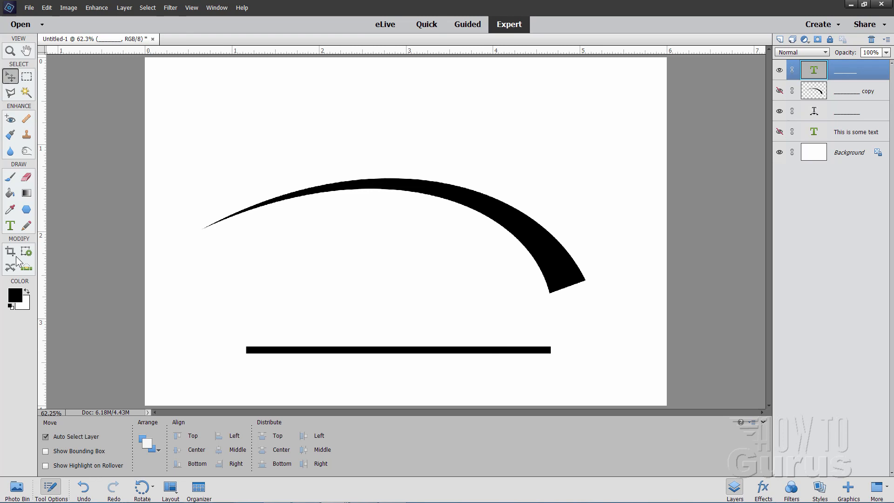
# Step: Thin the line to 30 pt and extend it with more underscores
pyautogui.click(10, 225)
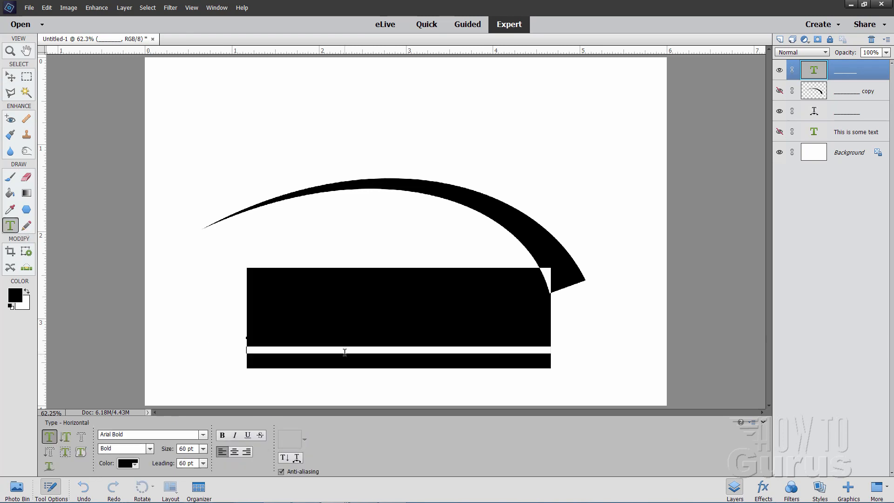
pyautogui.click(203, 449)
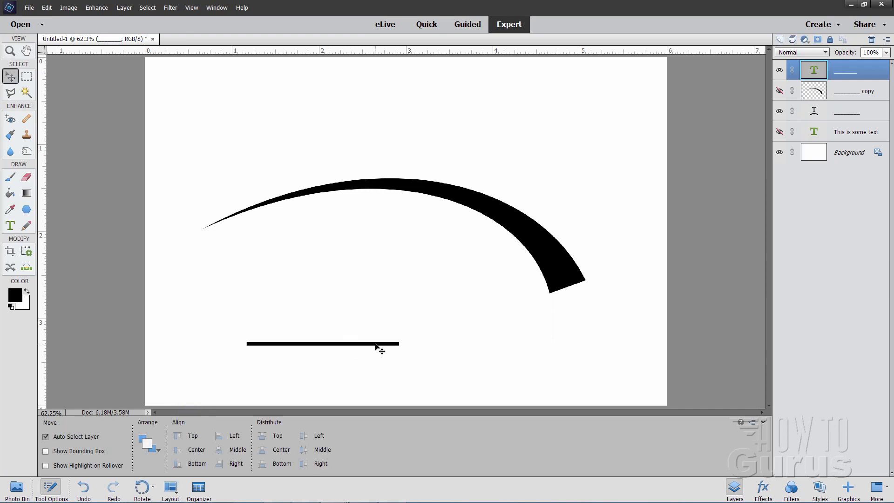
pyautogui.click(9, 225)
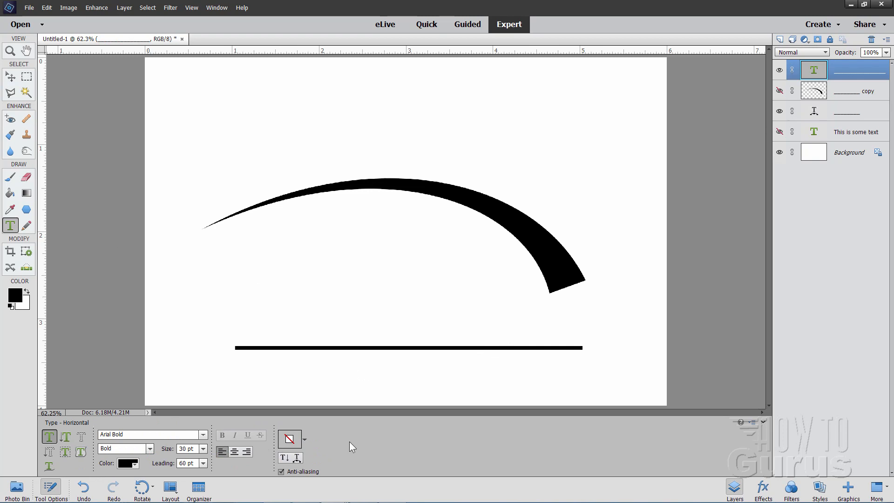
pyautogui.moveTo(471, 281)
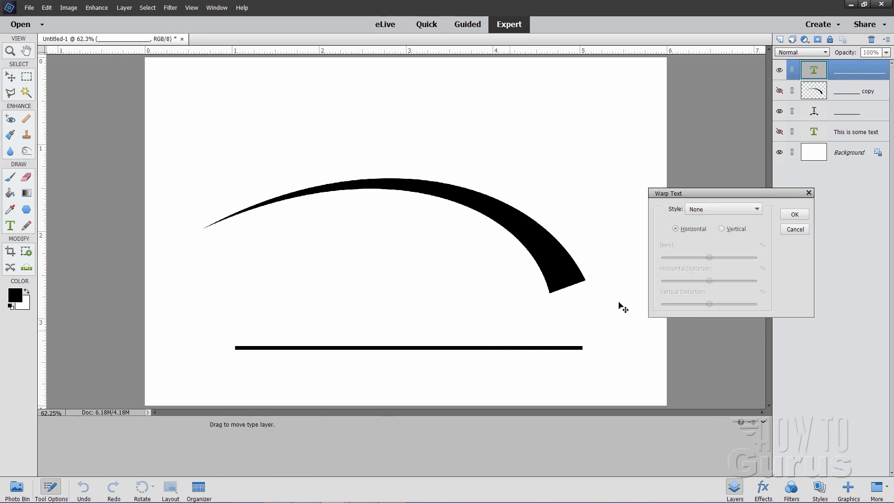
# Step: Apply an Arc warp and push the distortion sliders to curl the thin line into a tapered hook
pyautogui.click(723, 208)
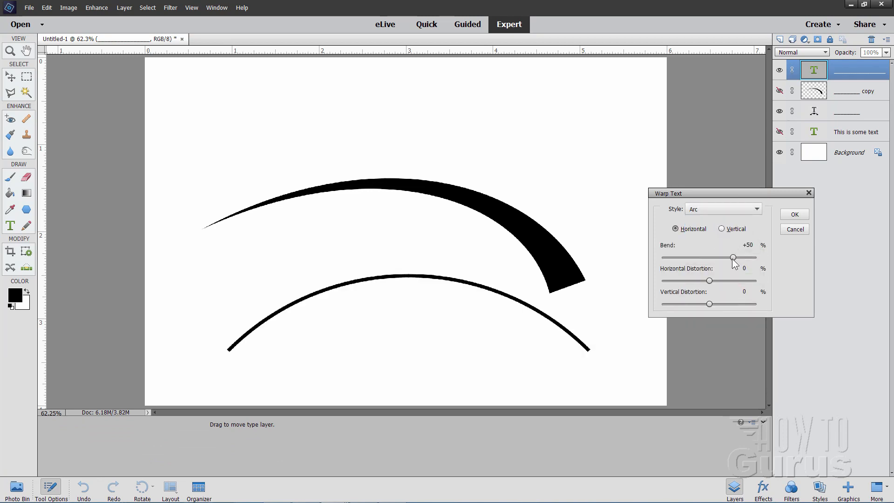
pyautogui.moveTo(734, 258); pyautogui.dragTo(733, 258)
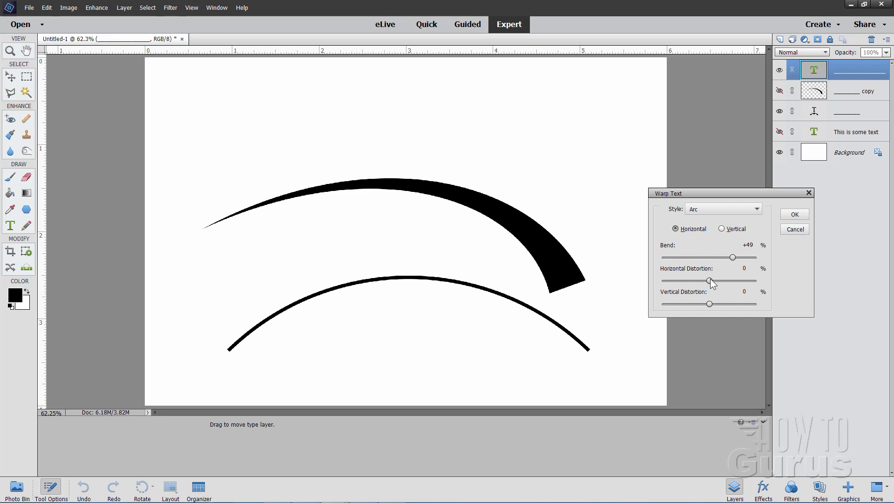
pyautogui.moveTo(710, 281); pyautogui.dragTo(675, 281)
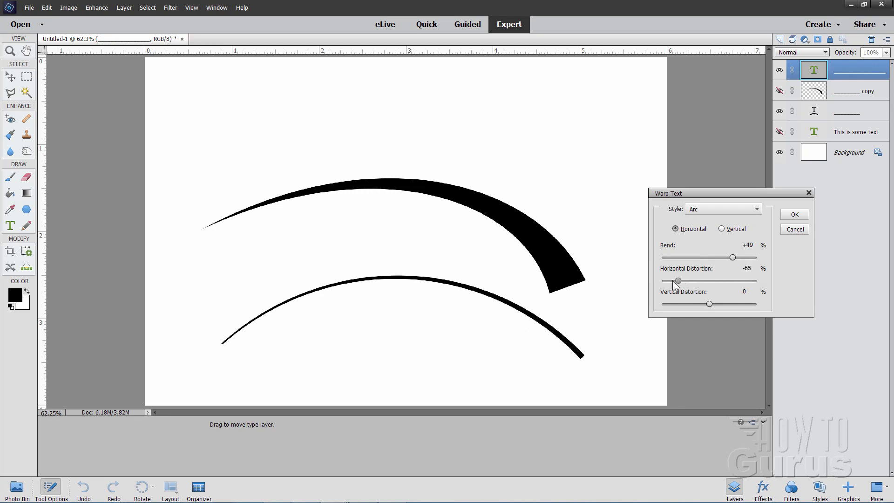
pyautogui.moveTo(709, 303); pyautogui.dragTo(733, 303)
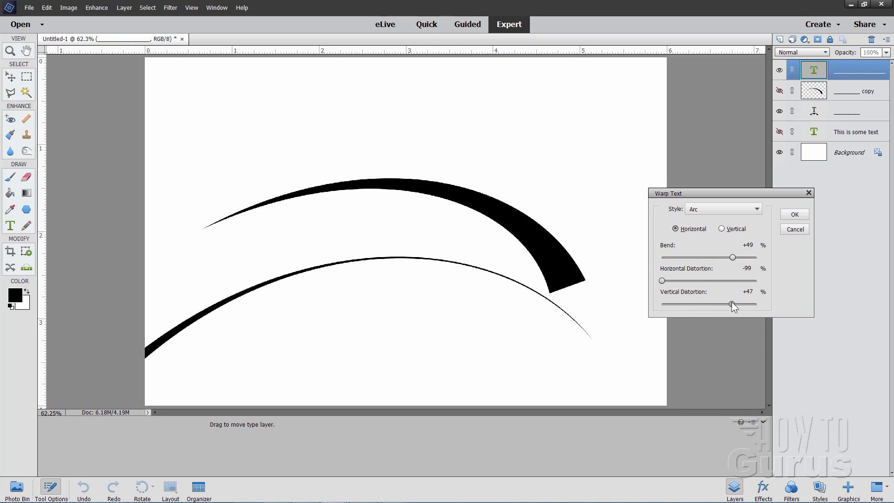
pyautogui.moveTo(733, 305); pyautogui.dragTo(677, 305)
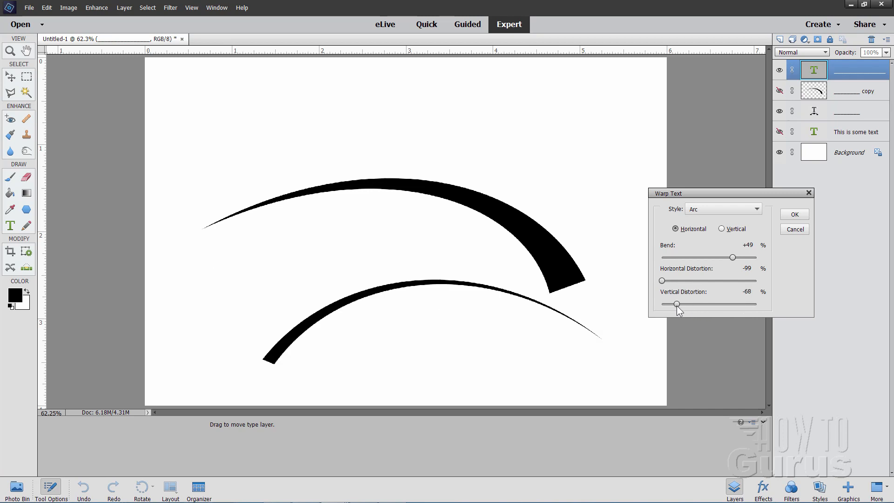
pyautogui.moveTo(677, 305); pyautogui.dragTo(667, 306)
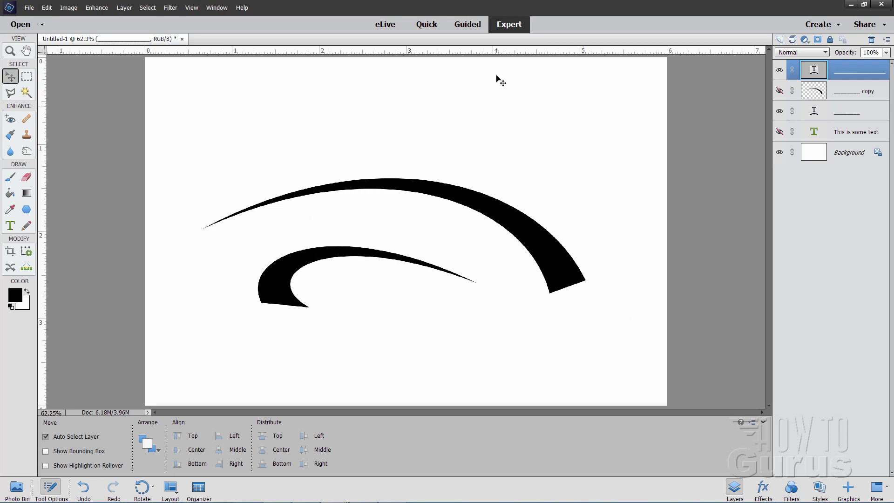
pyautogui.moveTo(450, 336)
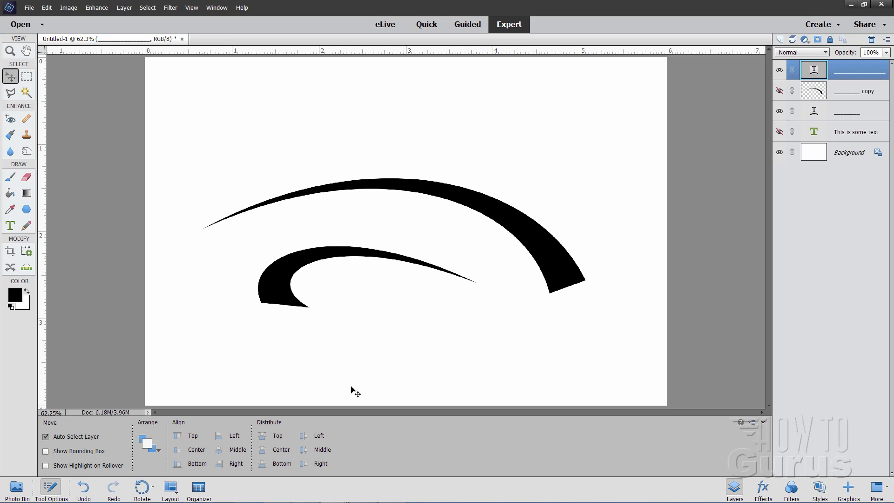
pyautogui.click(16, 487)
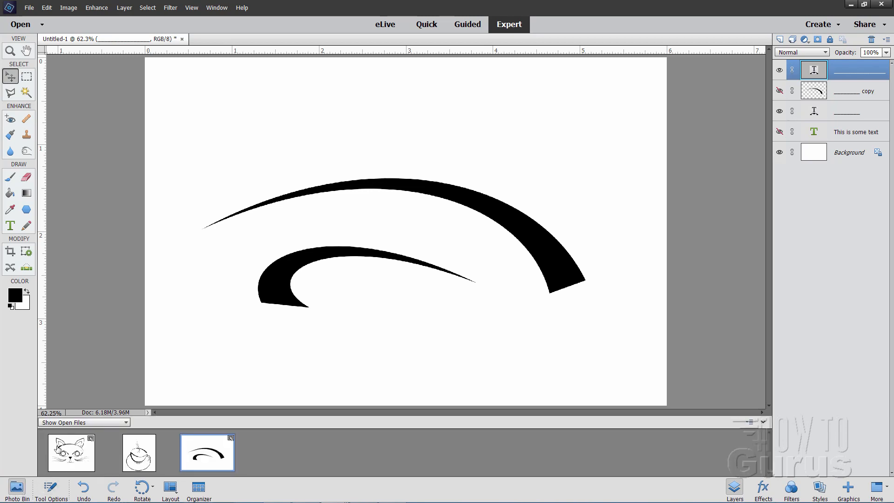
# Step: Bring the cat line drawing back up from the Photo Bin
pyautogui.click(71, 453)
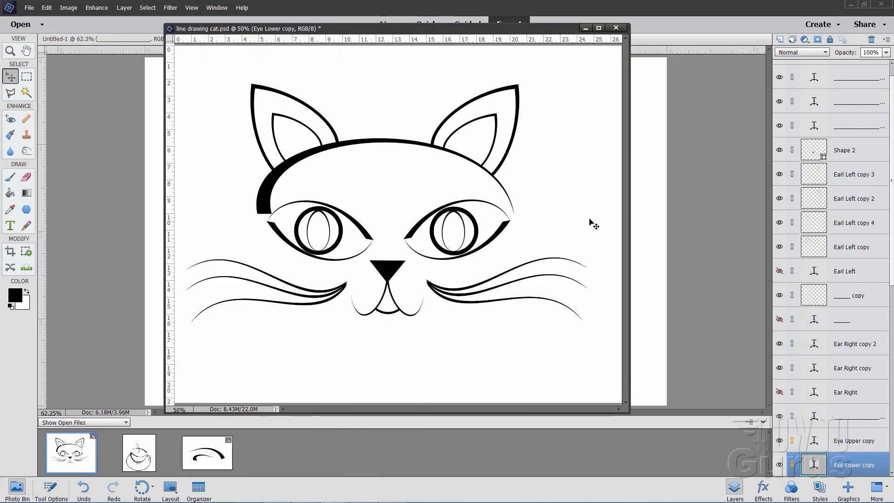
pyautogui.moveTo(583, 195)
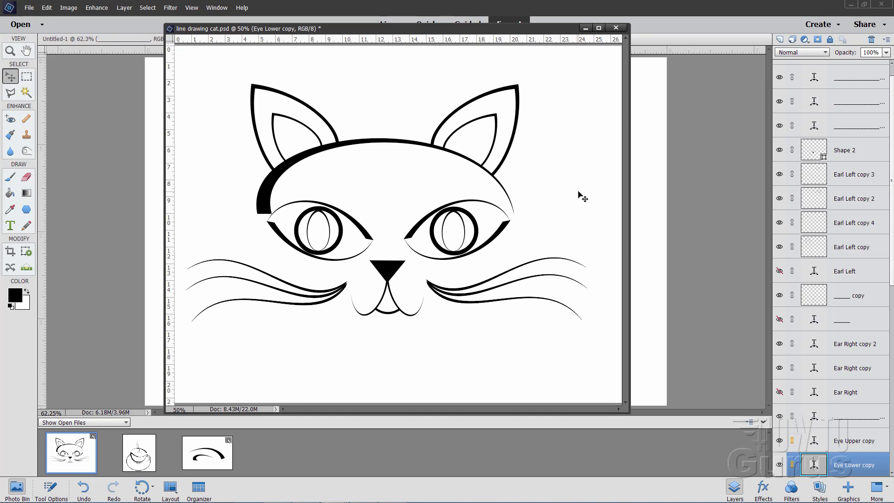
pyautogui.moveTo(577, 268)
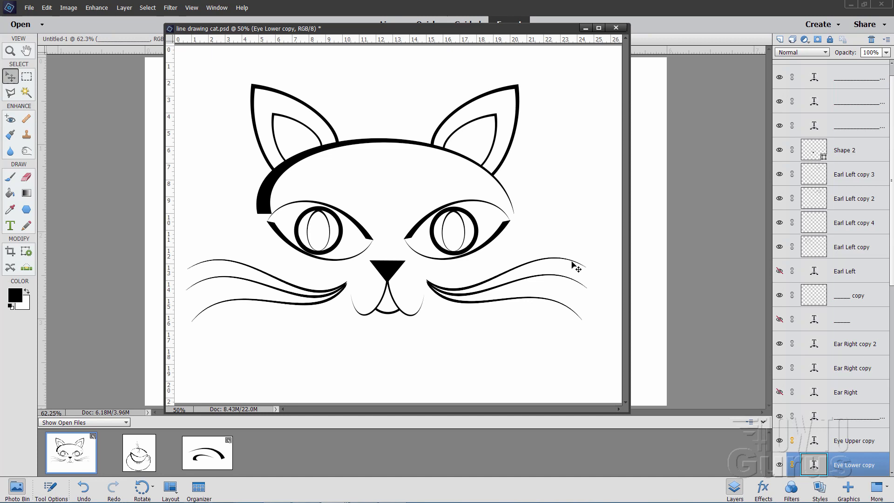